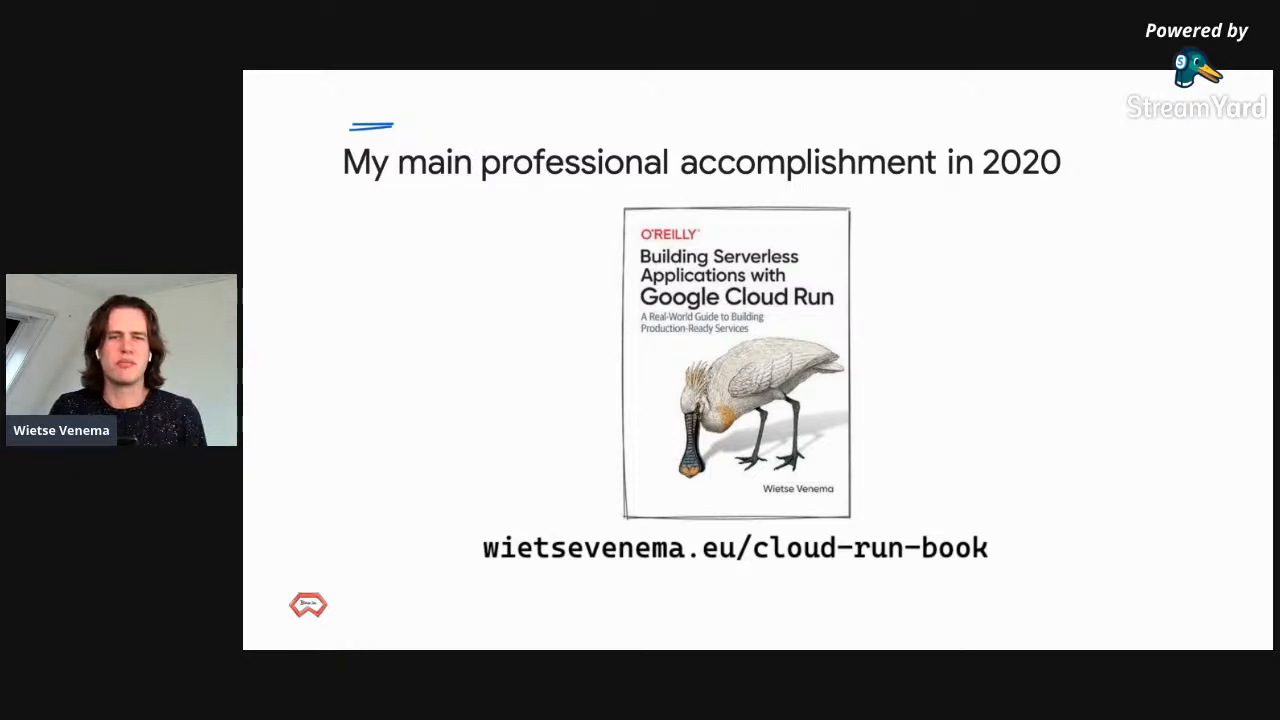
Advance the deck to the slide showing a container has its own filesystem and network stack.
key(Right)
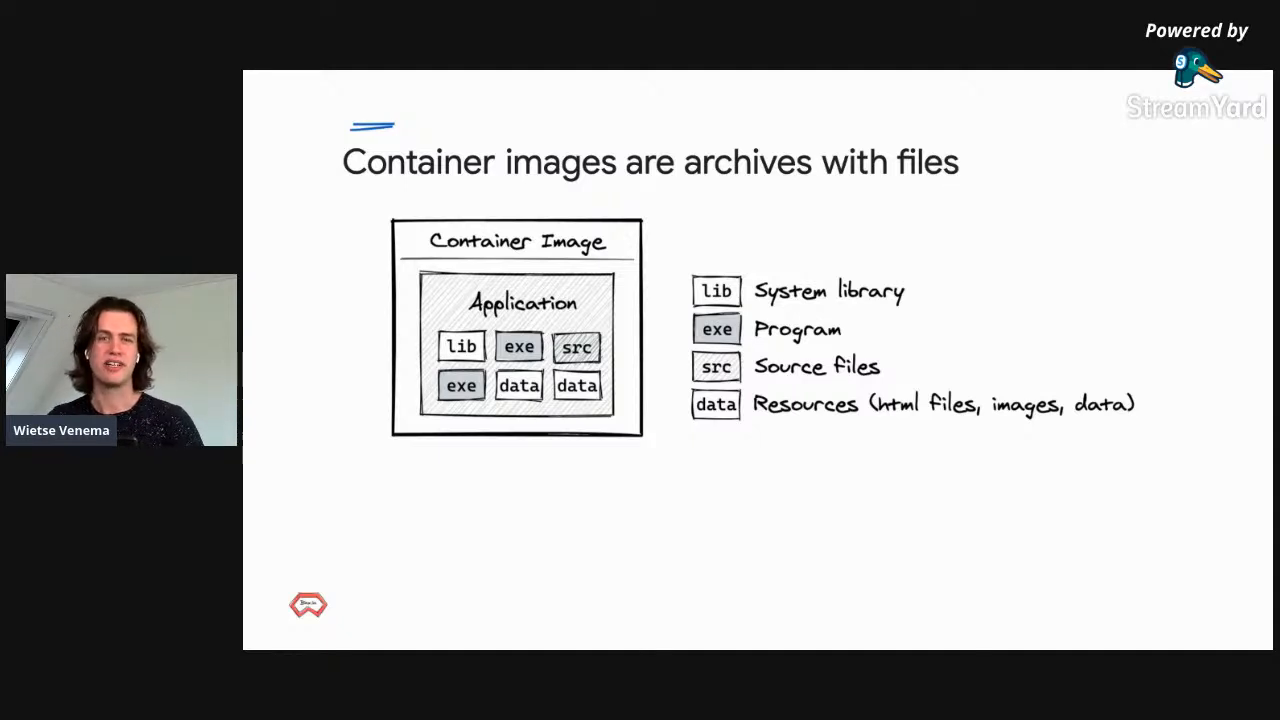
key(Right)
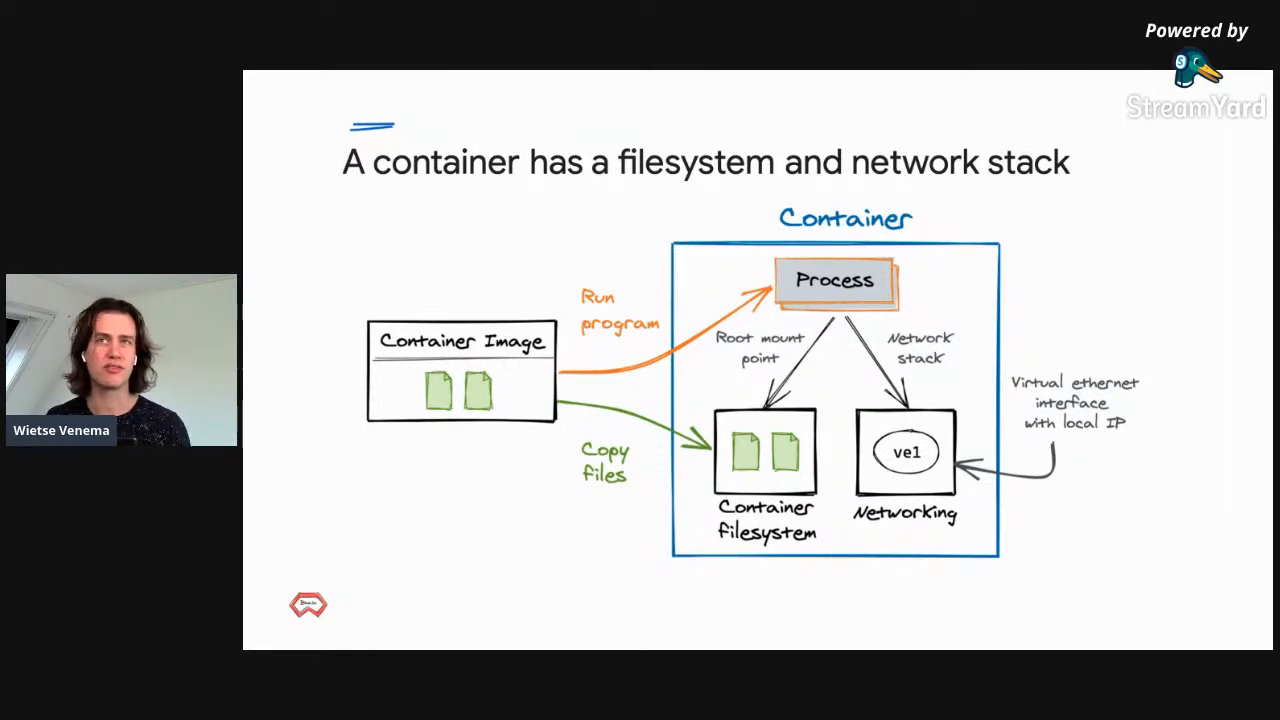
key(Right)
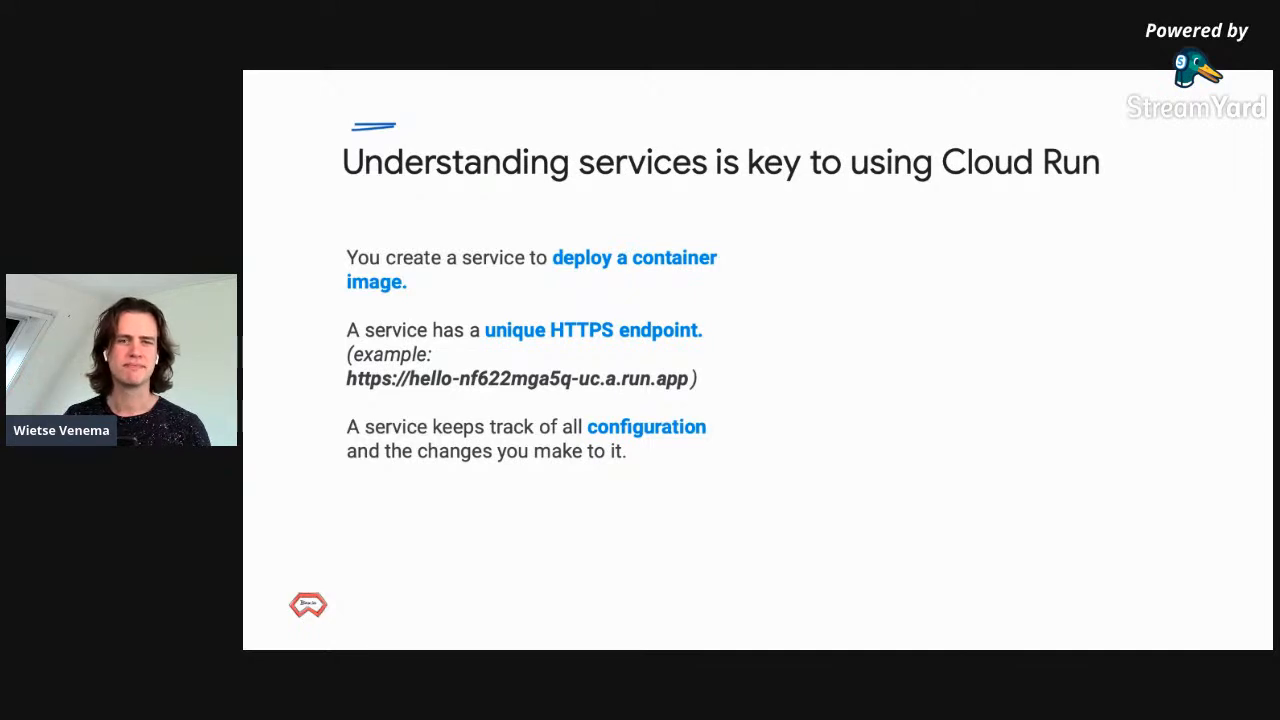
Advance to the slide on understanding services as key to using Cloud Run.
key(right)
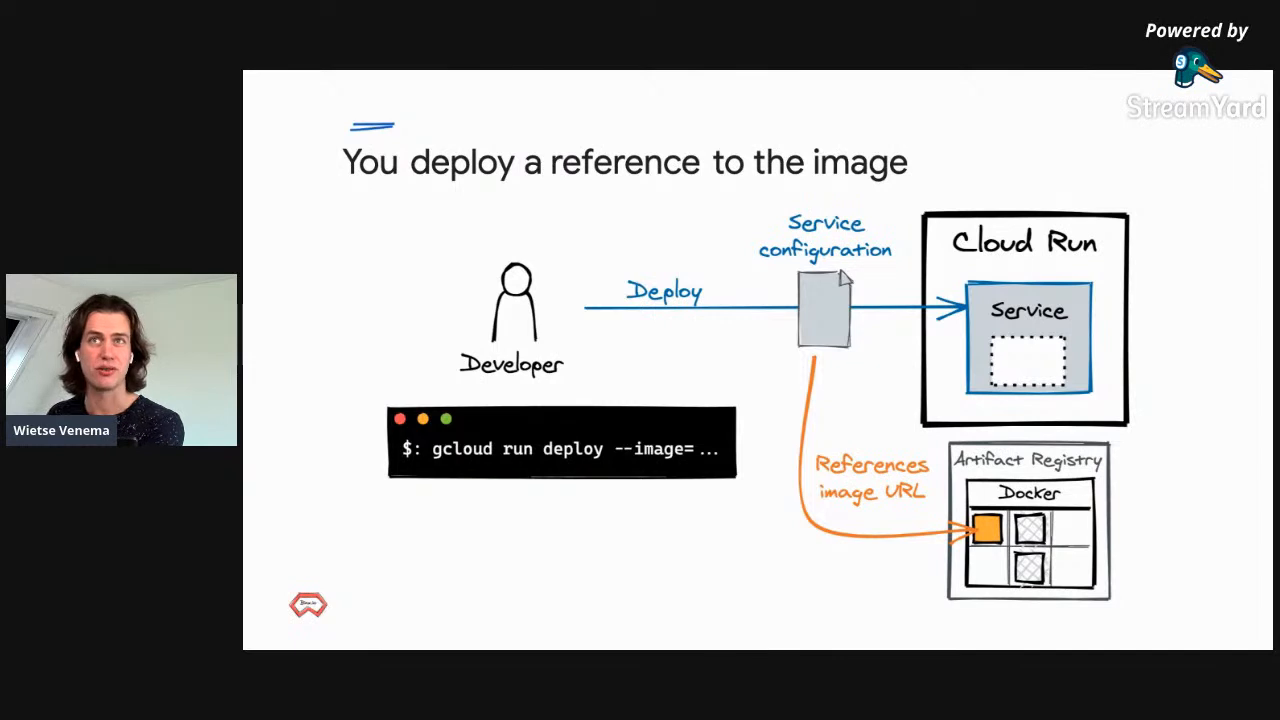
Advance to the slide where Cloud Run pulls and copies the image from Artifact Registry.
key(Right)
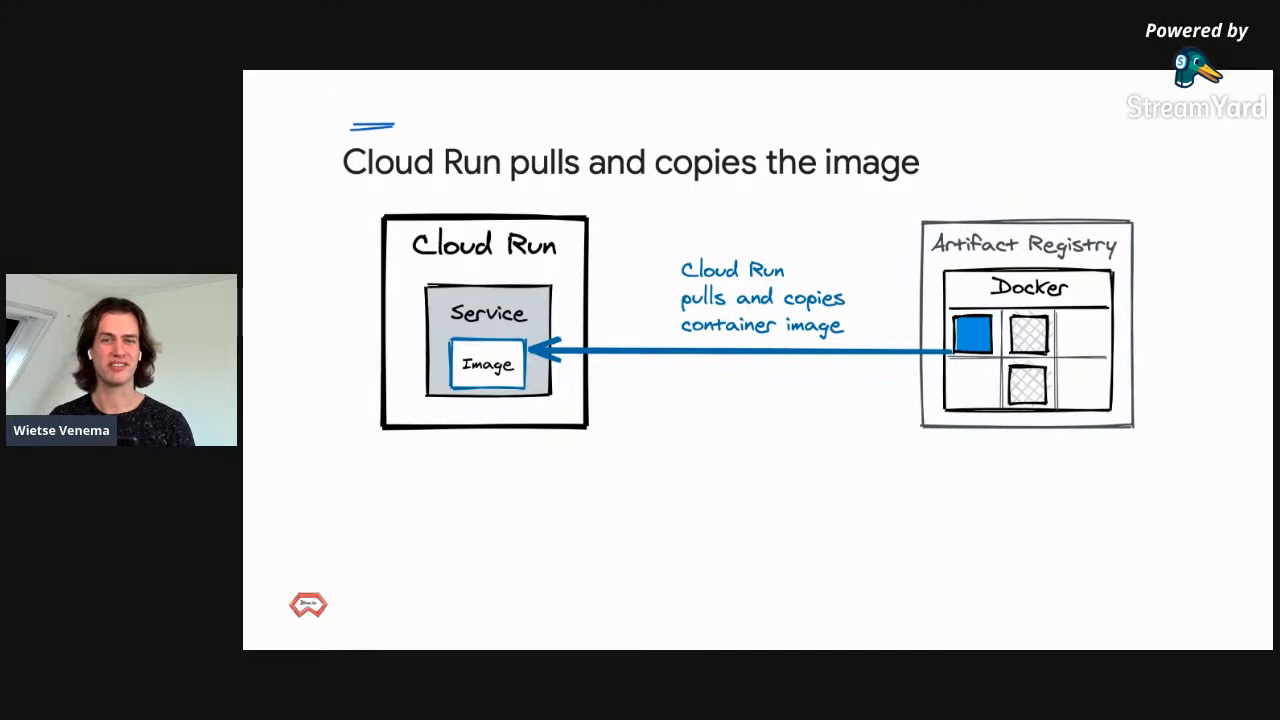
Advance to the slide where Cloud Run starts a container behind the HTTPS endpoint.
key(Right)
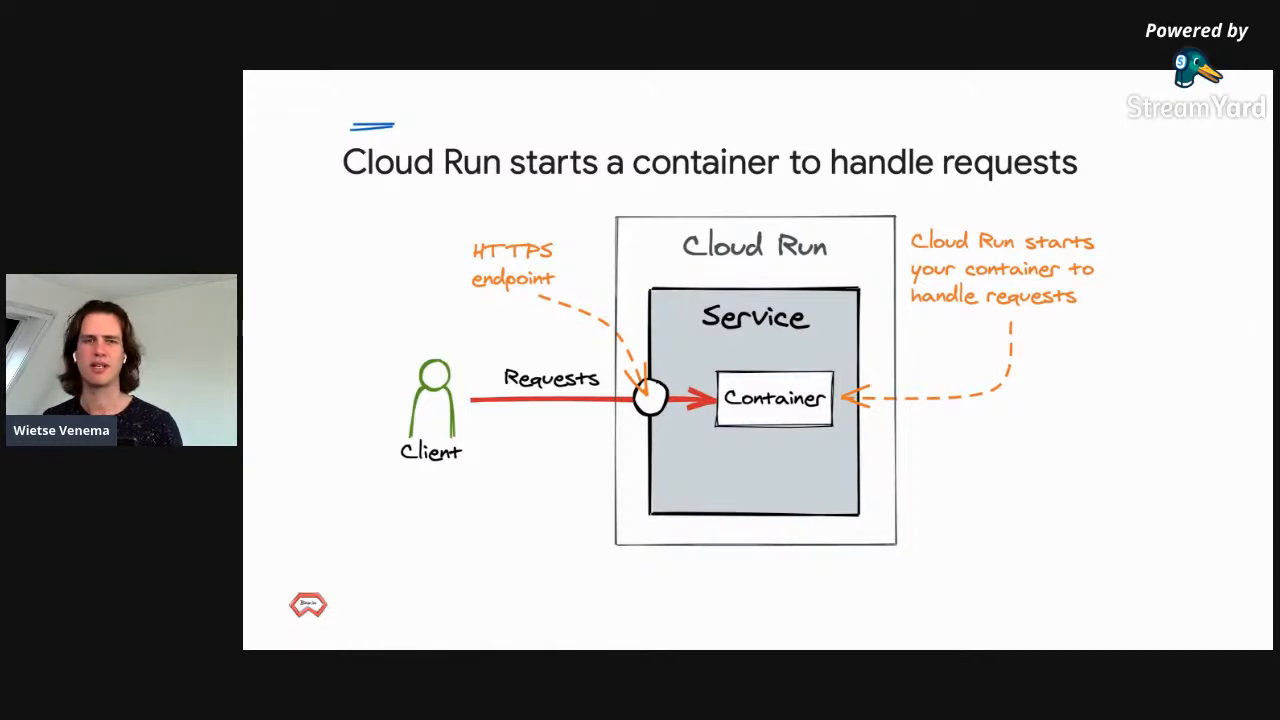
Advance to the auto-scaling slide: load balancer adds containers up to 1,000.
key(Right)
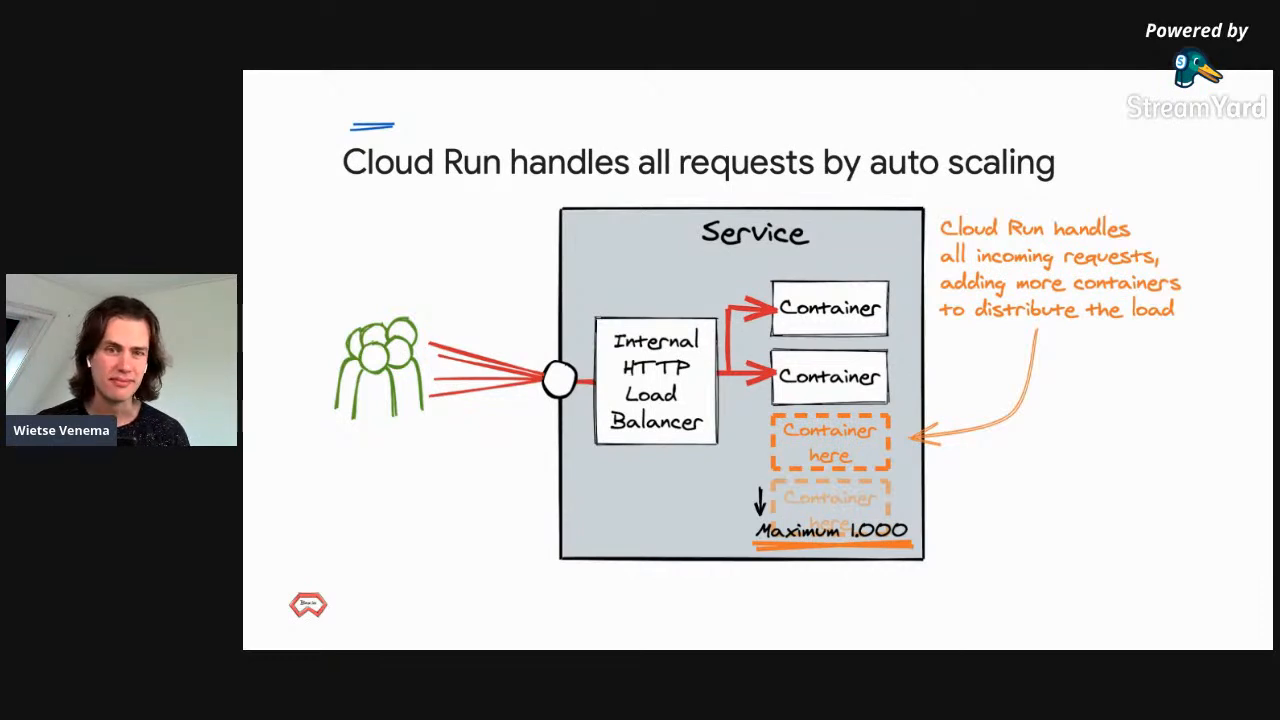
key(Right)
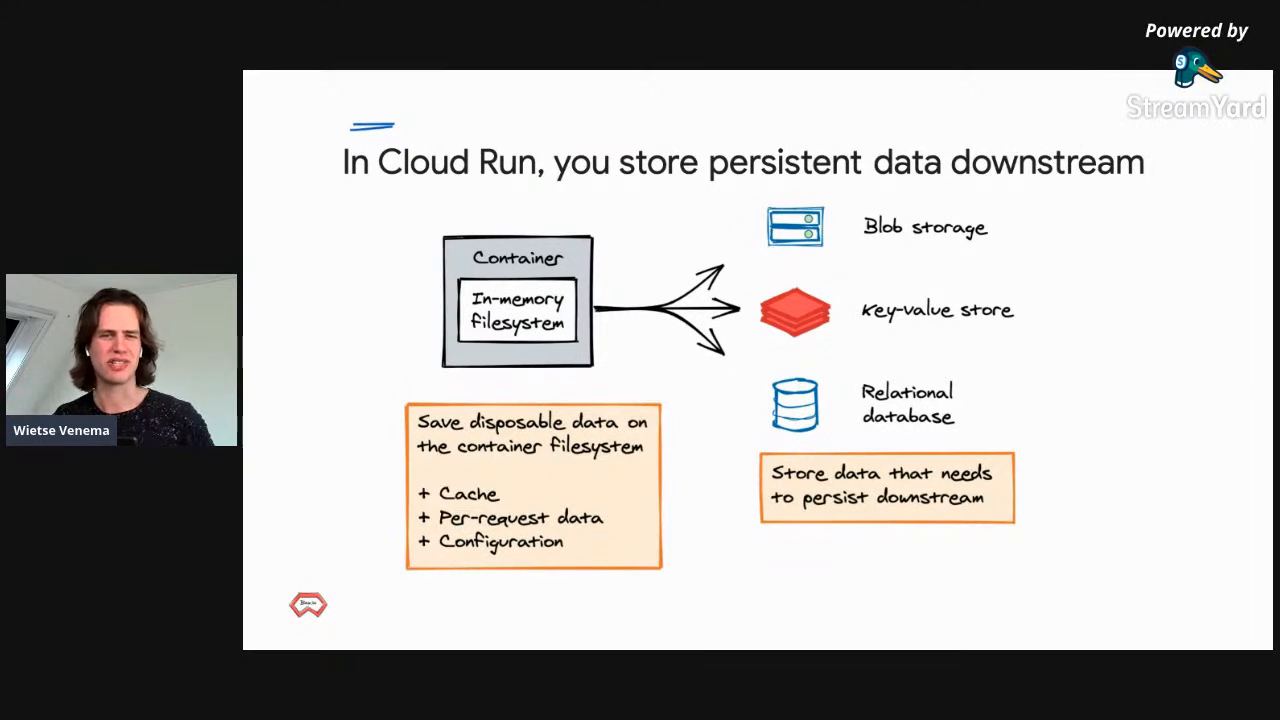
Advance past the persistent-data-downstream slide to the 'Demo!' slide.
key(Right)
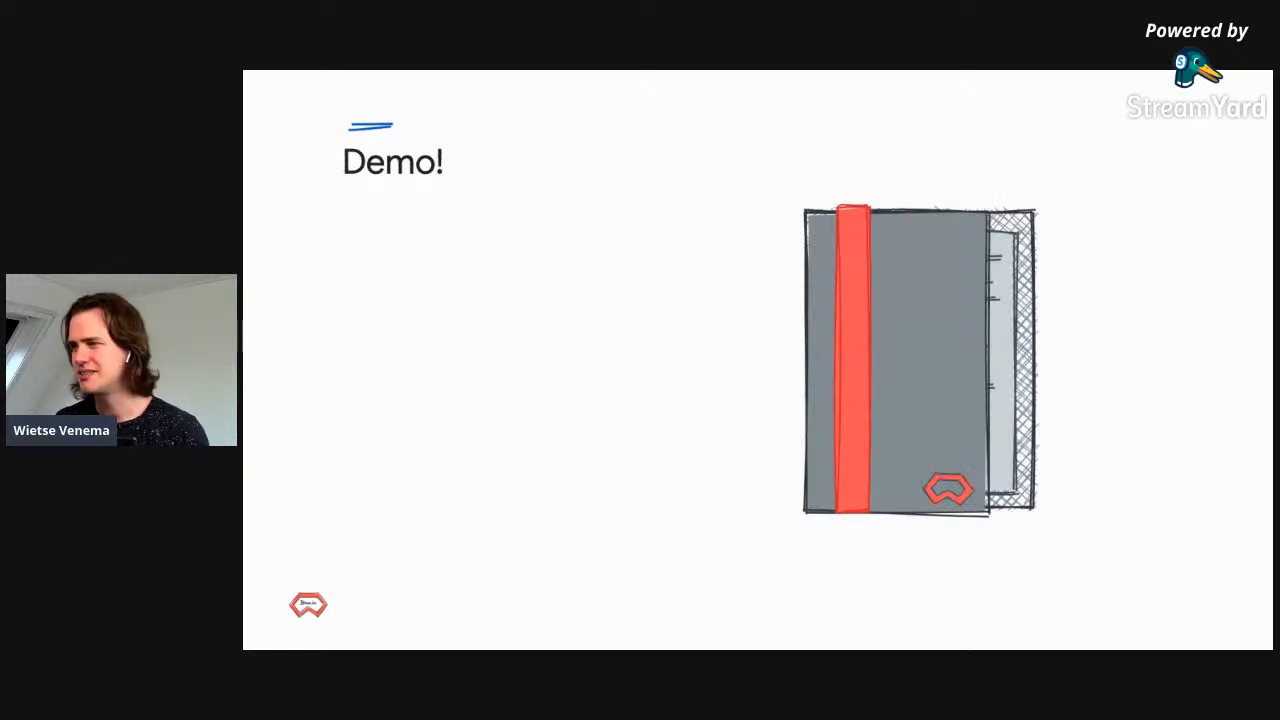
mouse_move(660, 510)
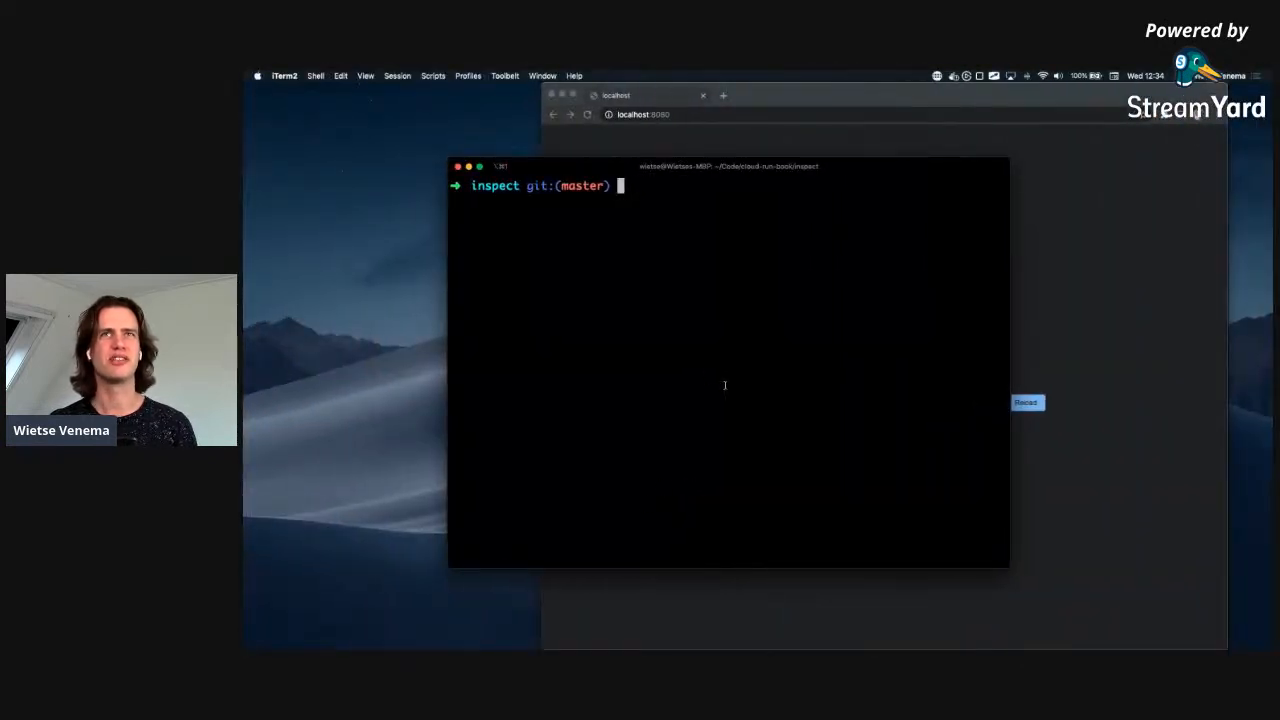
List the project folder files and pick out the Dockerfile in the listing.
text(ls)
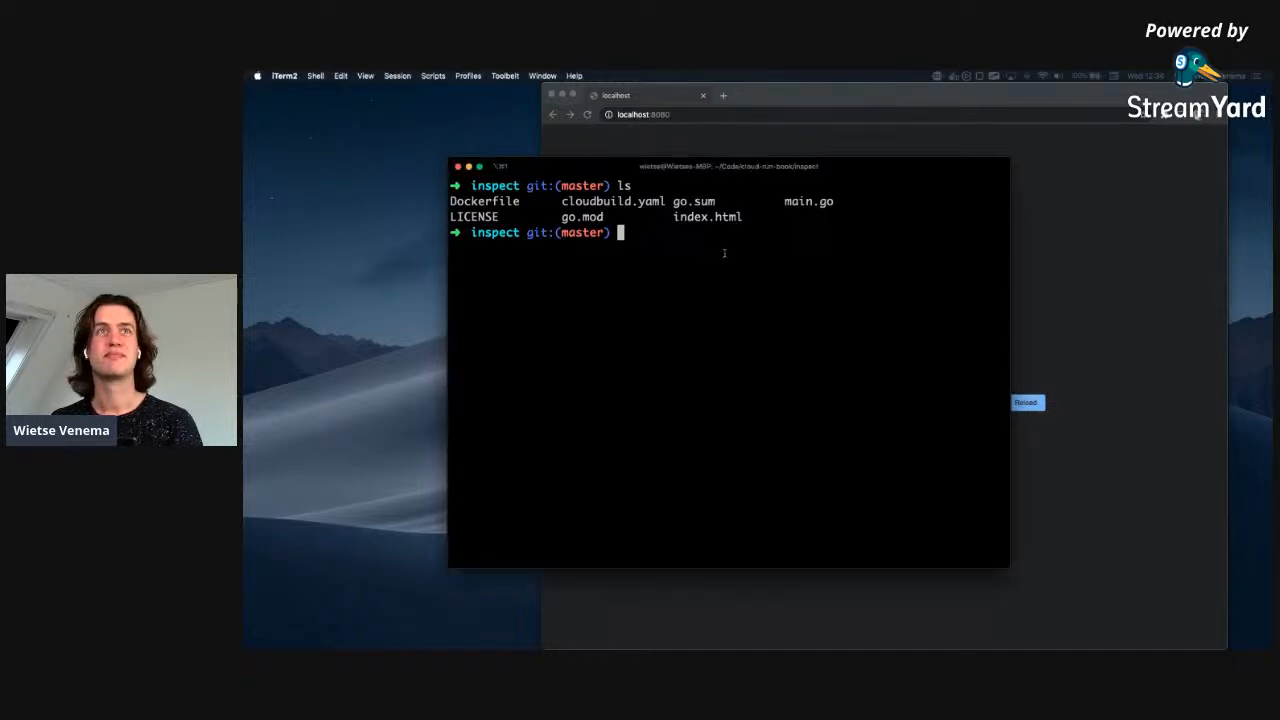
double_click(808, 200)
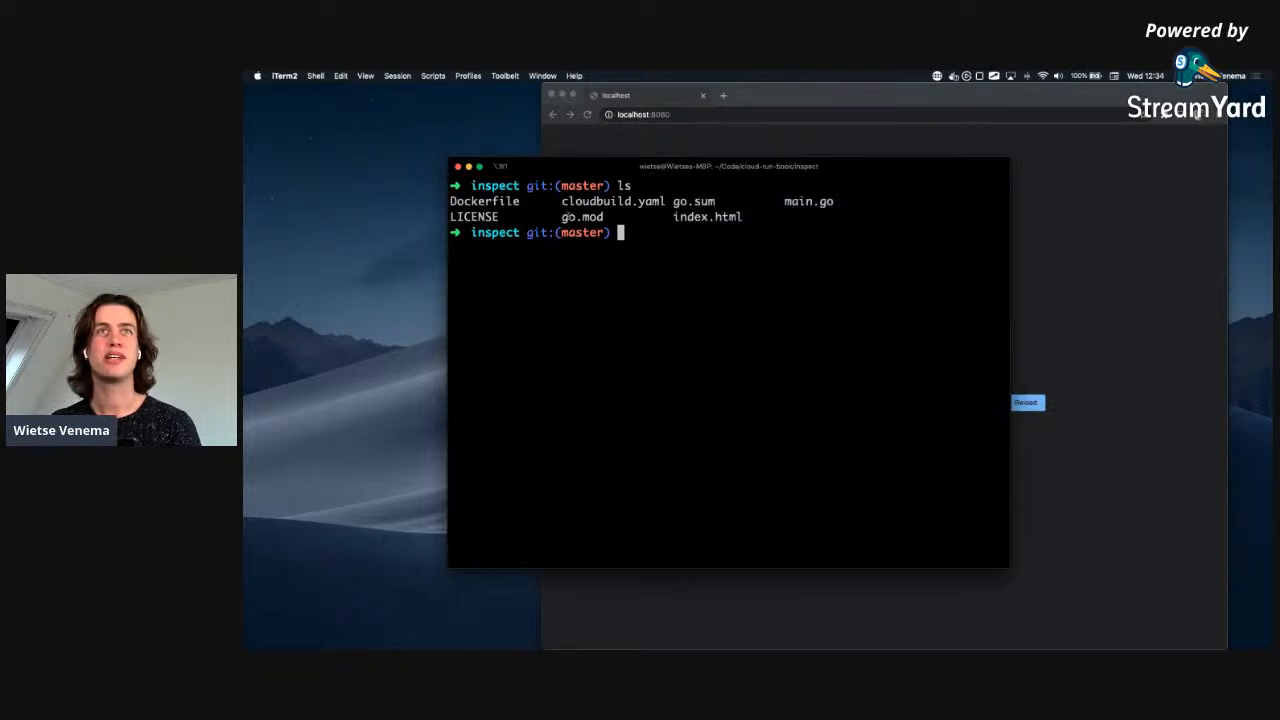
double_click(484, 200)
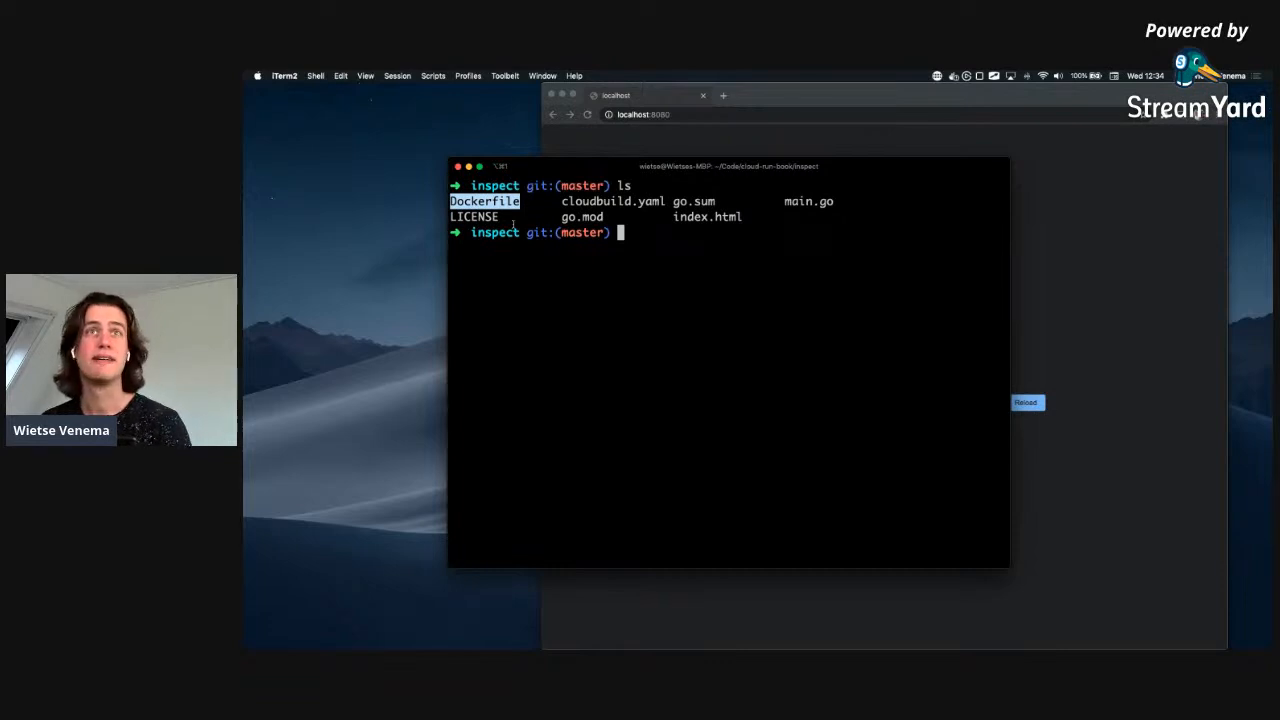
Run the inspect app locally with go run main.go and reload localhost:8080 in Chrome.
text(go run m)
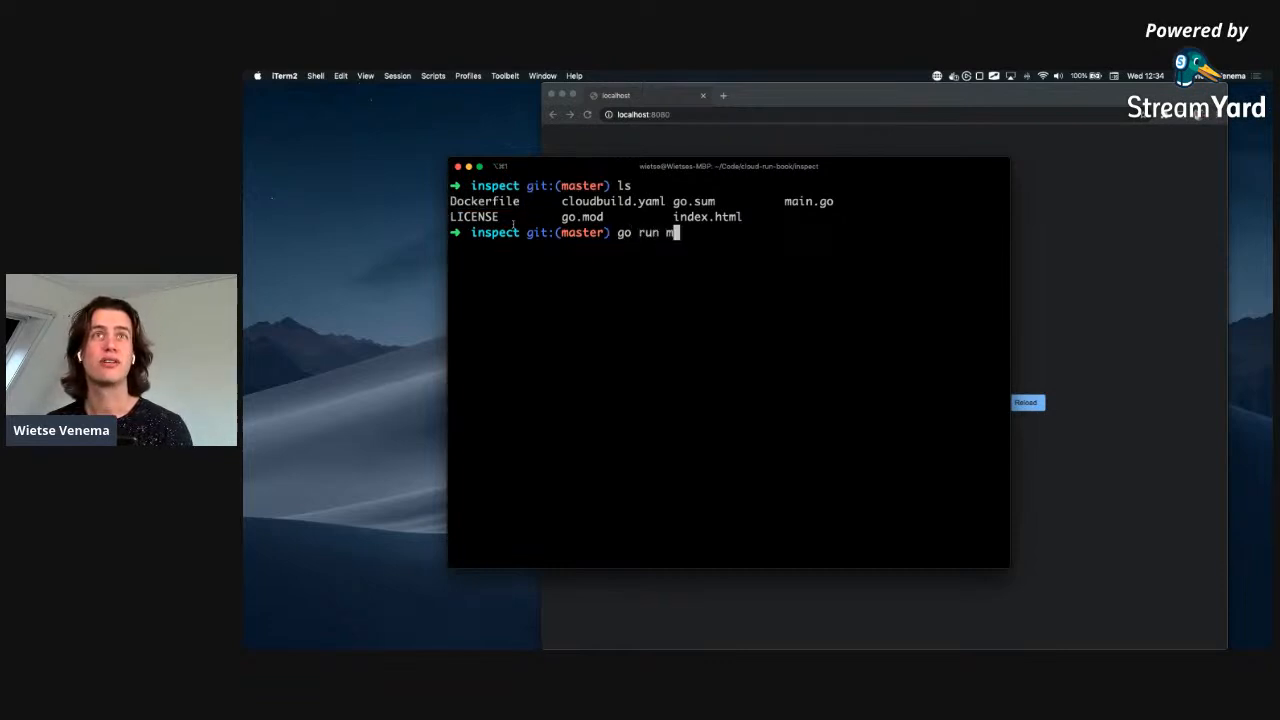
key(Return)
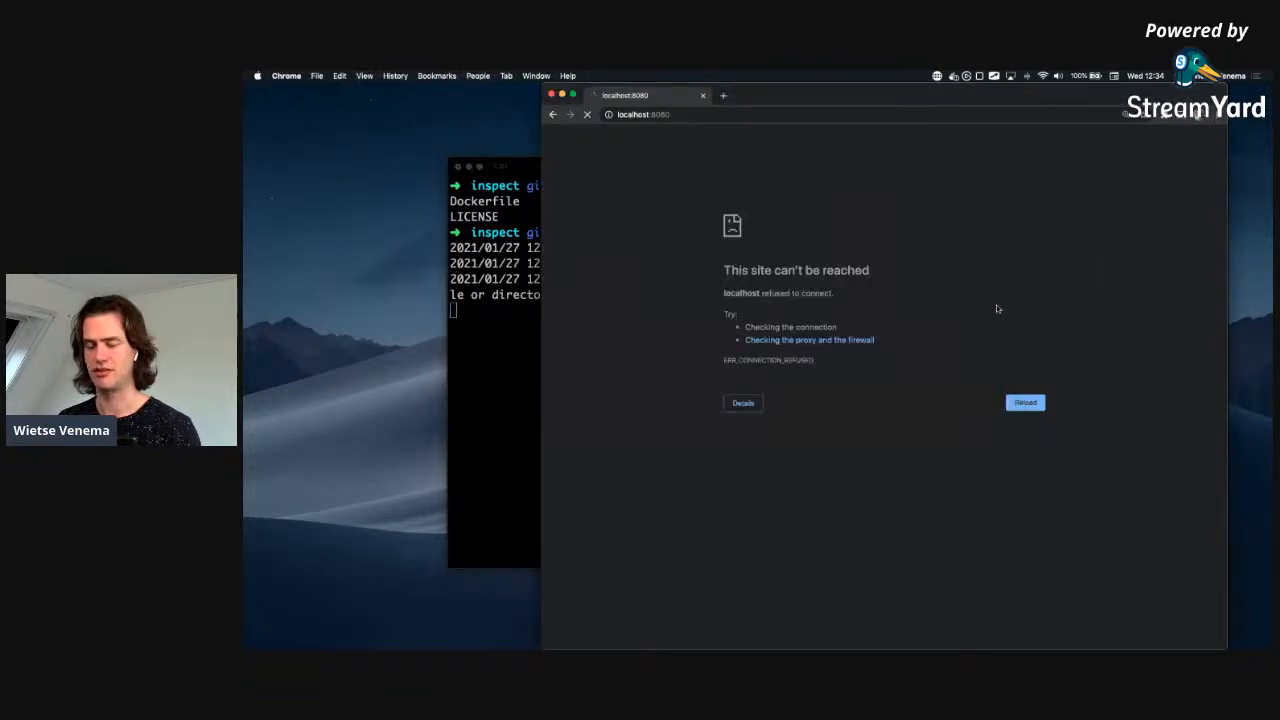
click(1024, 402)
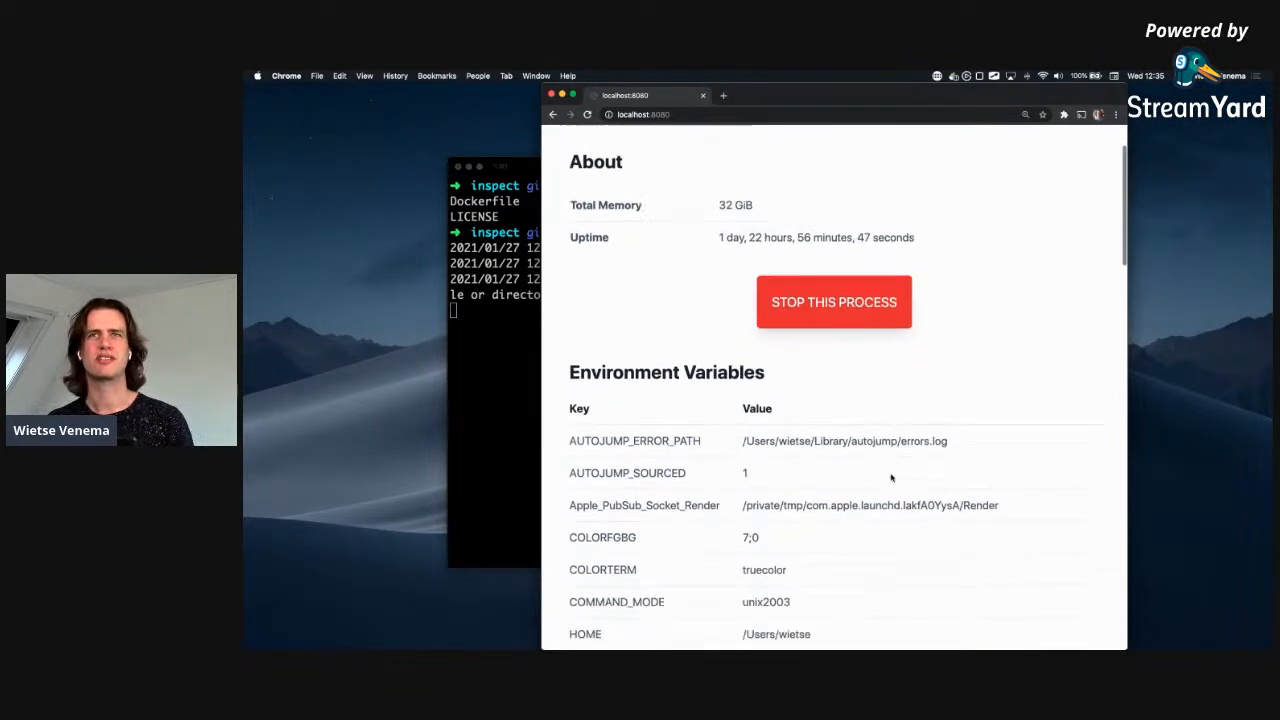
Scroll the local Inspect page, stop the process via STOP THIS PROCESS, and return to the address bar.
scroll(down, 3)
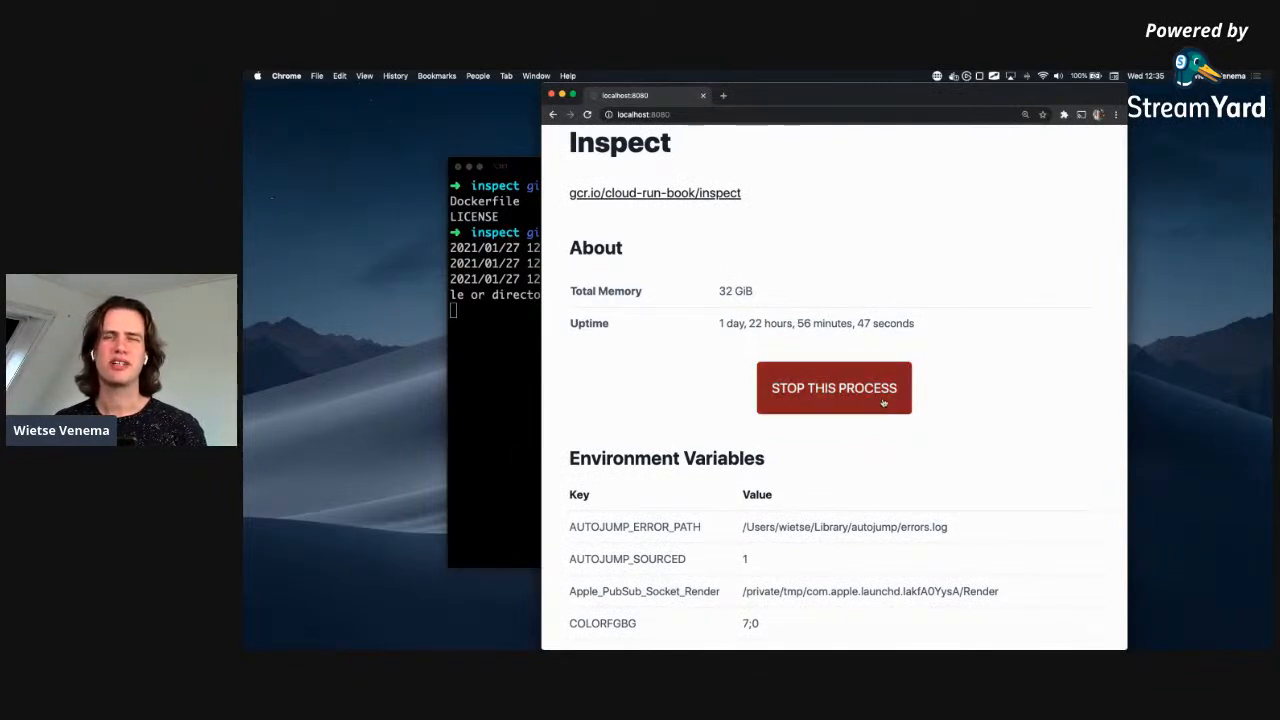
click(834, 388)
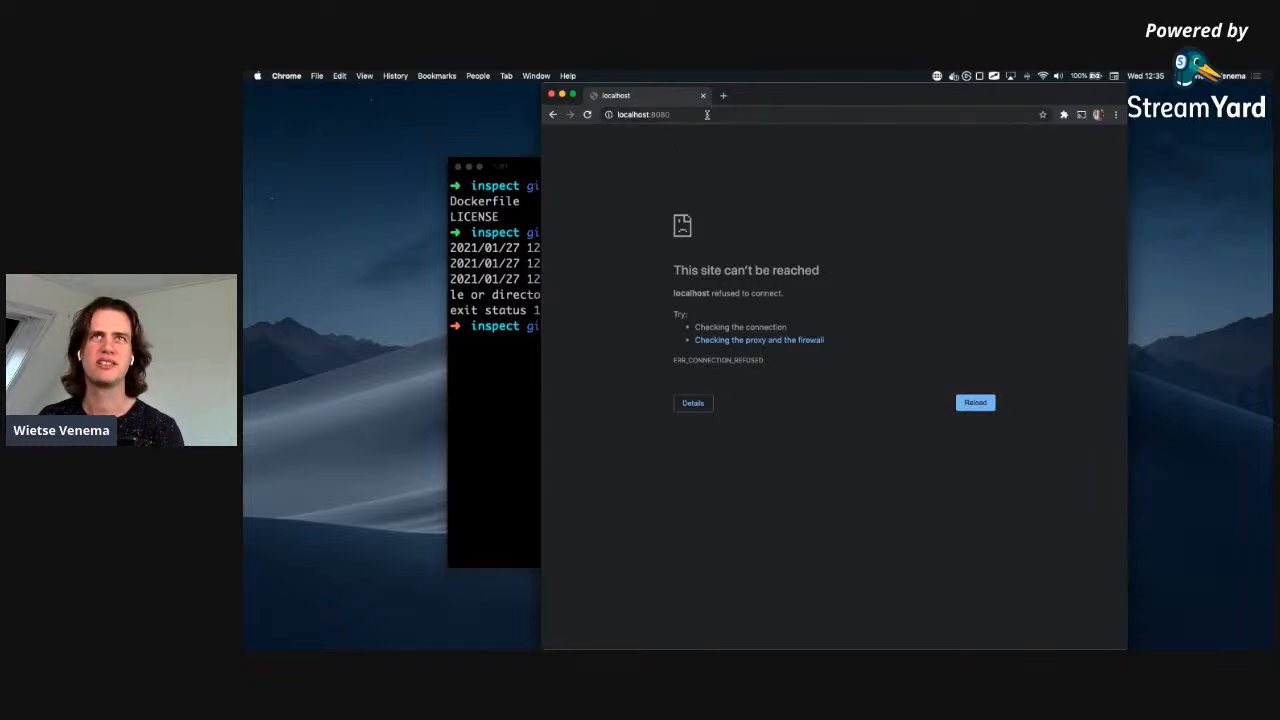
click(644, 114)
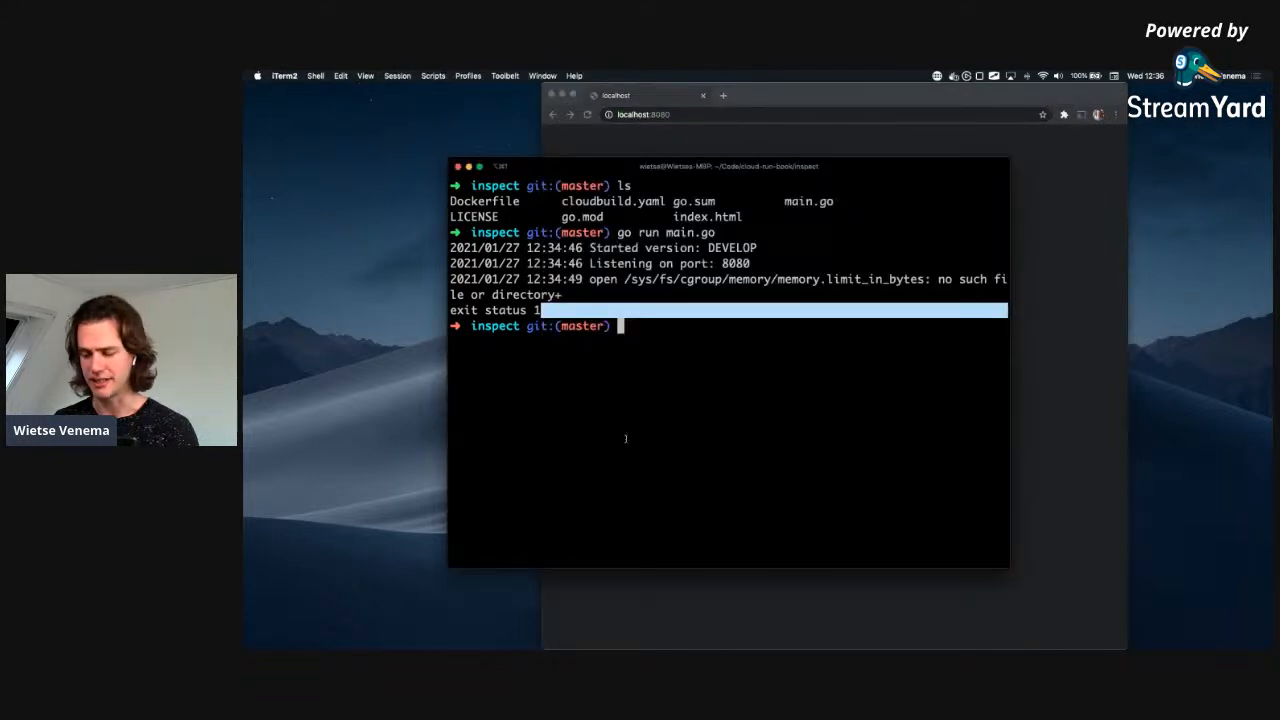
Compose gcloud artifacts repositories create cloud-run-demo, checking the command group help.
text(g)
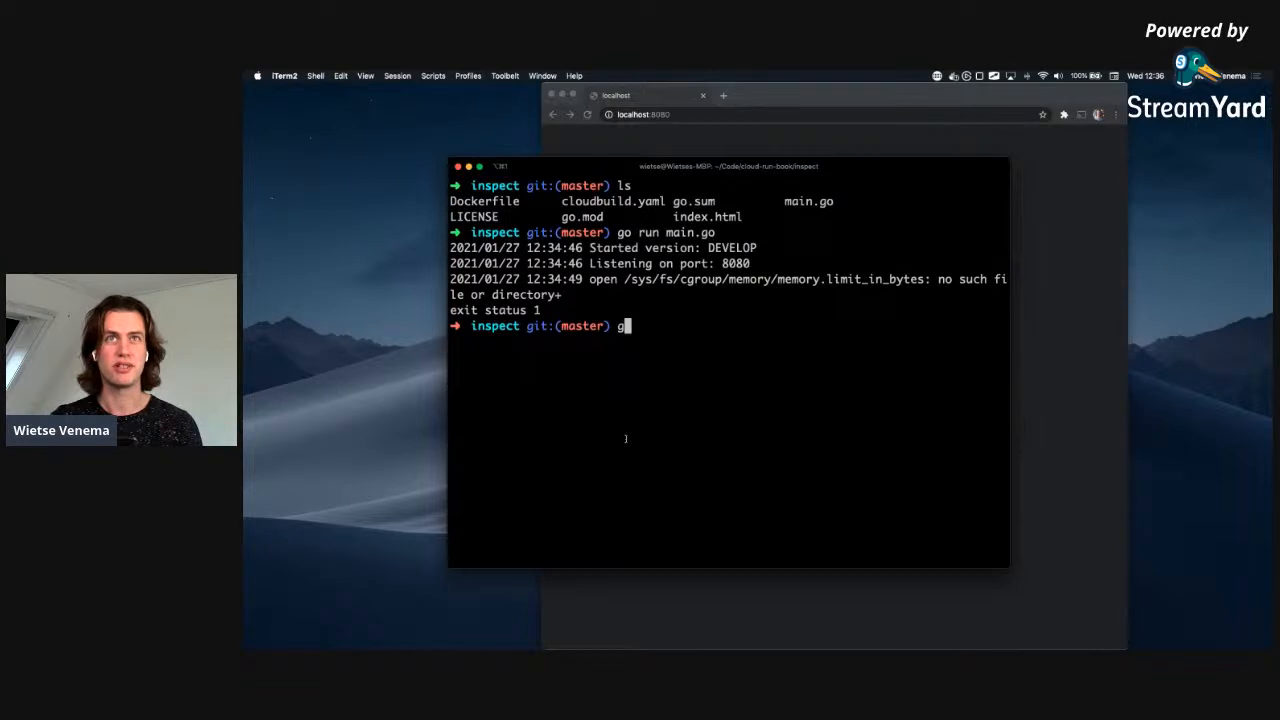
text(cloud)
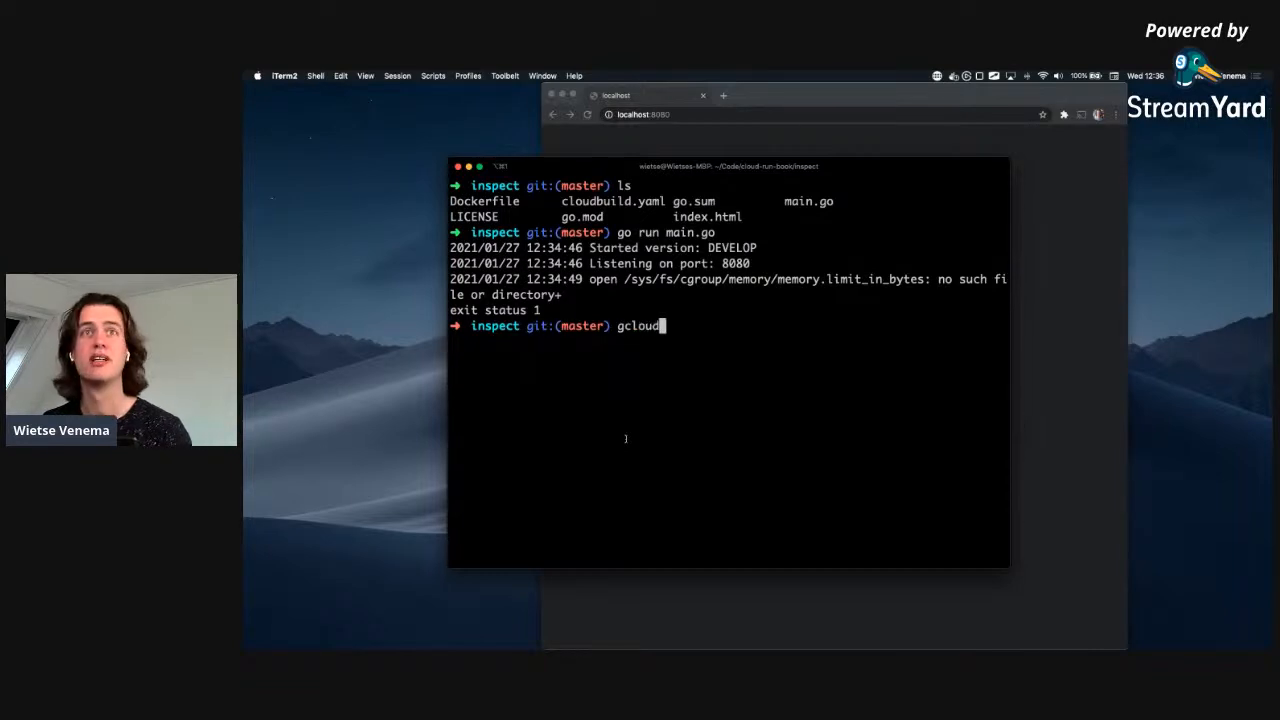
text(artifacts)
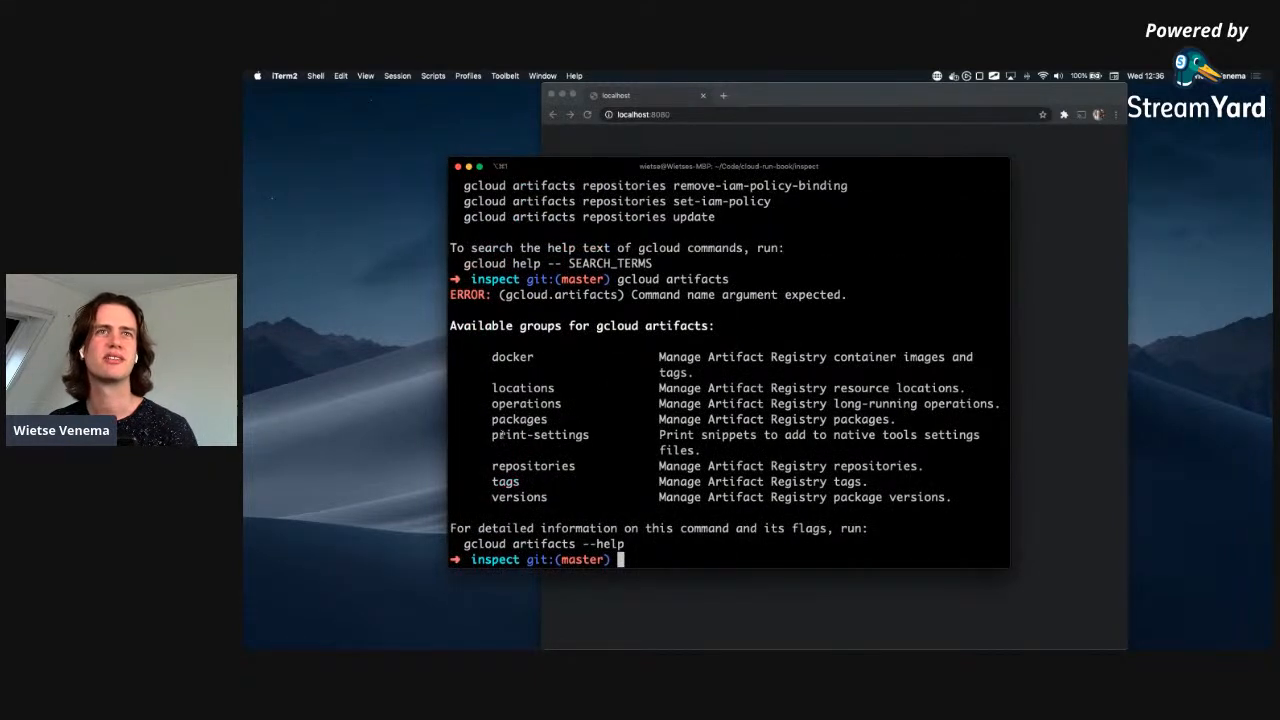
double_click(532, 466)
text(gcloud artifacts repositories)
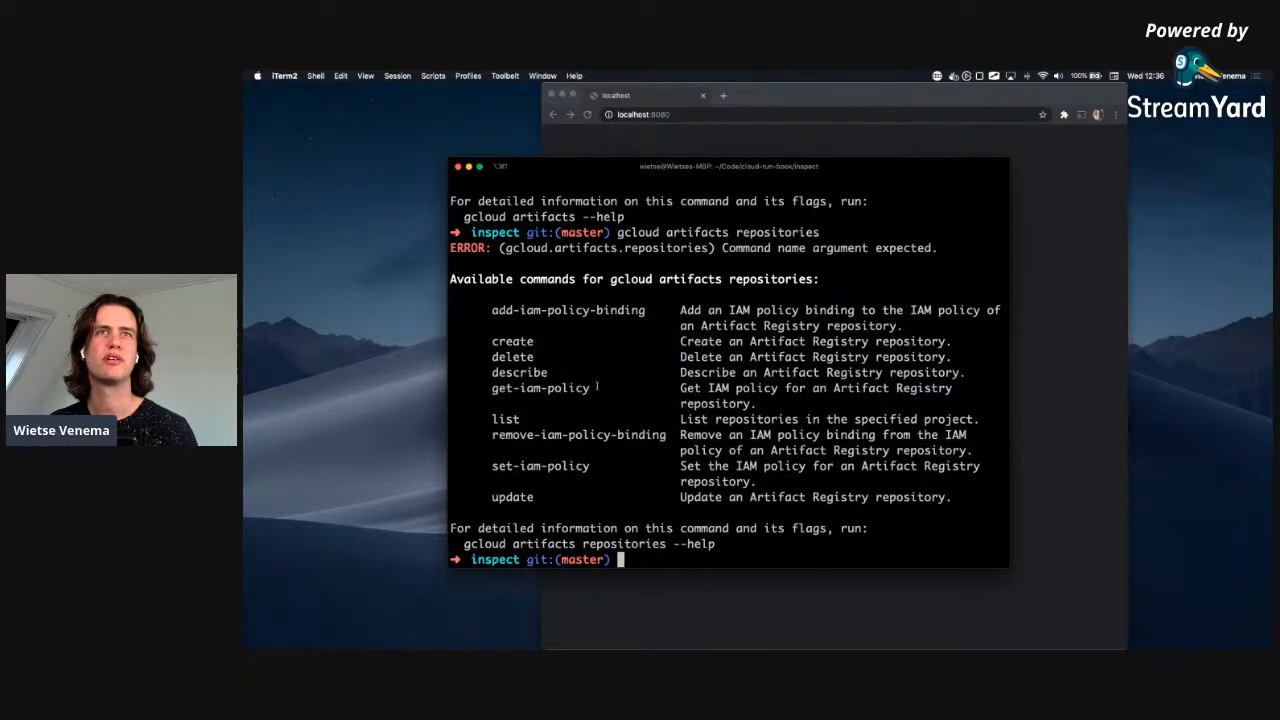
double_click(540, 388)
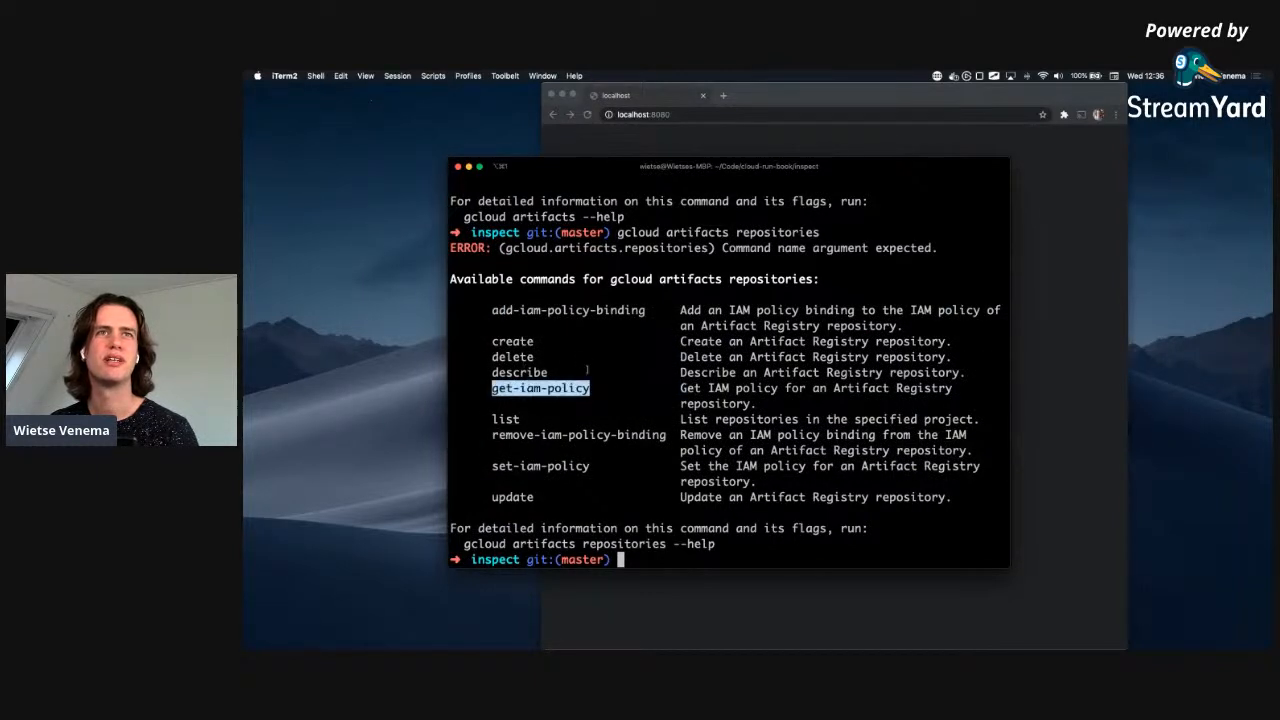
text(gcloud artifacts repositories)
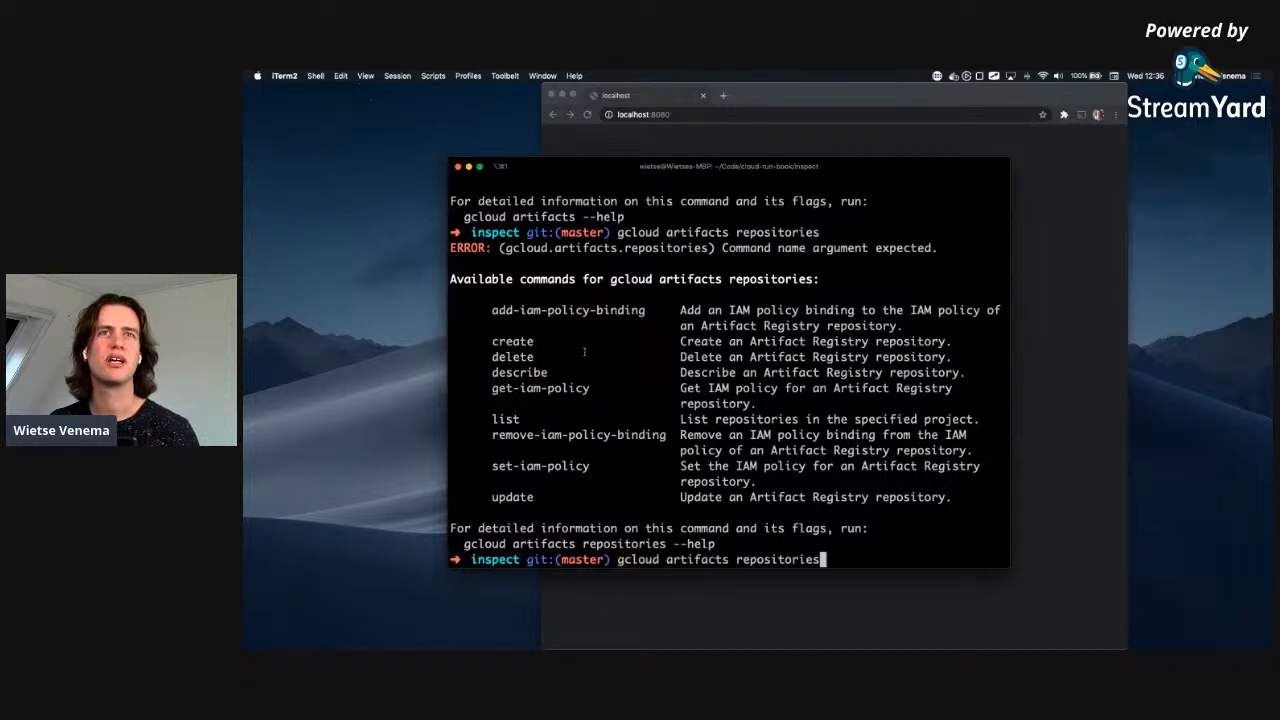
text(create)
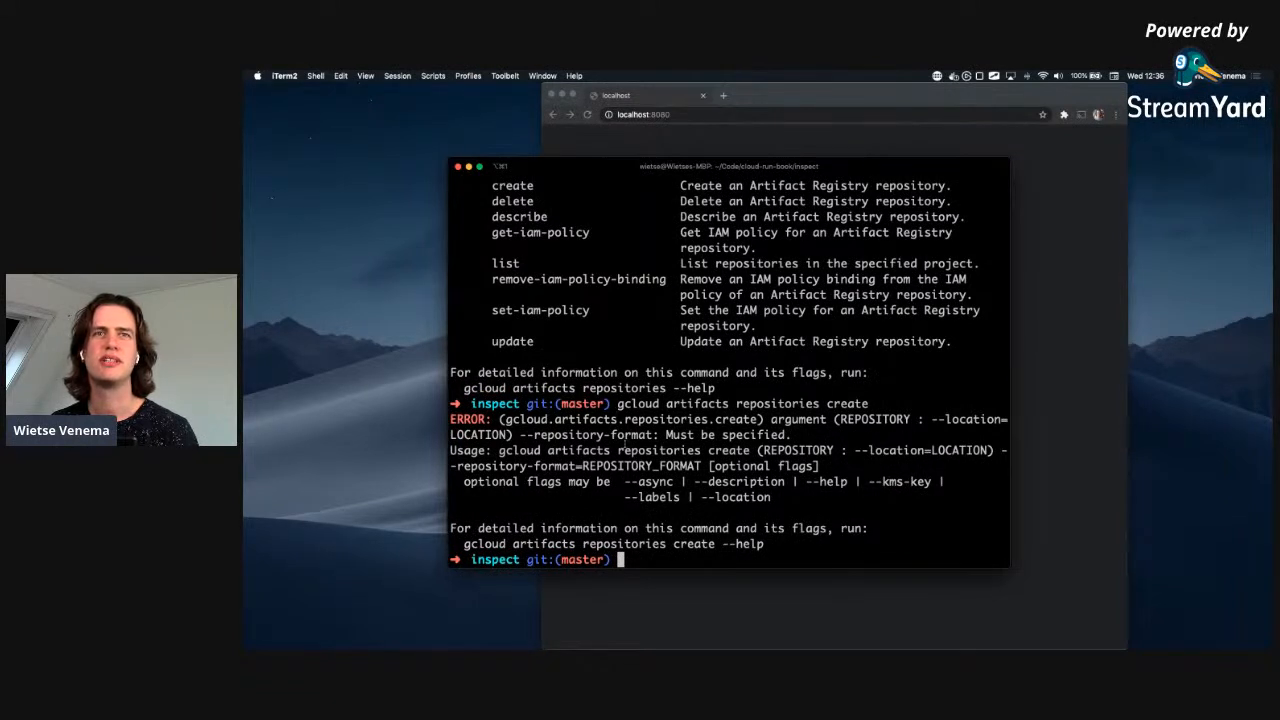
text(gcloud artifacts repositories create cl)
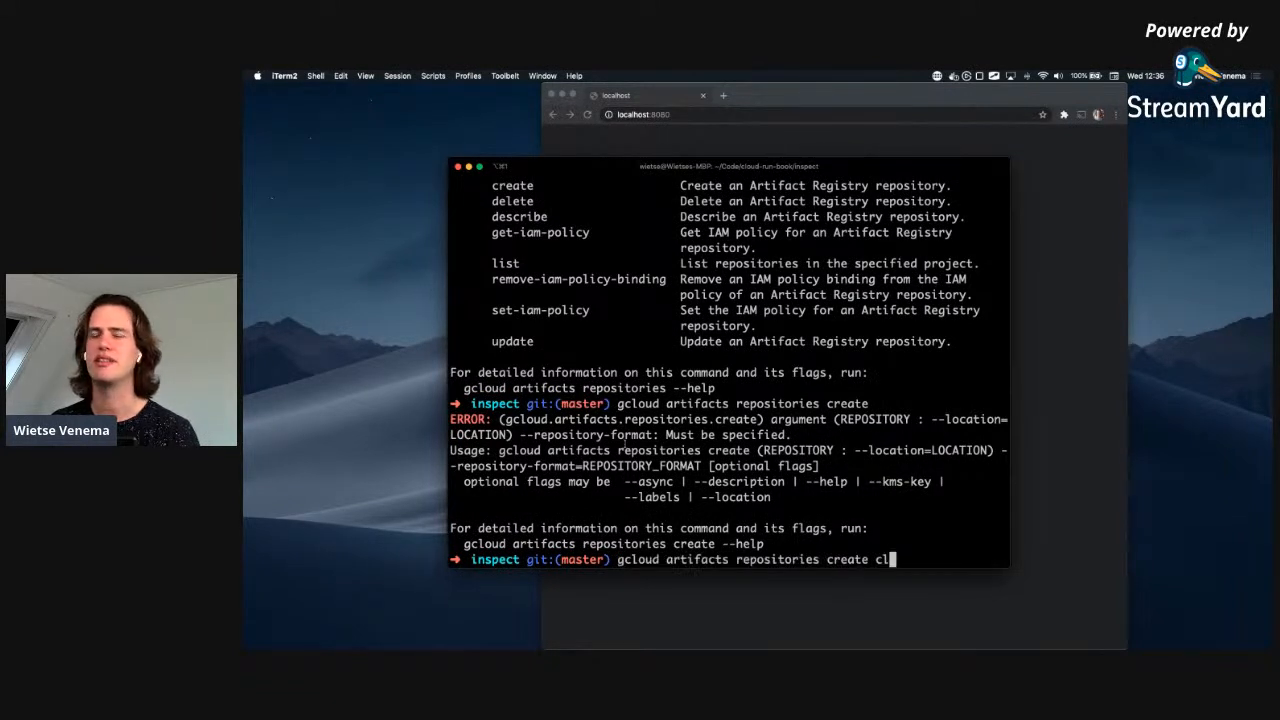
text(oud-run-demo)
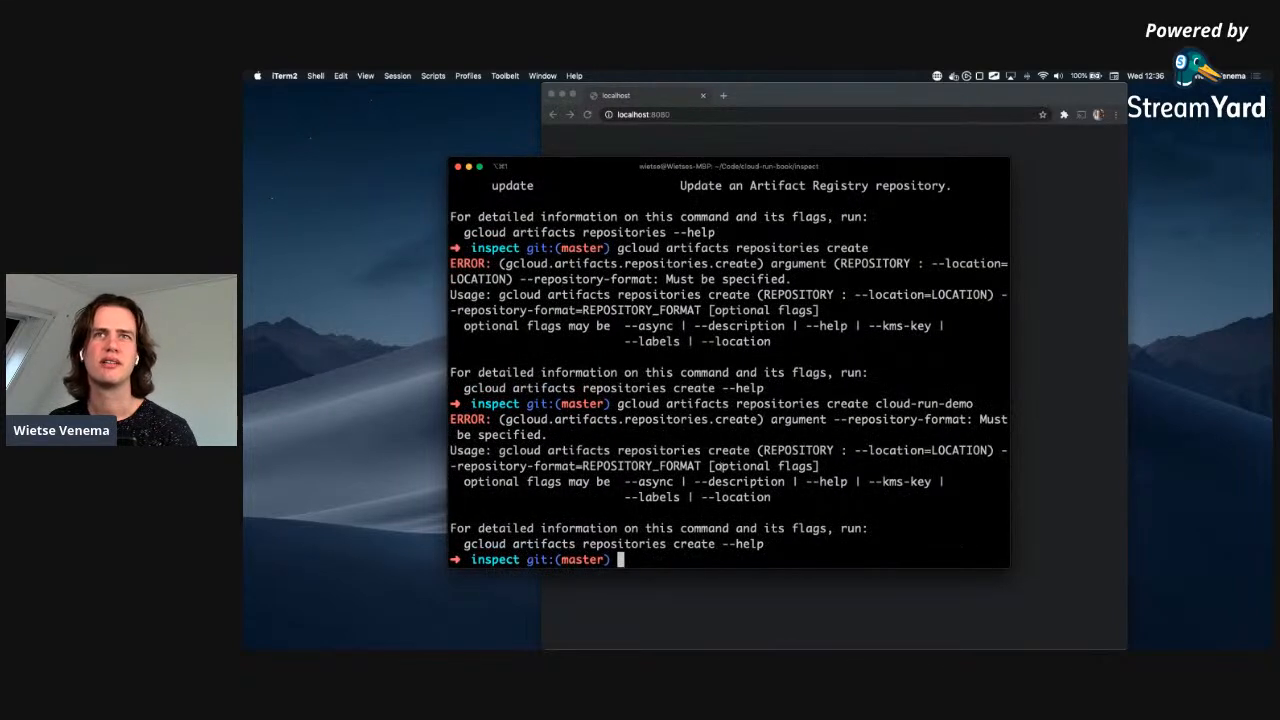
Add --repository-format docker and --location us, creating the cloud-run-demo repository.
double_click(640, 466)
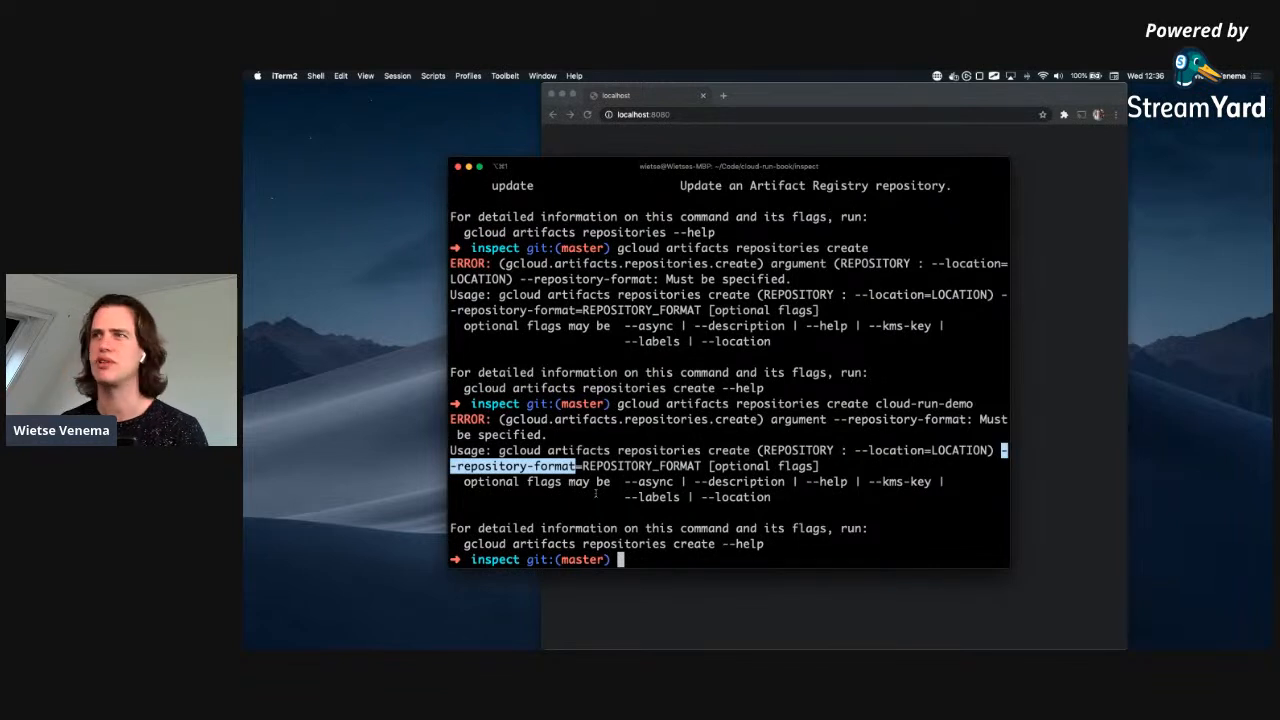
text(gcloud artifacts repositories create cloud-run-demo)
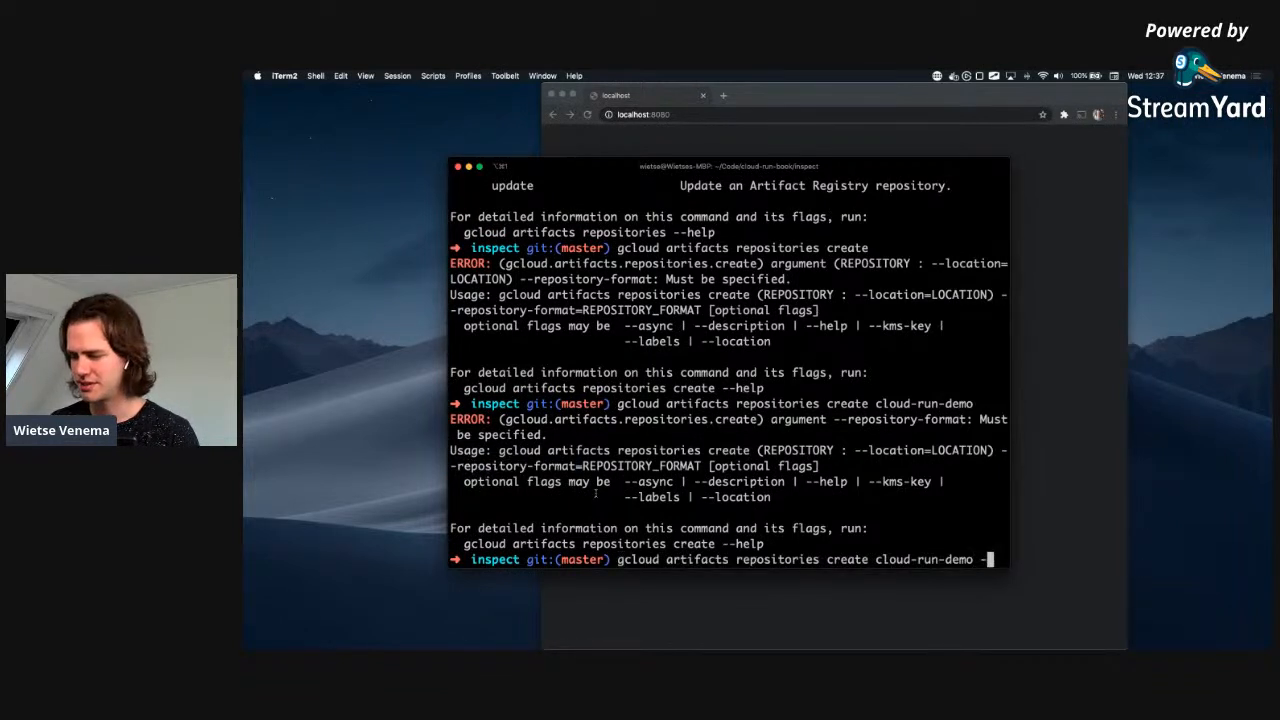
text(--repository)
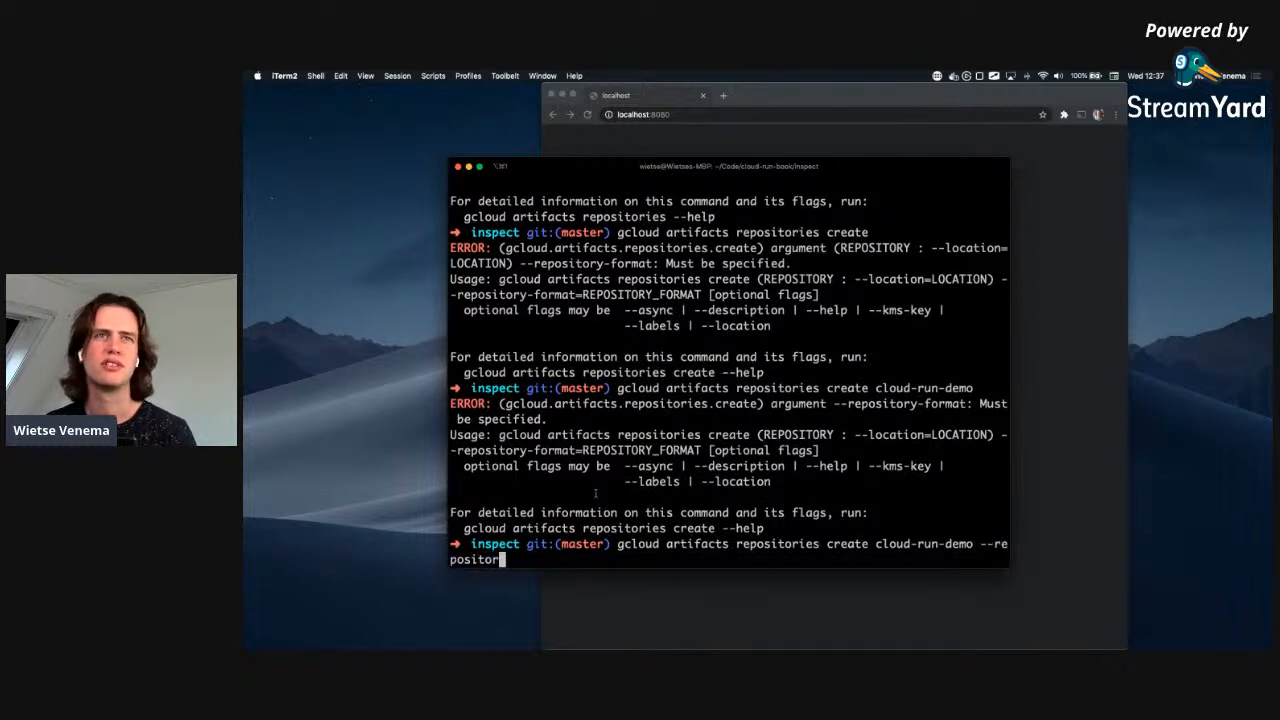
text(y-format)
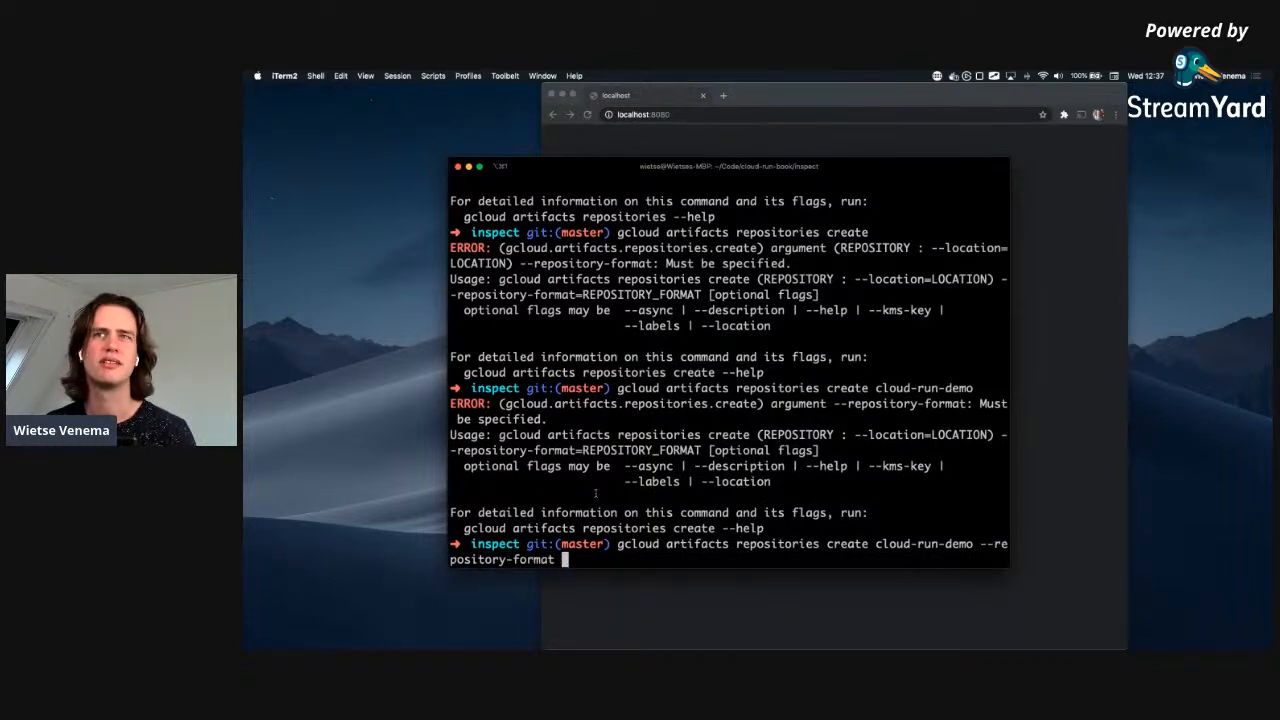
text(docker)
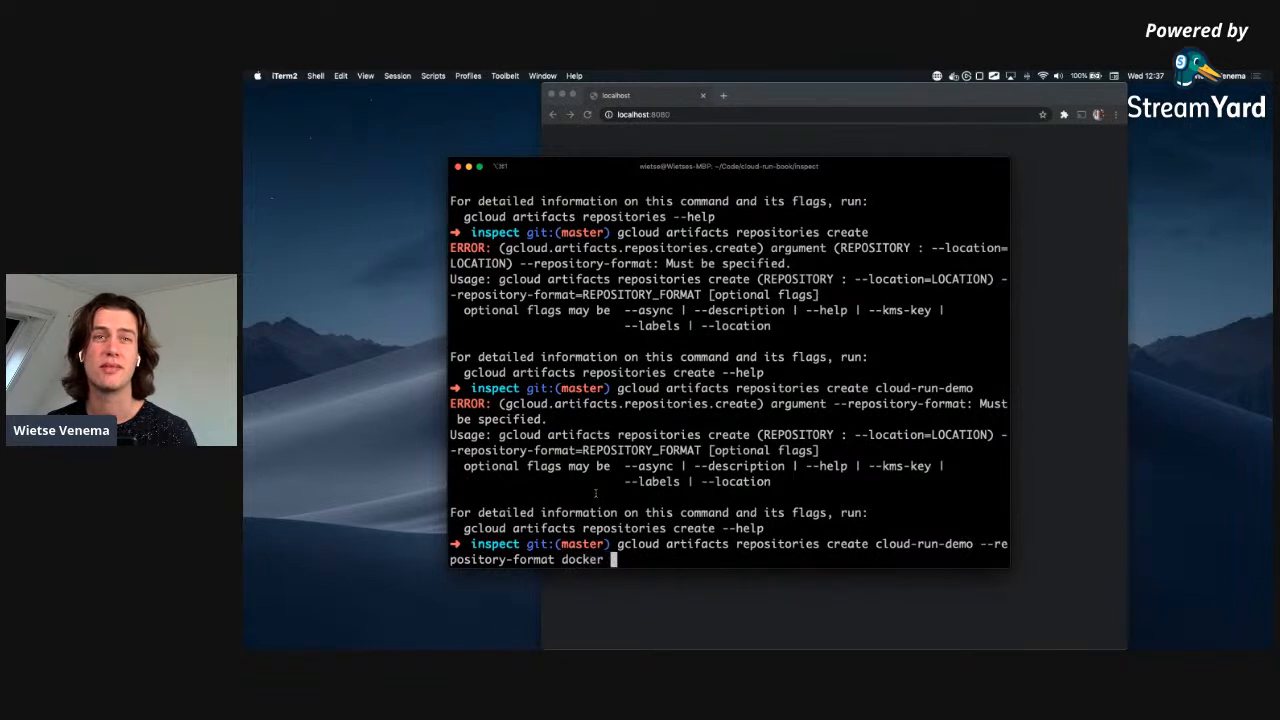
key(enter)
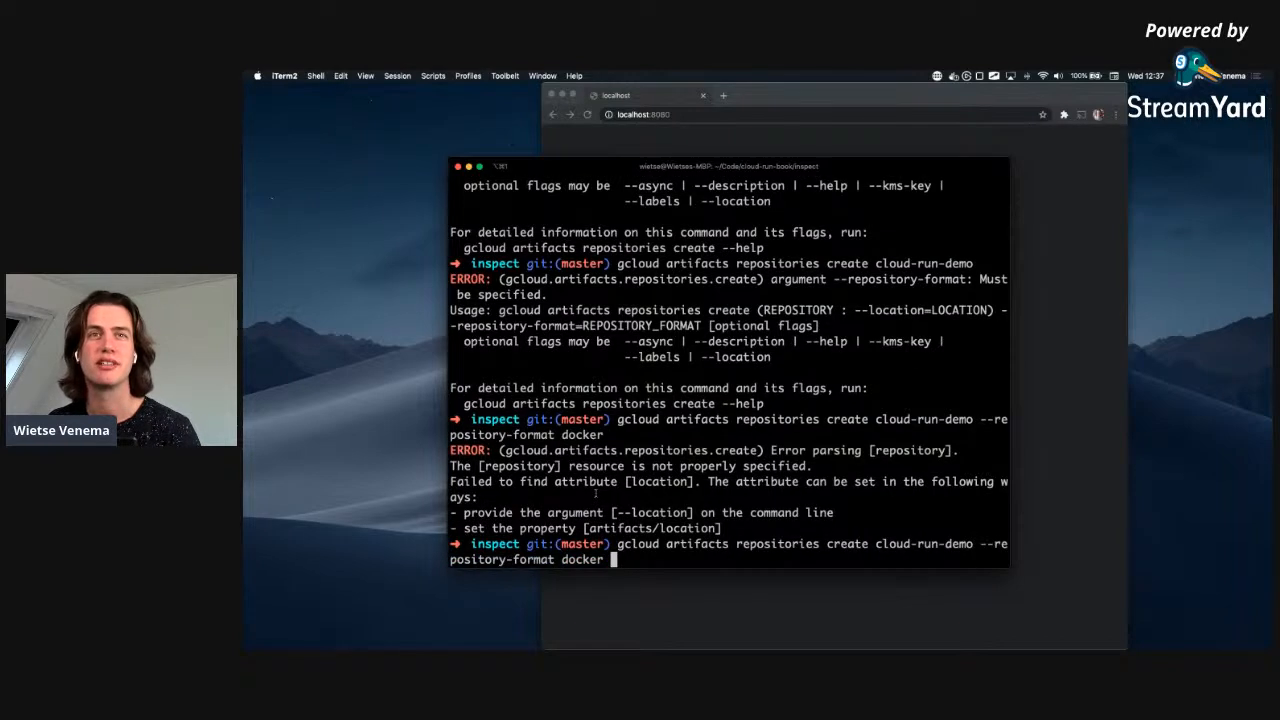
text(--loca)
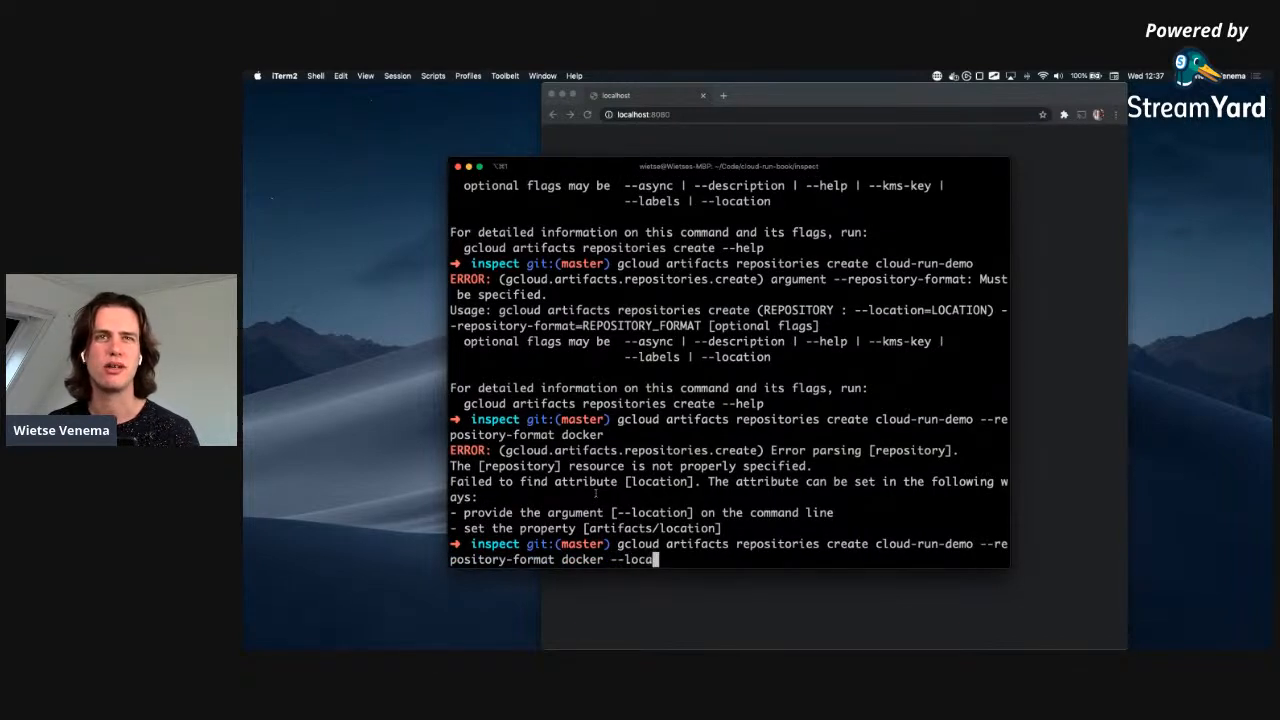
text(tion us)
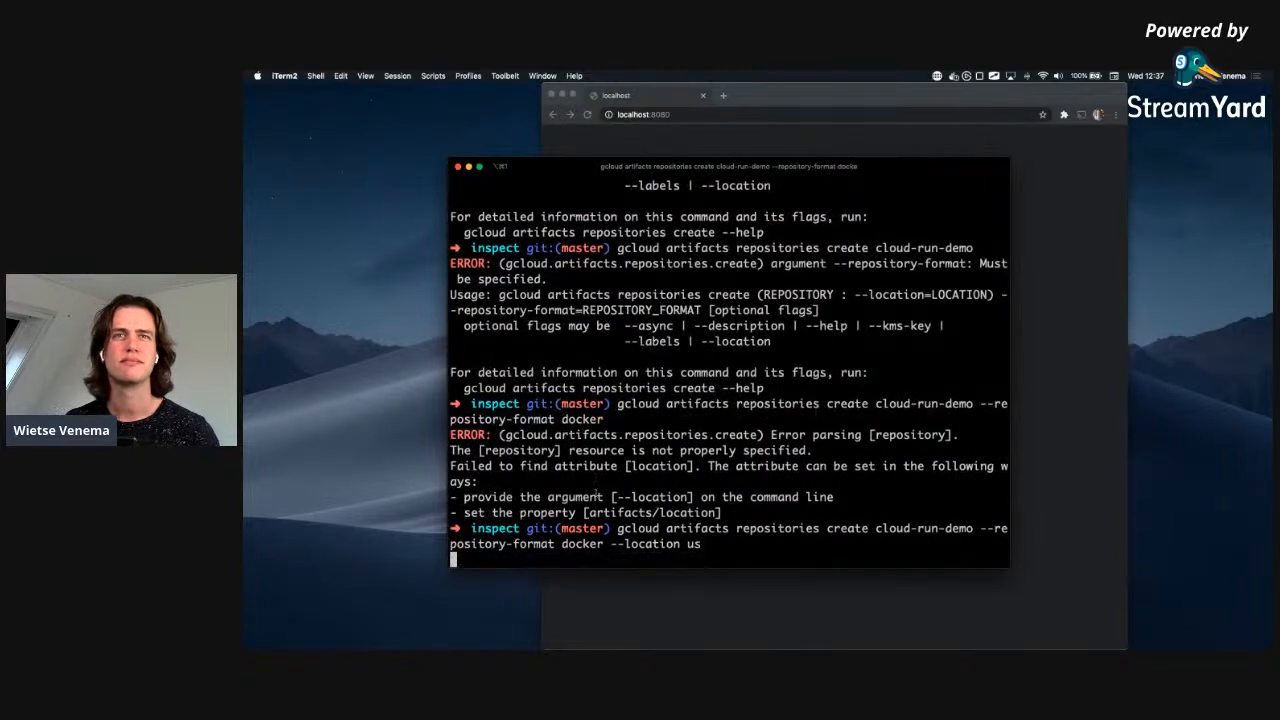
key(enter)
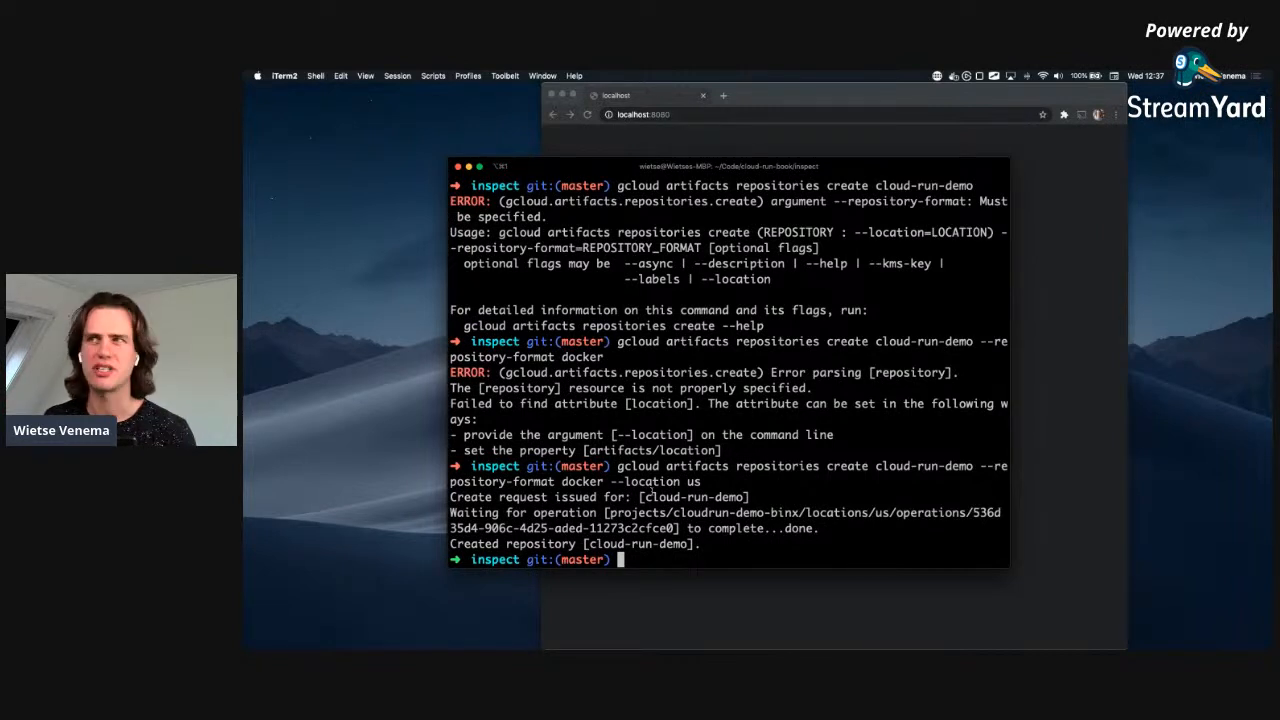
mouse_move(1208, 504)
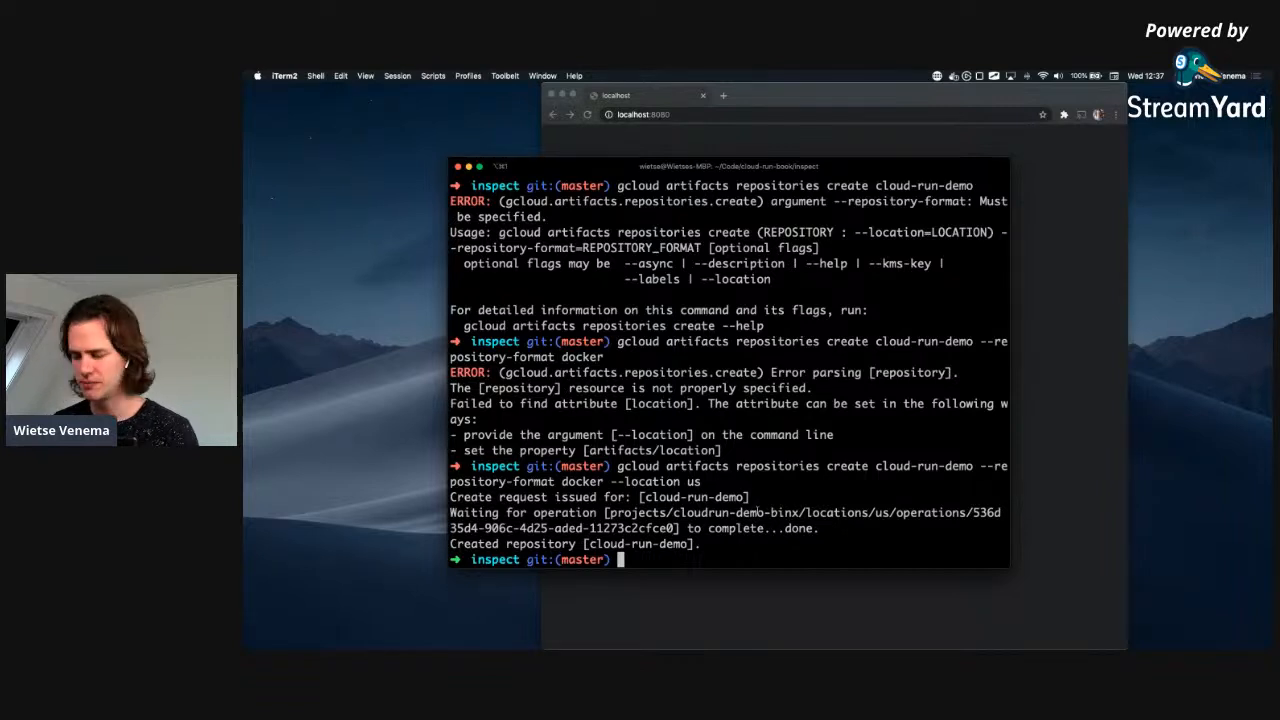
Set PROJECT=$(gcloud config get-value project) and echo it as cloudrun-demo-binx.
text(PROJECT=)
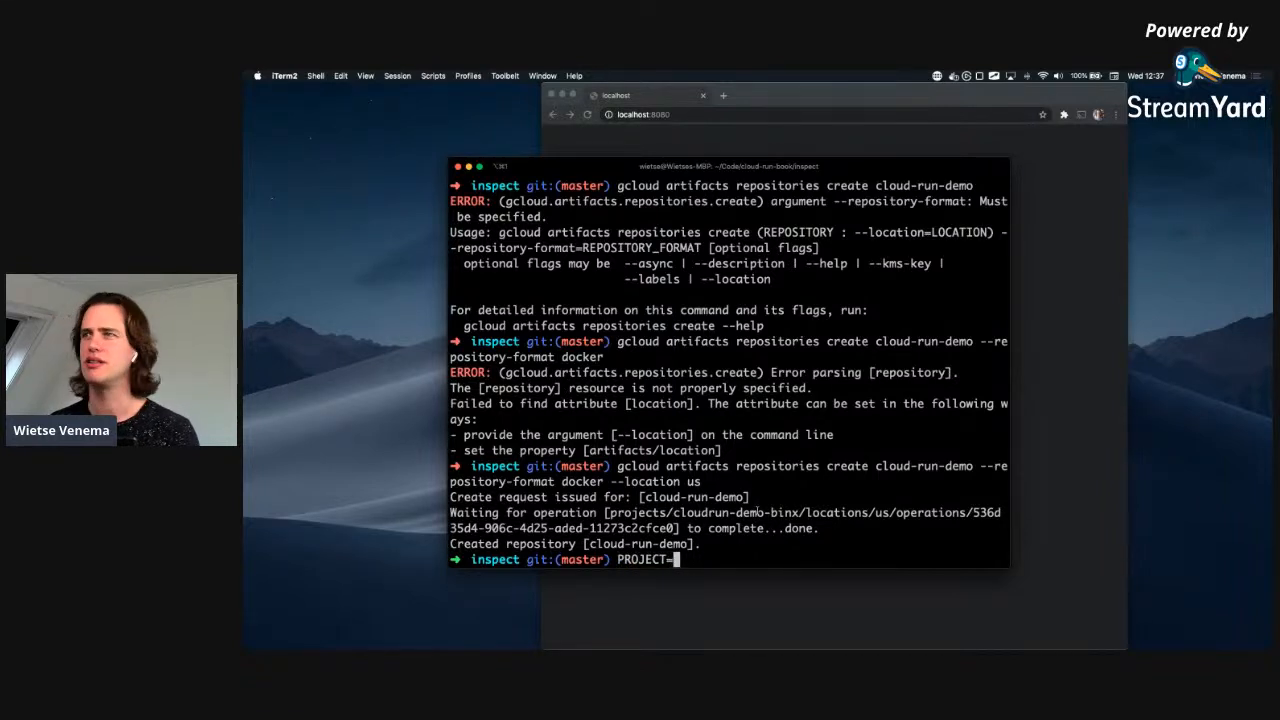
text($()
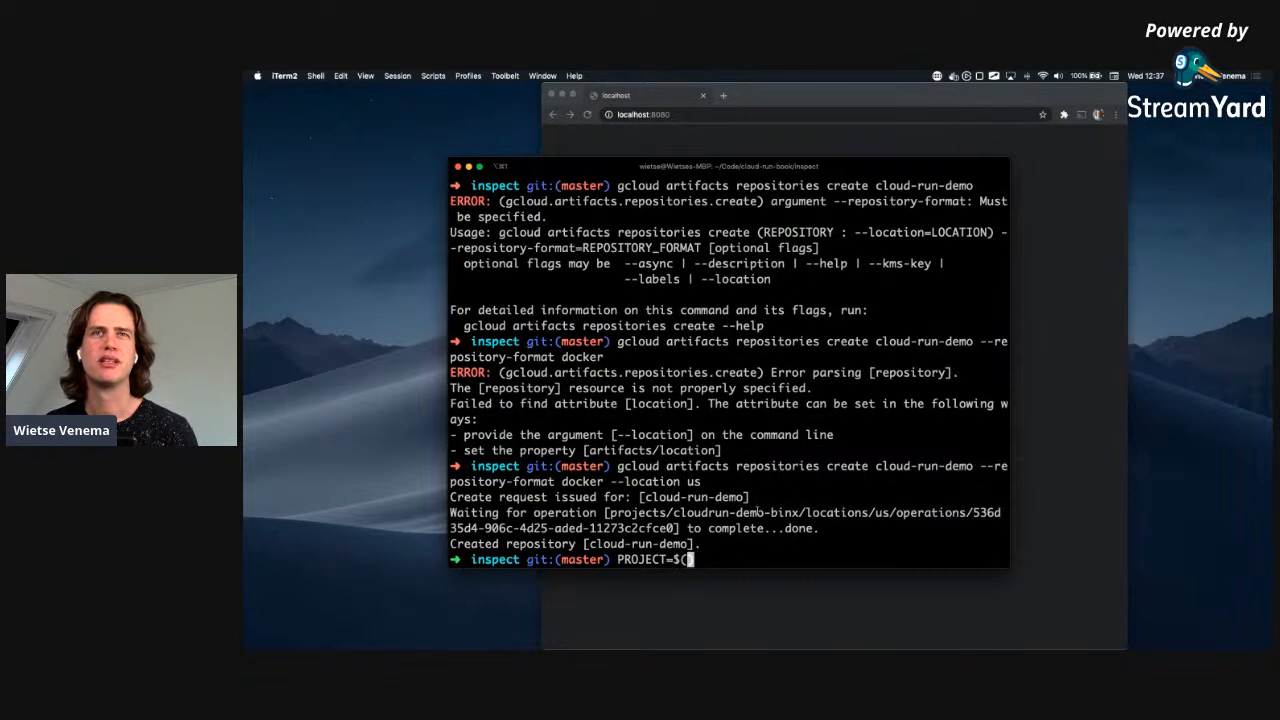
text(gcloud config get-value project)
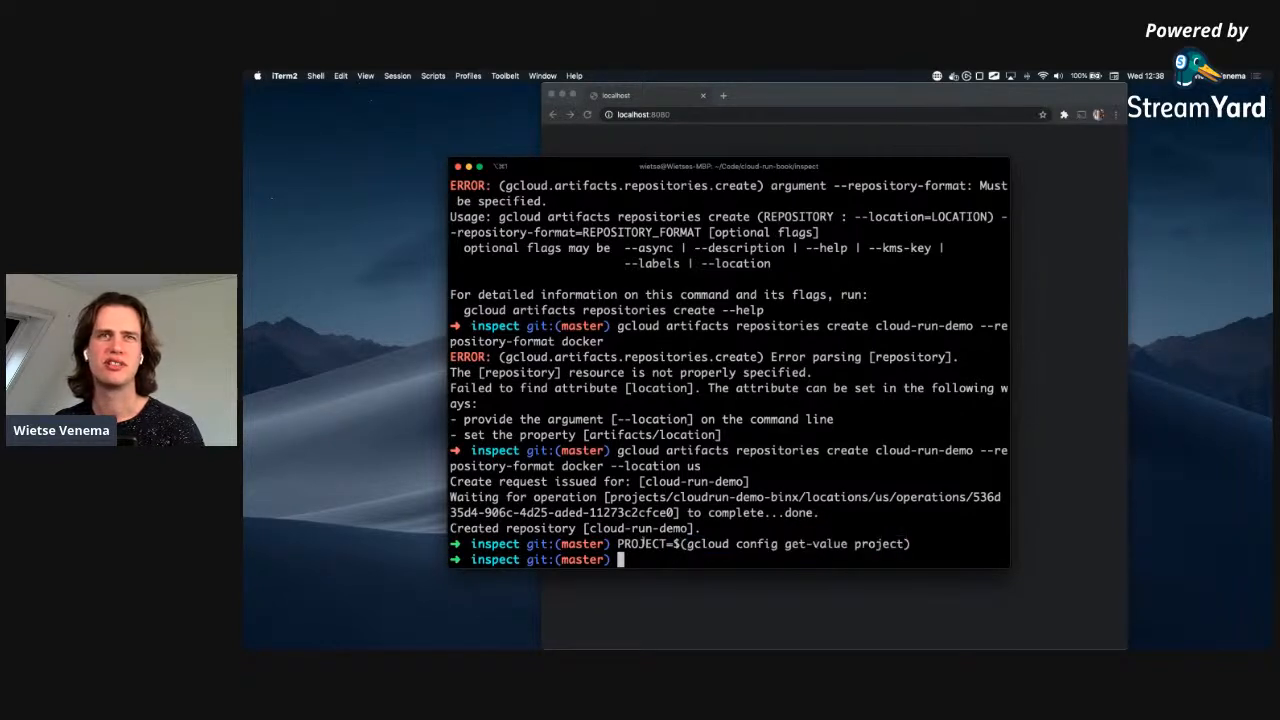
text(echop)
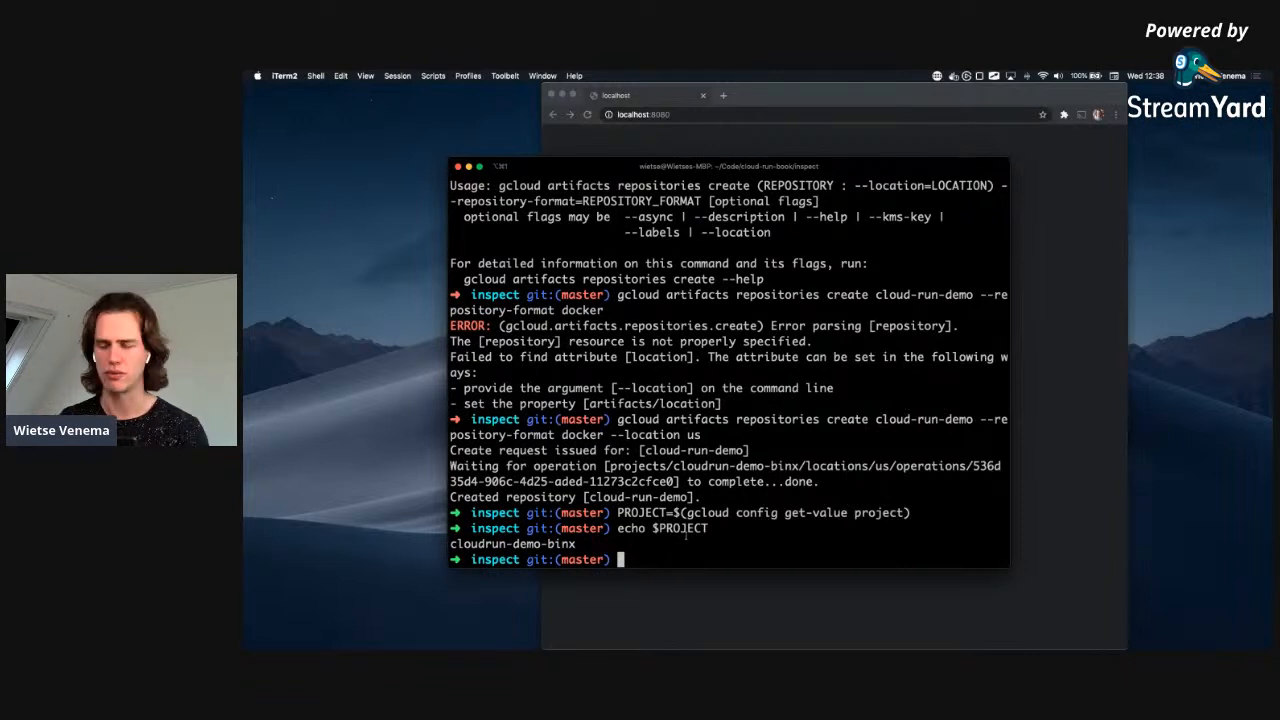
Set IMAGE=us-docker.pkg.dev/$PROJECT/cloud-run-hello/hello in the shell.
text(IMAGE)
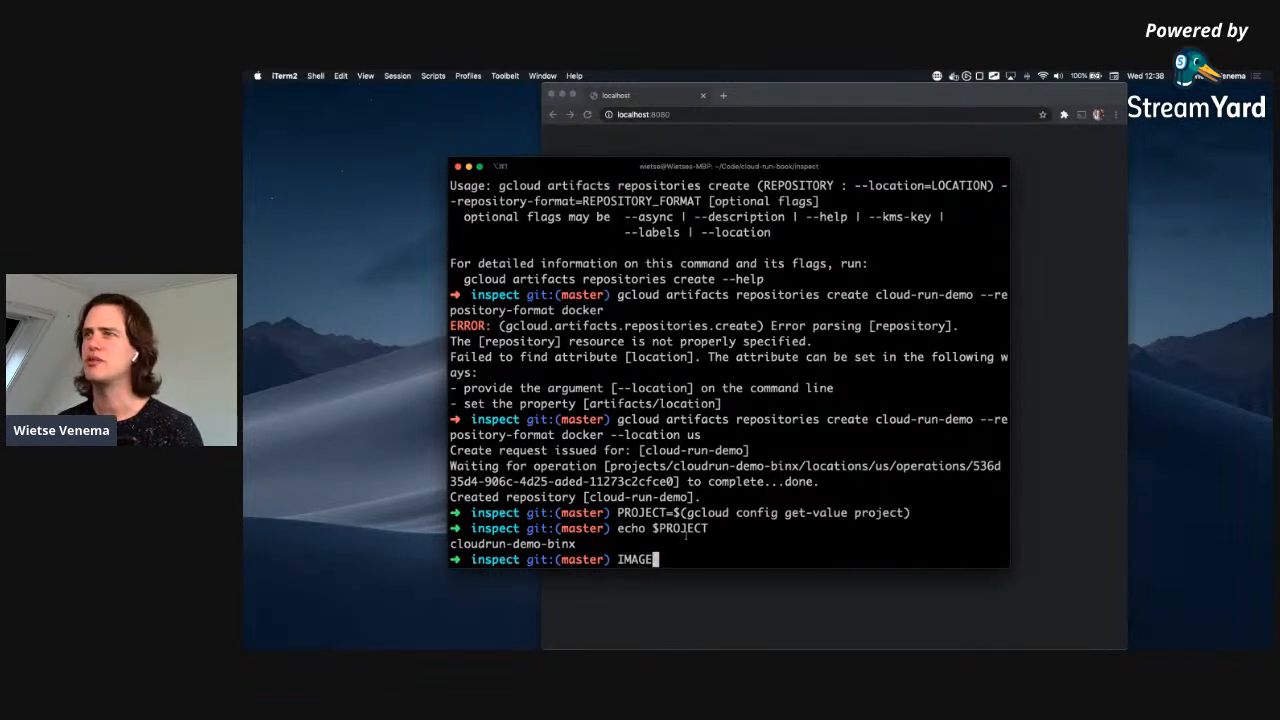
text(us-)
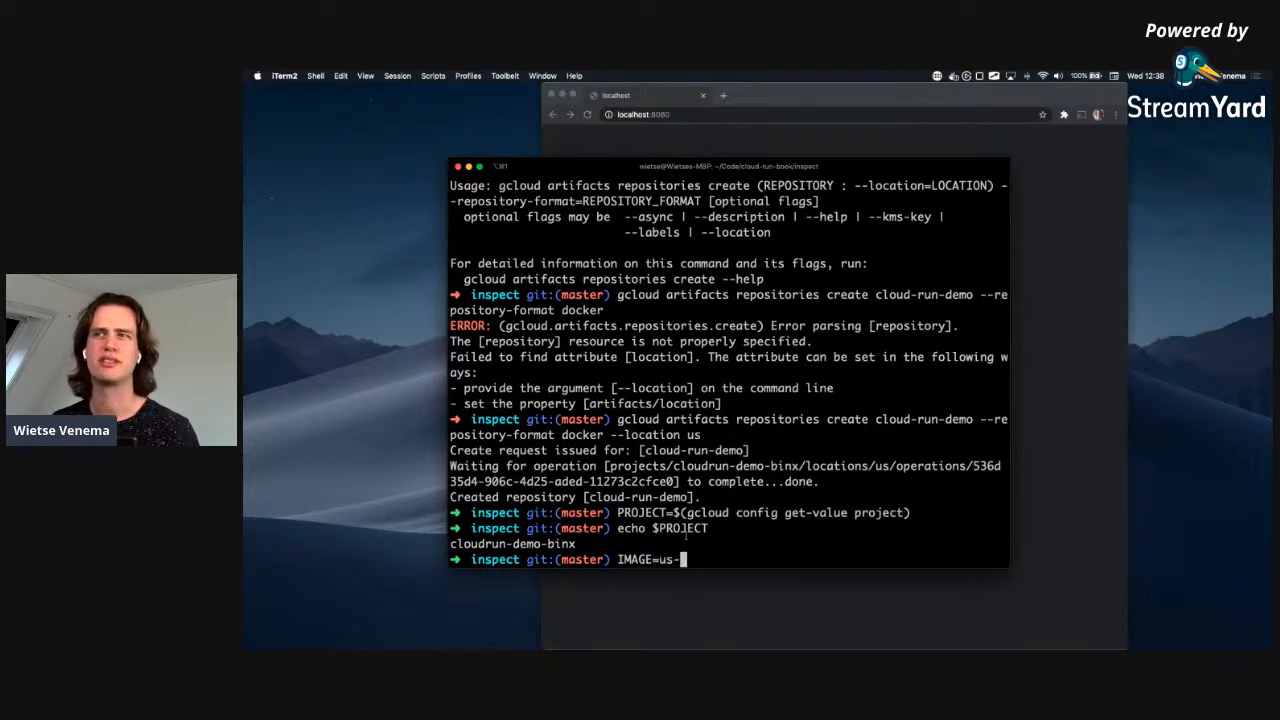
text(docker.)
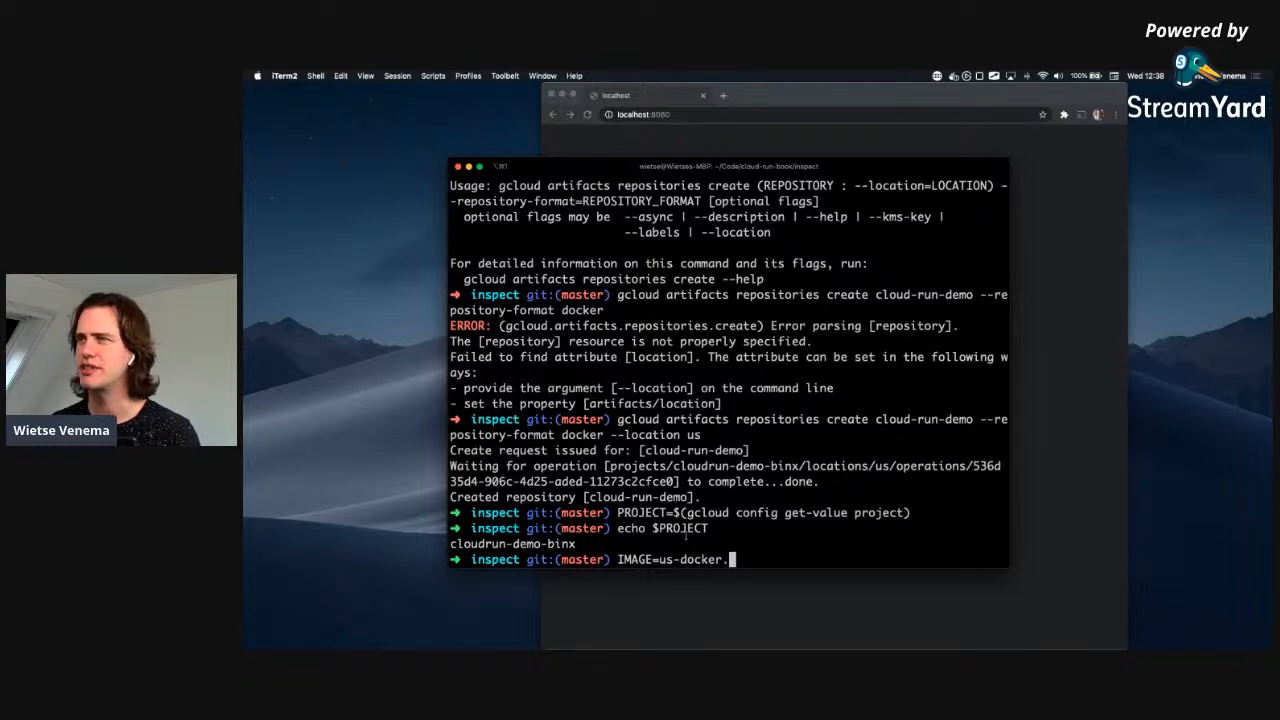
text(pkg.dev/)
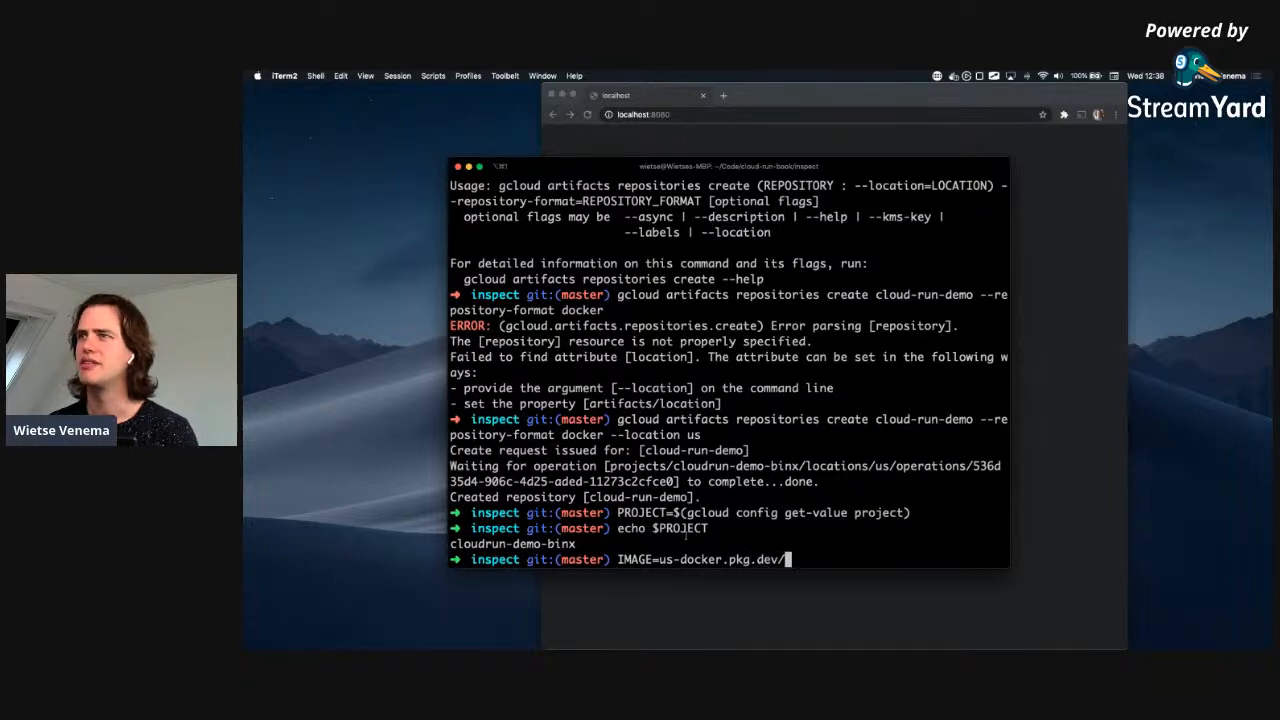
text($PROJECT/)
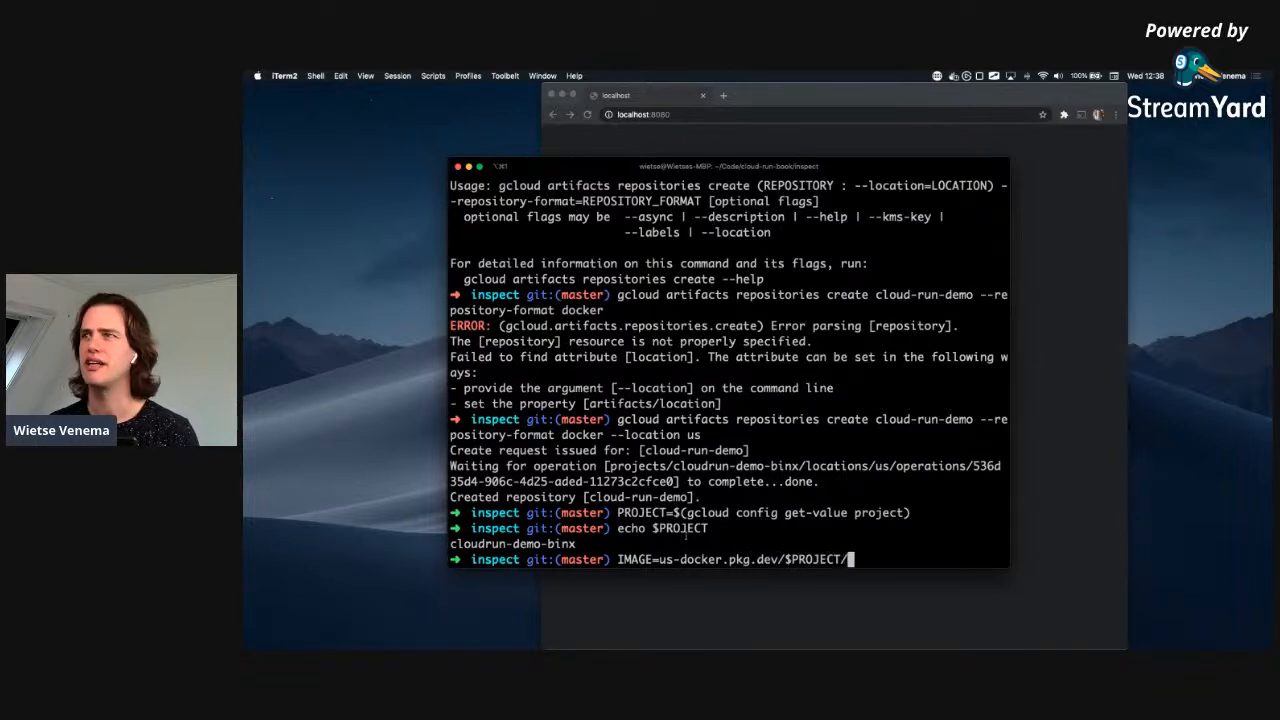
text(cloud-run-hello/)
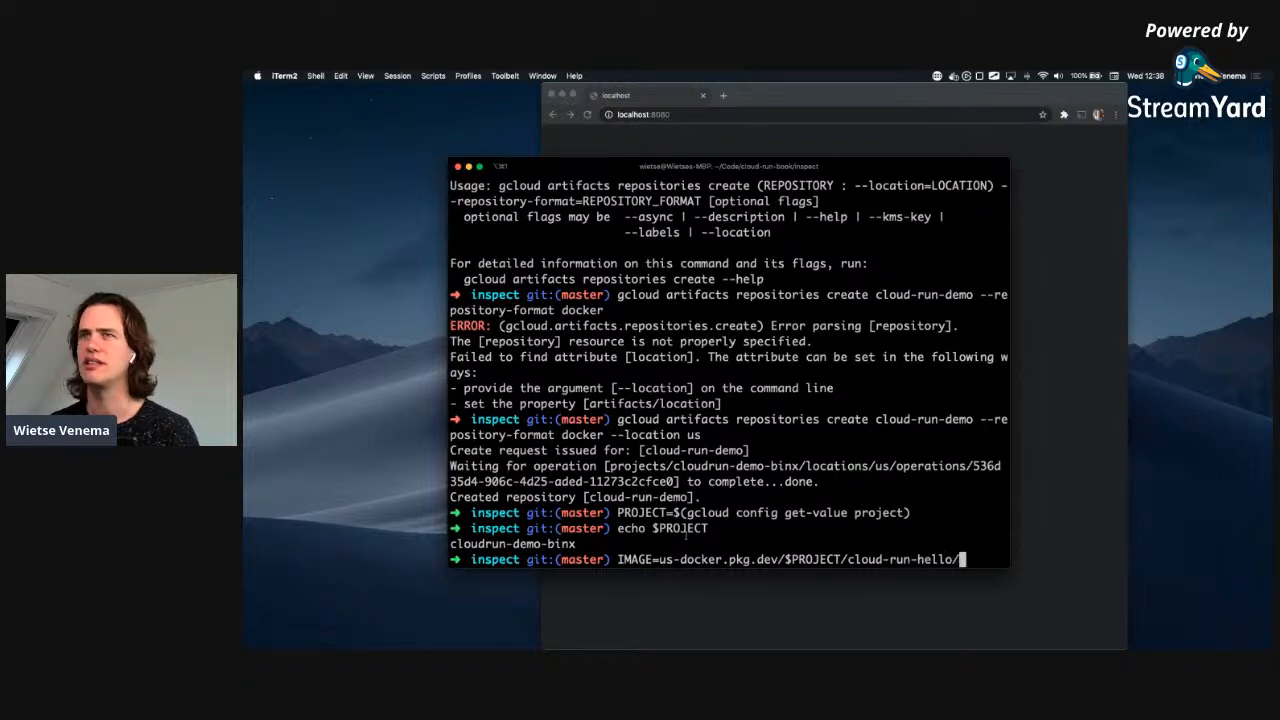
text(hello)
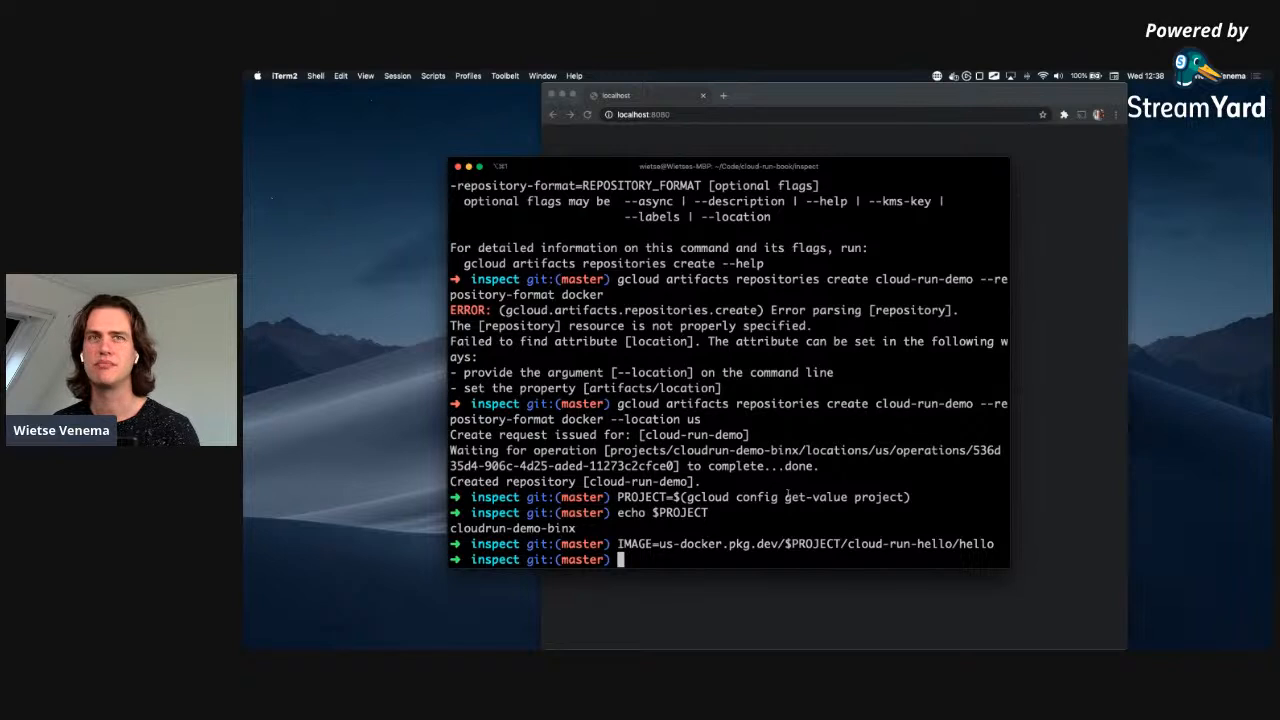
Run docker build --tag $IMAGE . -f Dockerfile and let the image build and tag.
text(docker build -)
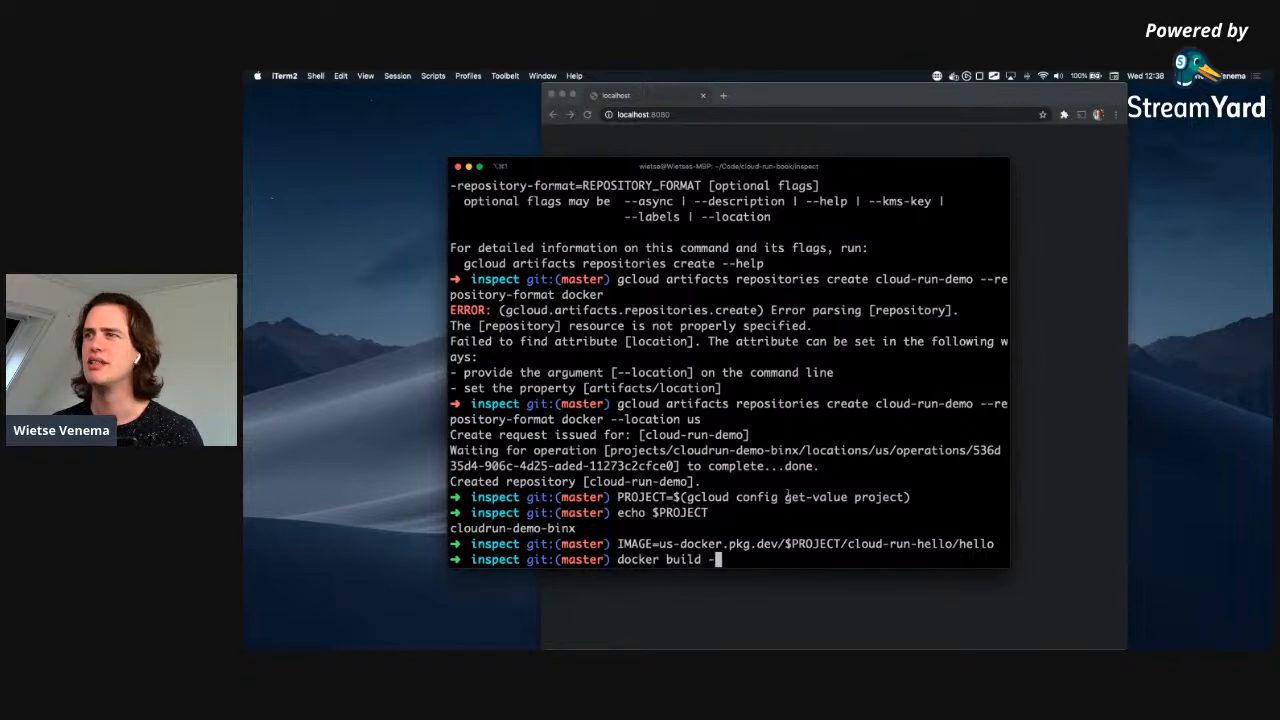
text(--tag)
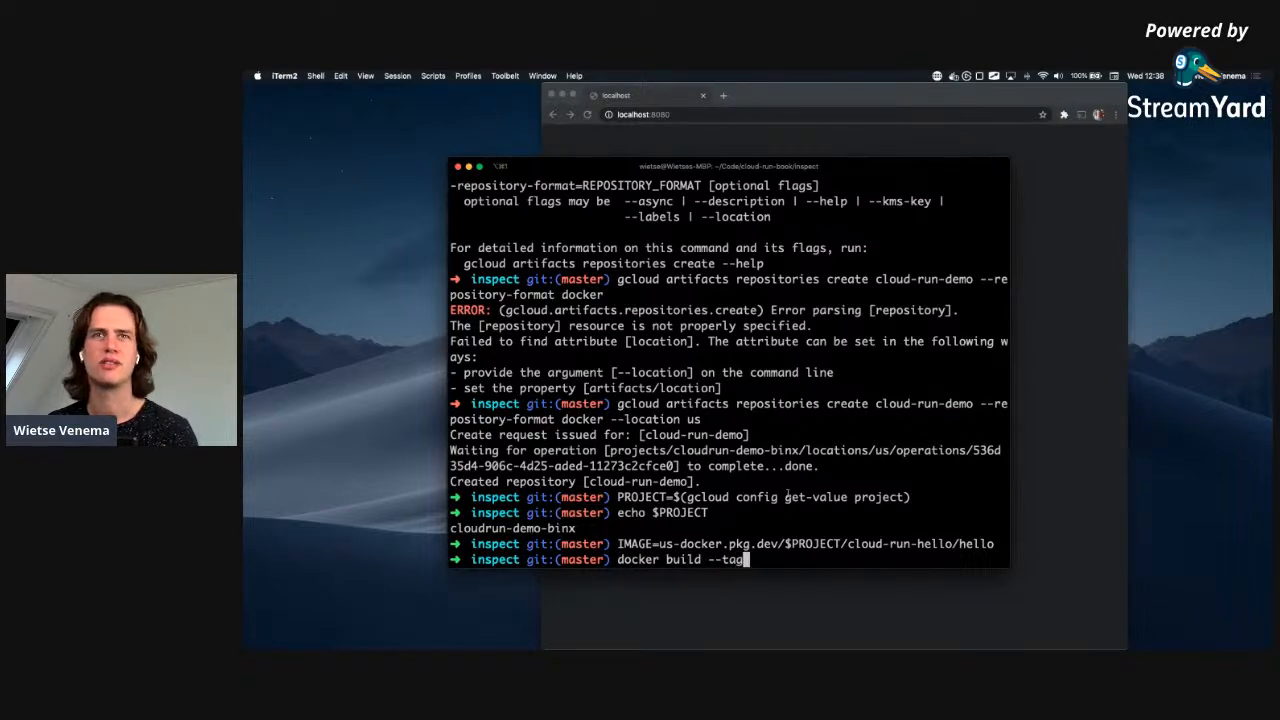
text($IMAGE)
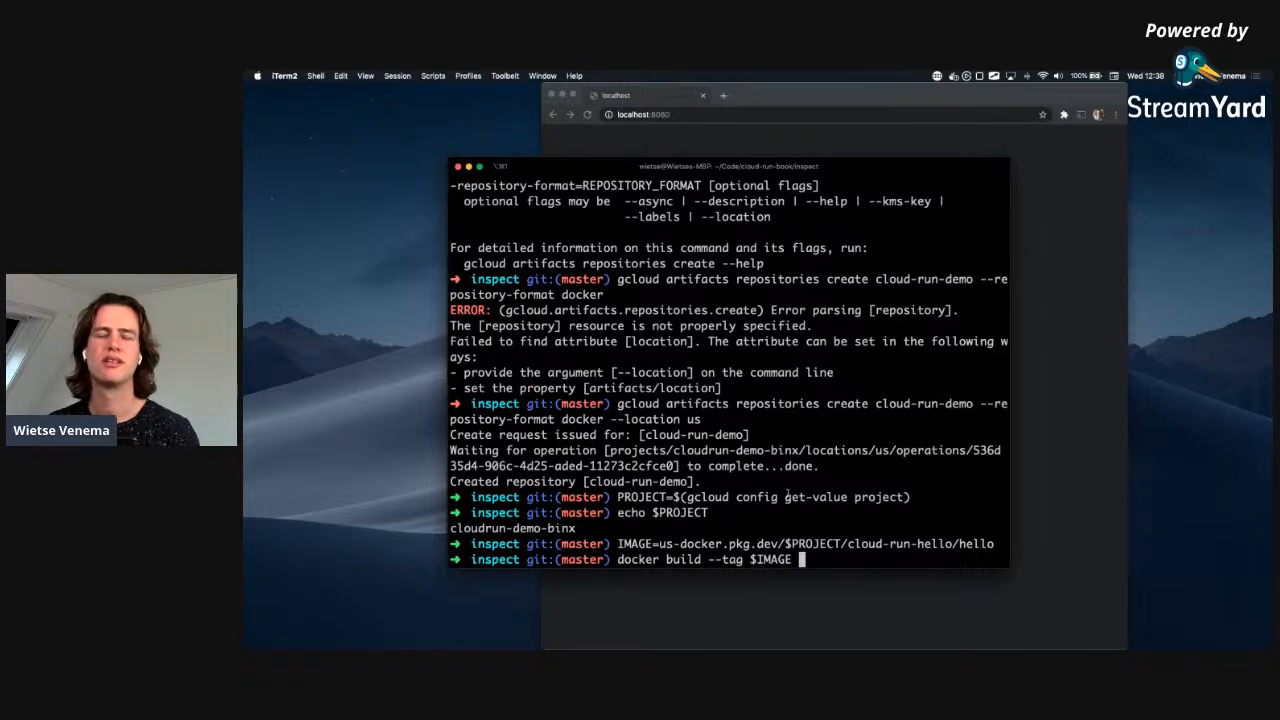
text(.)
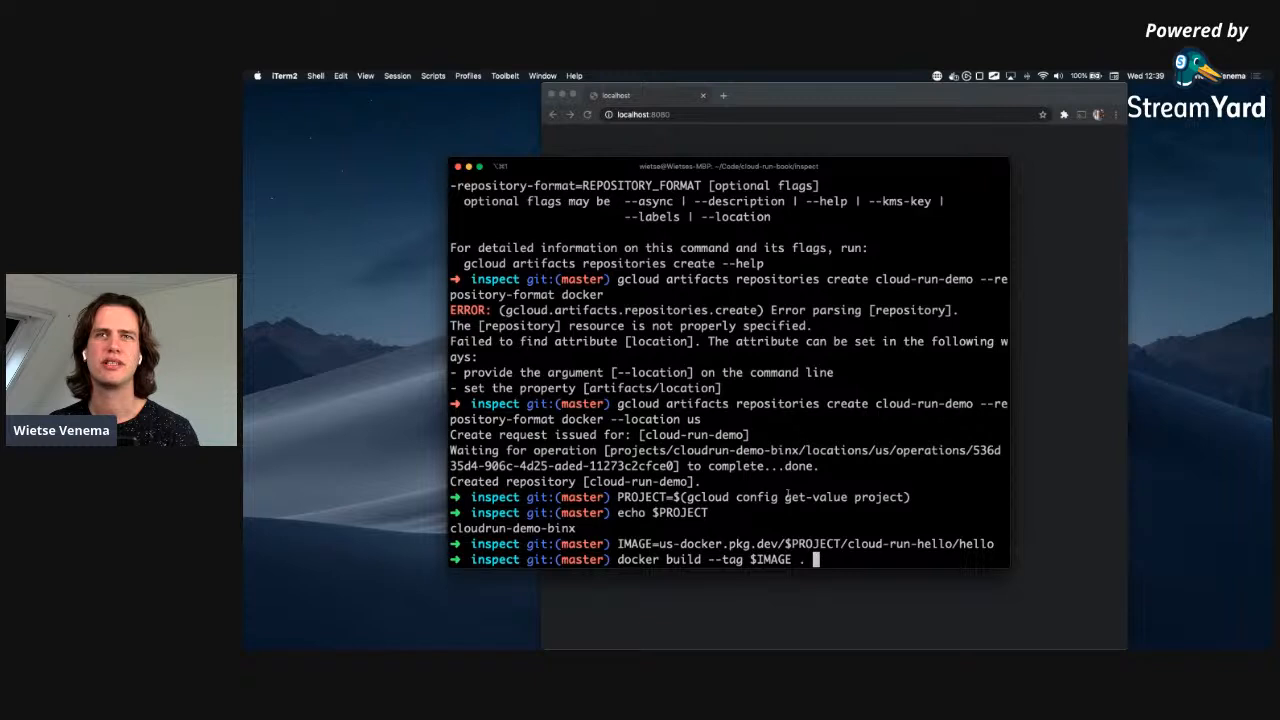
text(-f D)
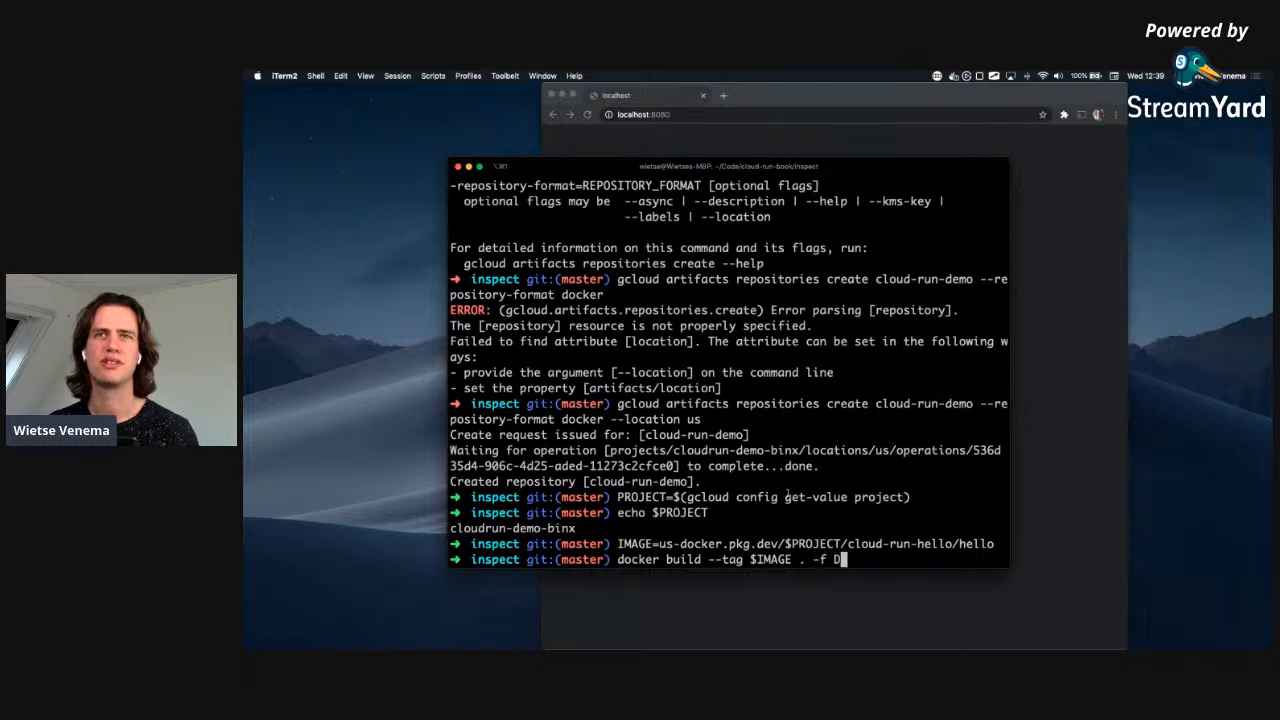
text(ockerfile)
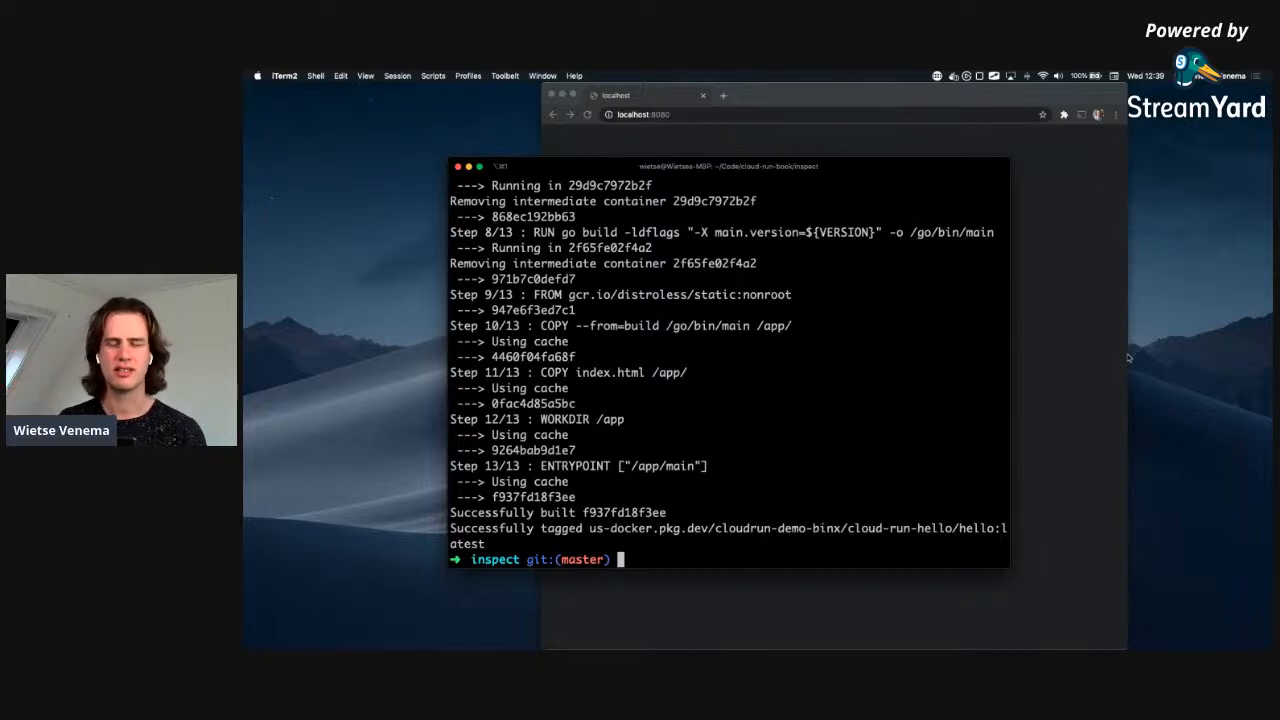
text(gcloud)
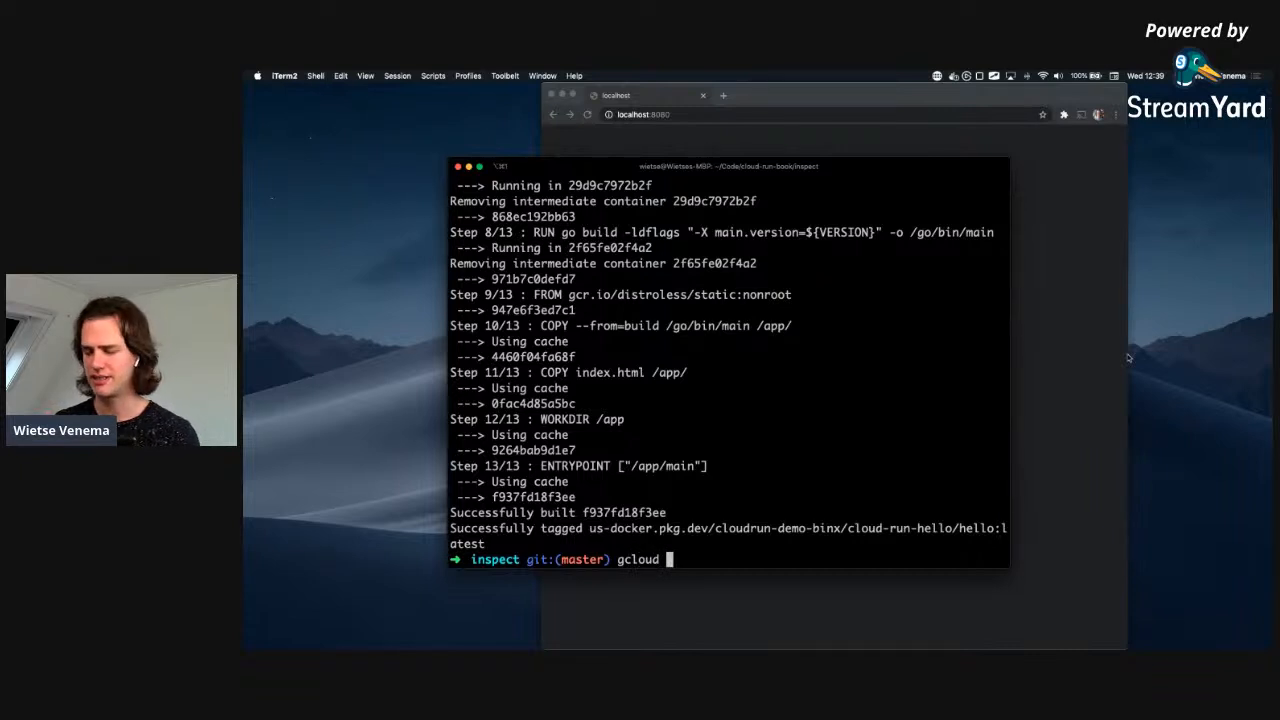
Run gcloud auth configure-docker us-docker.pkg.dev to register the credential helper.
text(auth)
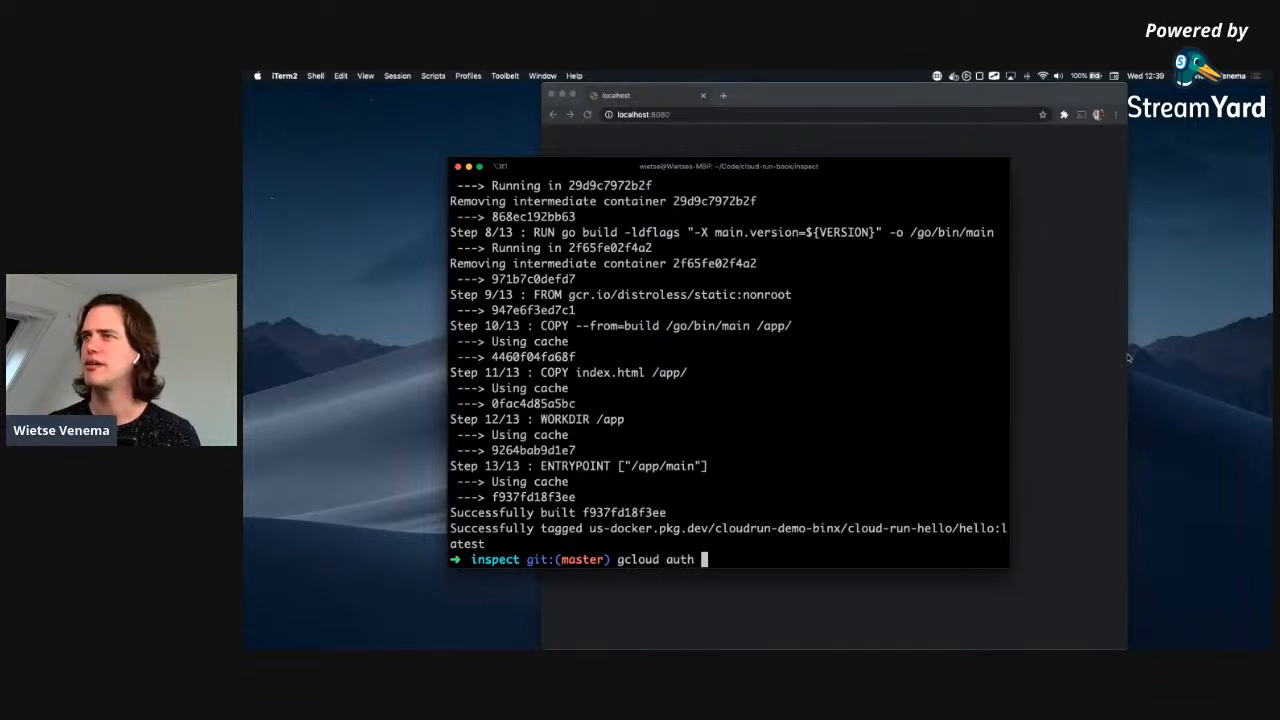
text(configur-)
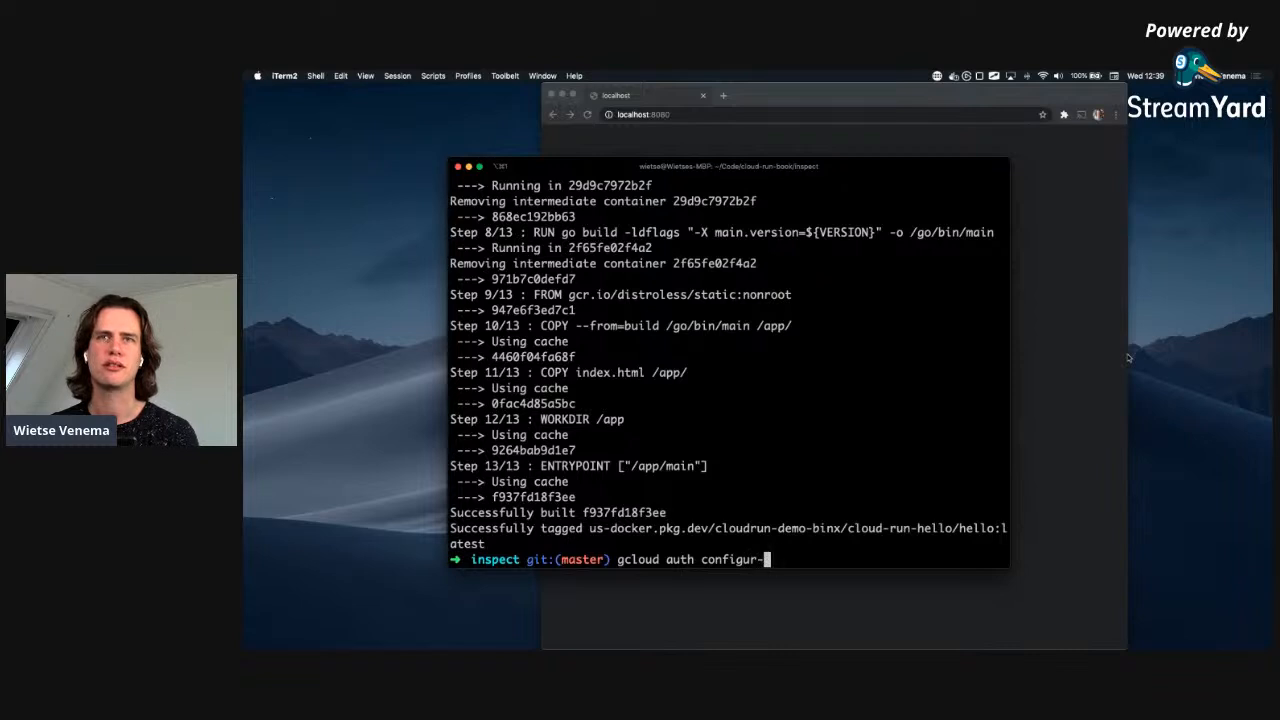
text(e-docker)
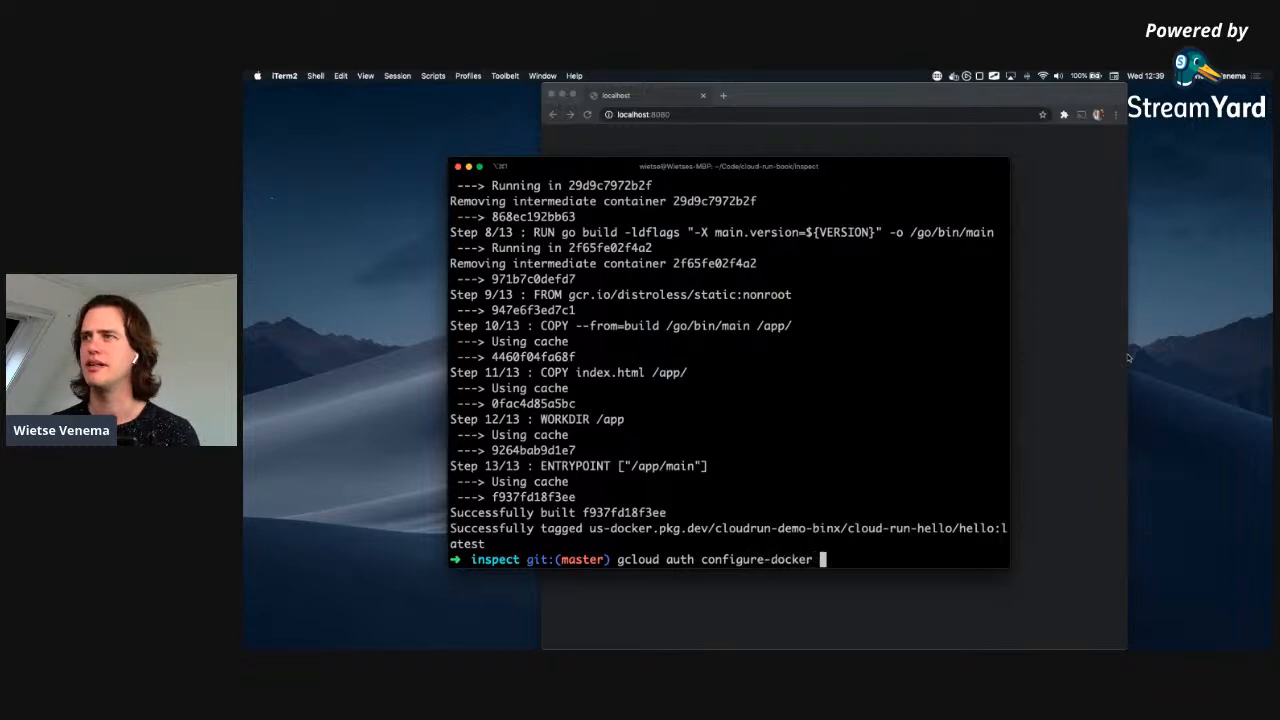
text(us-d)
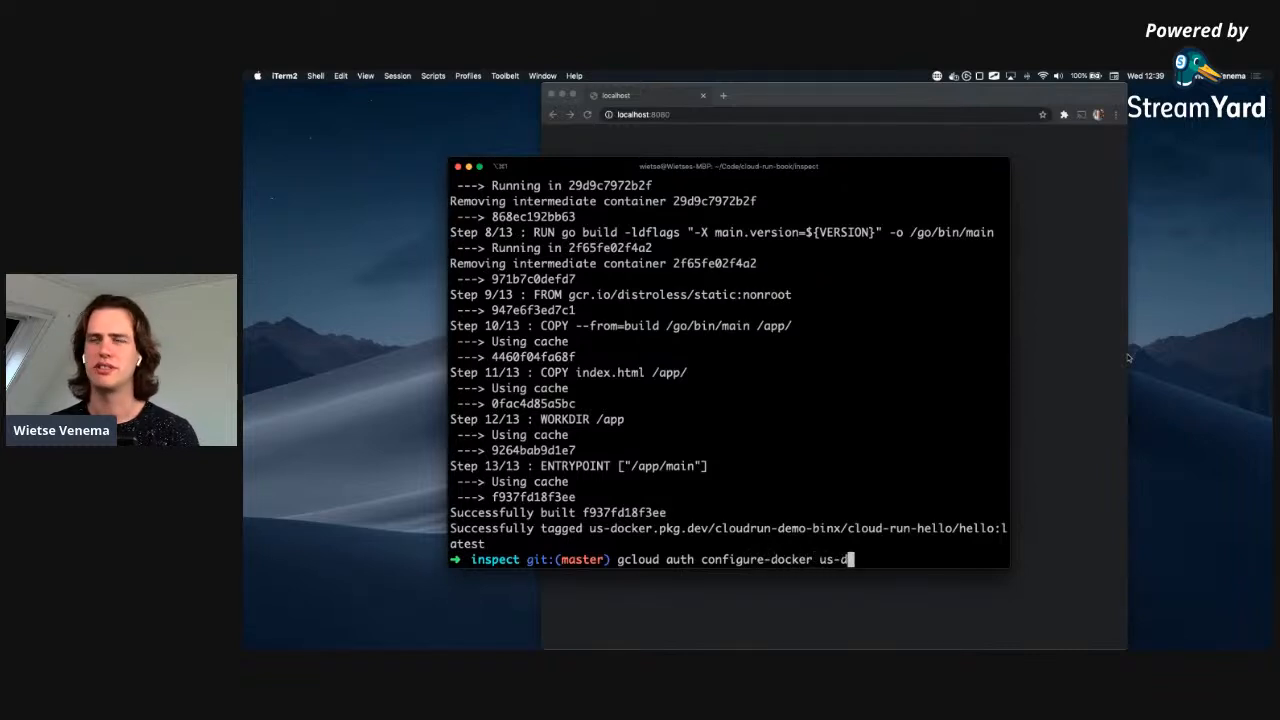
text(ocker.pkg.dev)
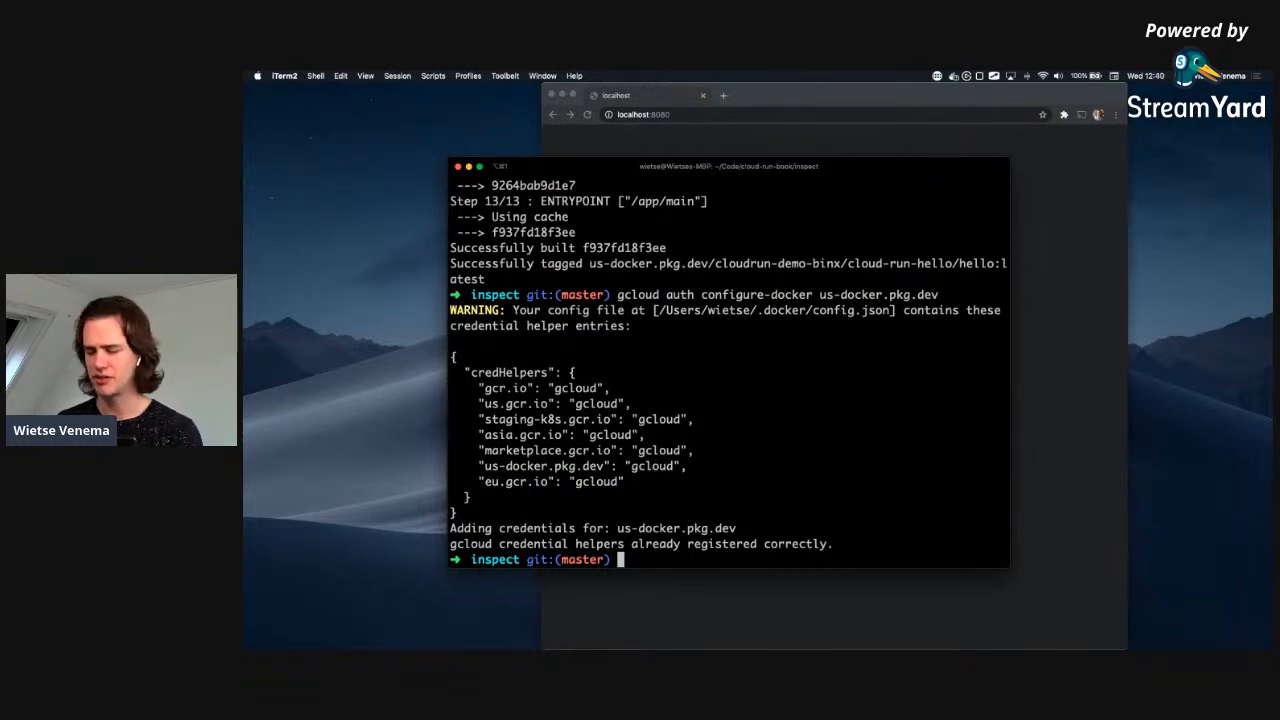
Run docker push $IMAGE, hit the repository-not-found error, and begin the repository-create command.
text(docker push $IMAGE)
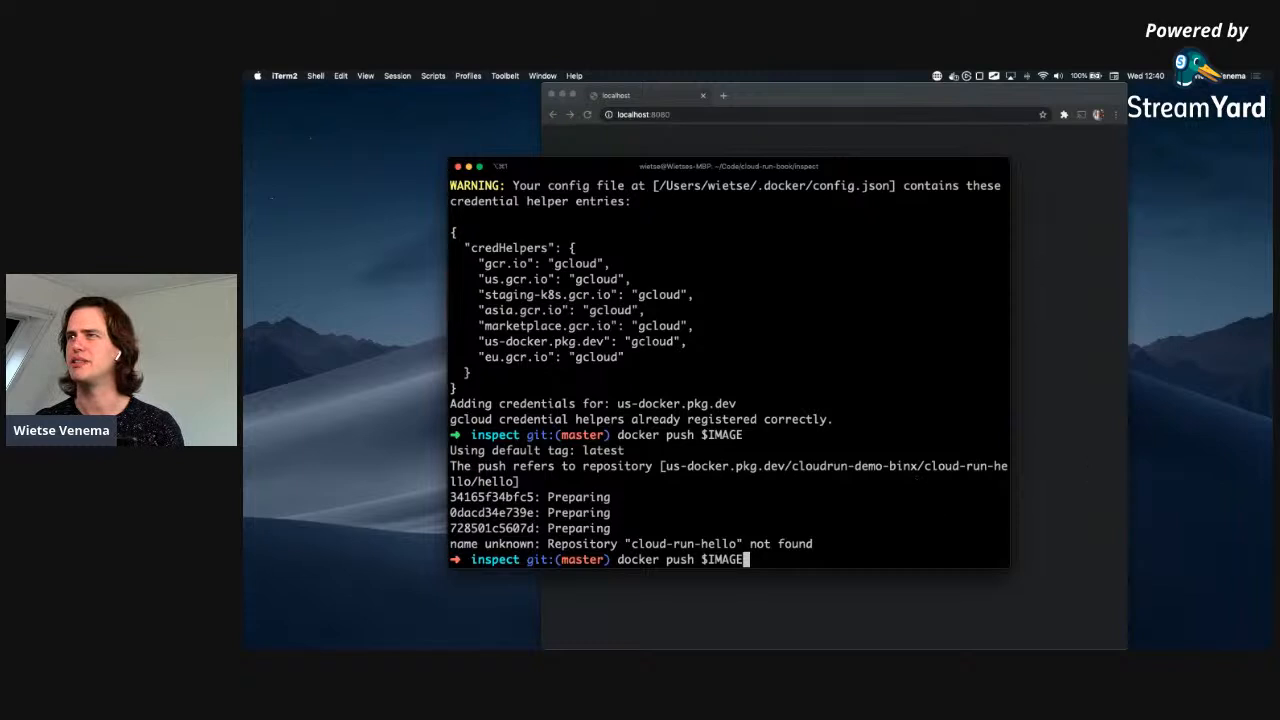
text(gcloud auth configure-docker us-docker.pkg.dev)
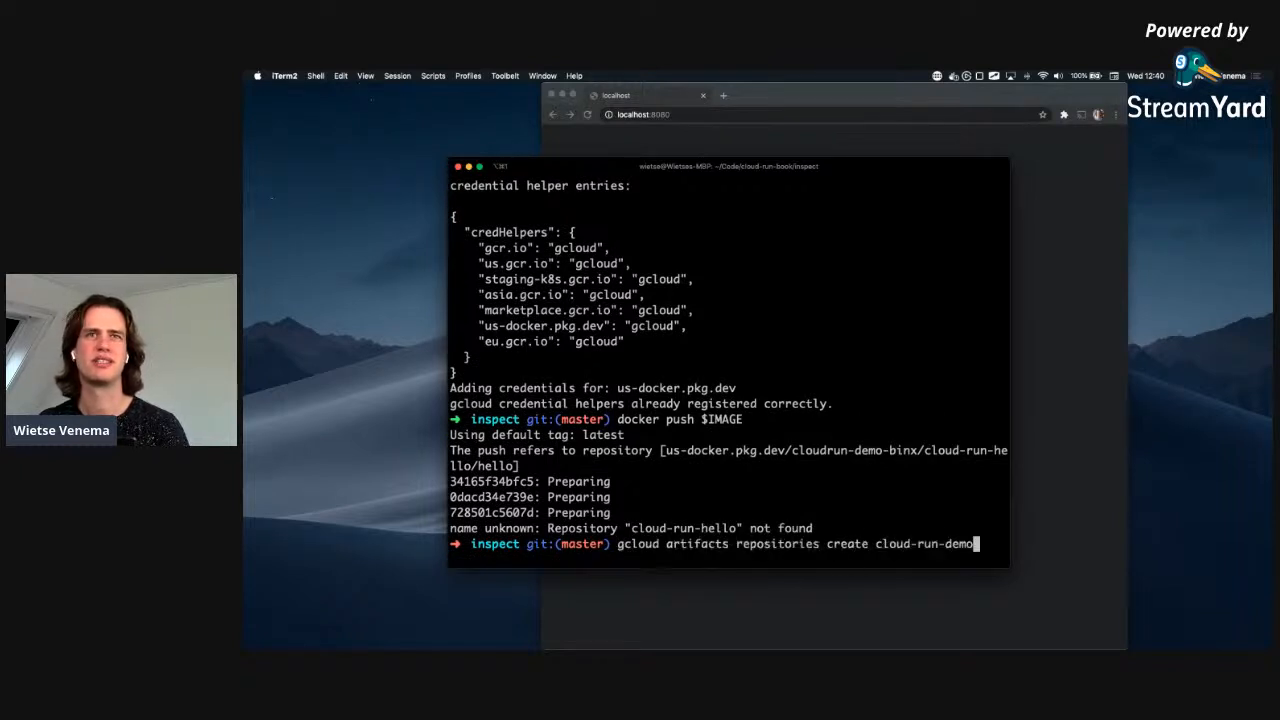
Reset IMAGE for the cloud-run-demo repository, rebuild, and push the image successfully.
text(IMAGE=us-docker.pkg.dev/$PROJECT/cloud-run-hello/hello)
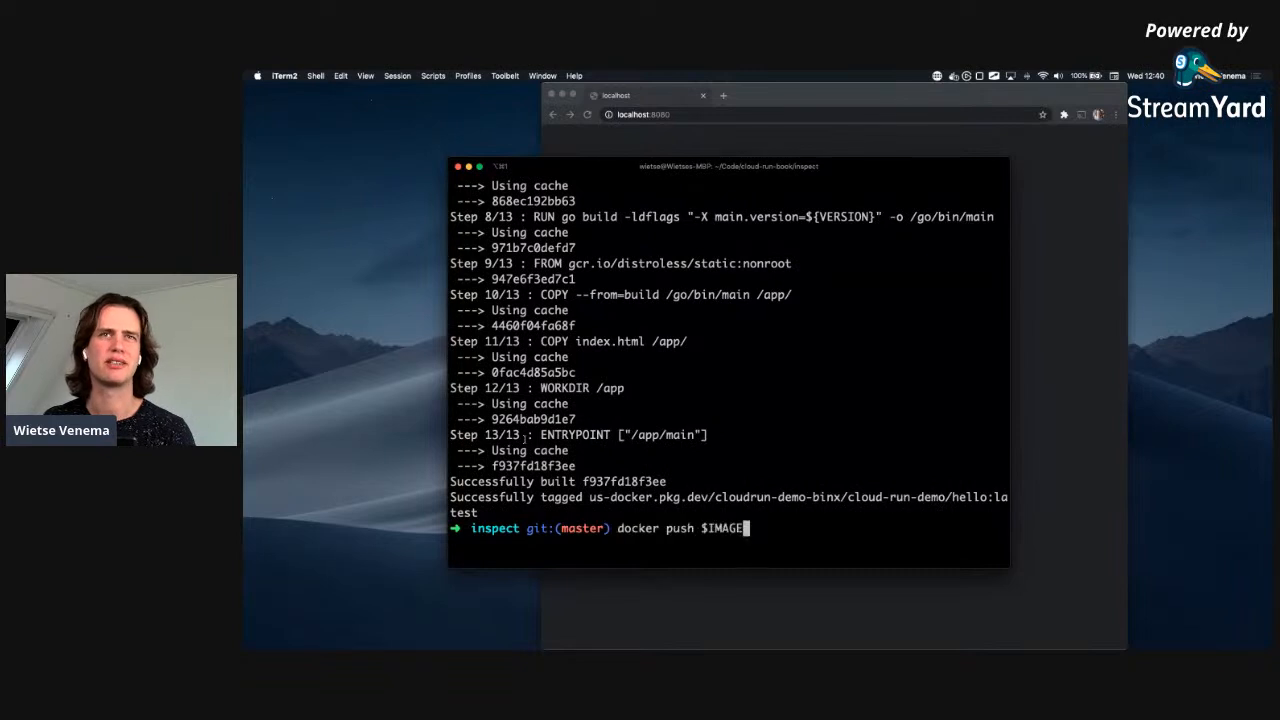
key(enter)
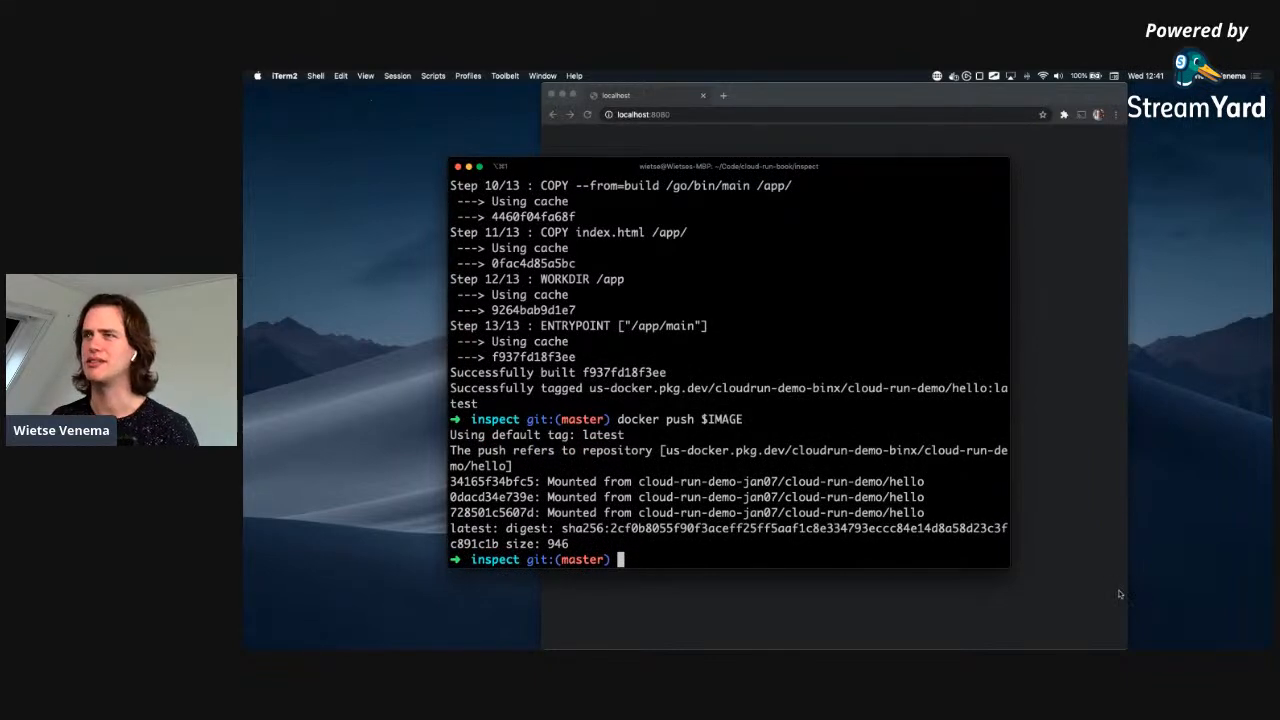
Run gcloud run deploy --image $IMAGE hello-world --allow-unauthenticated until revision 00001 serves traffic.
text(gcloud run)
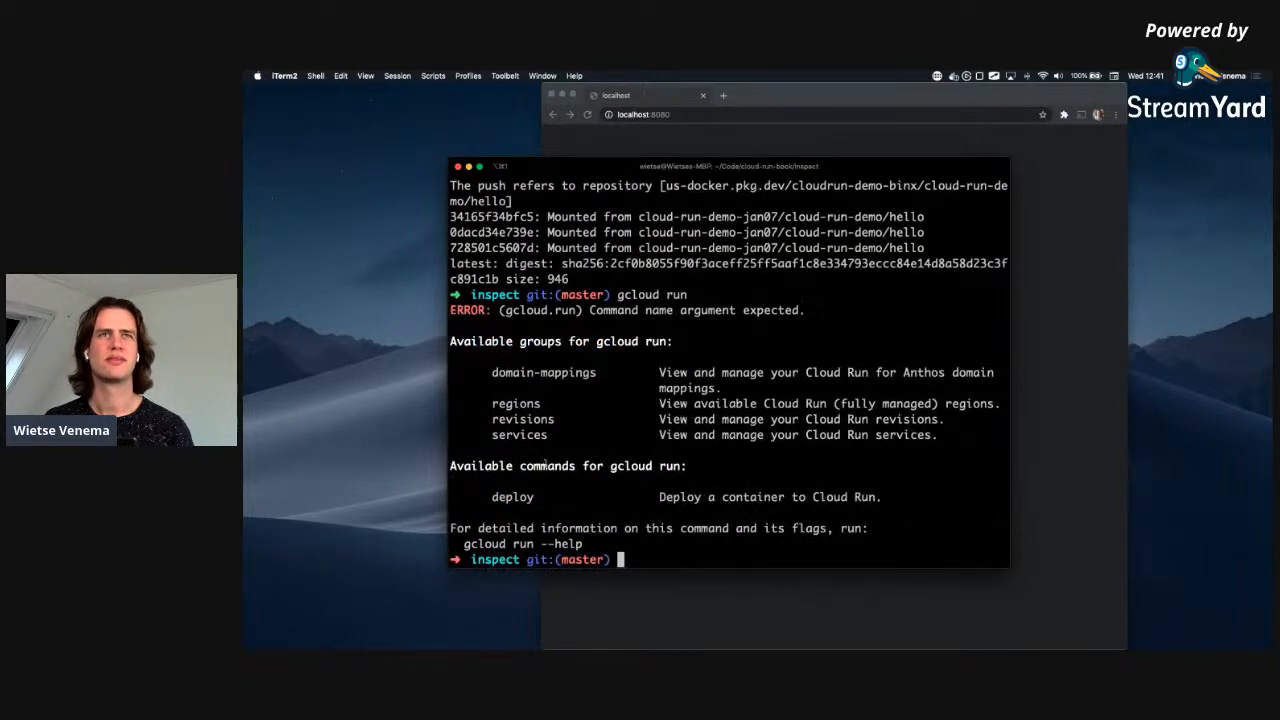
text(gcloud run de)
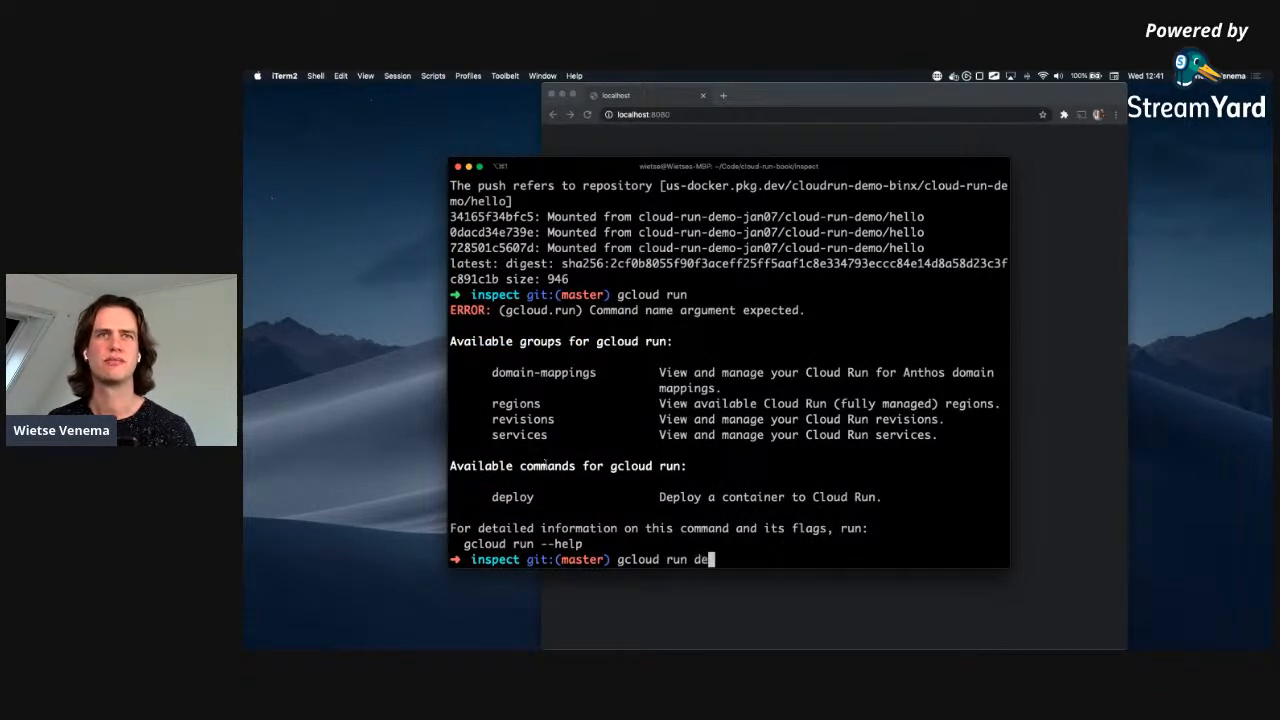
key(enter)
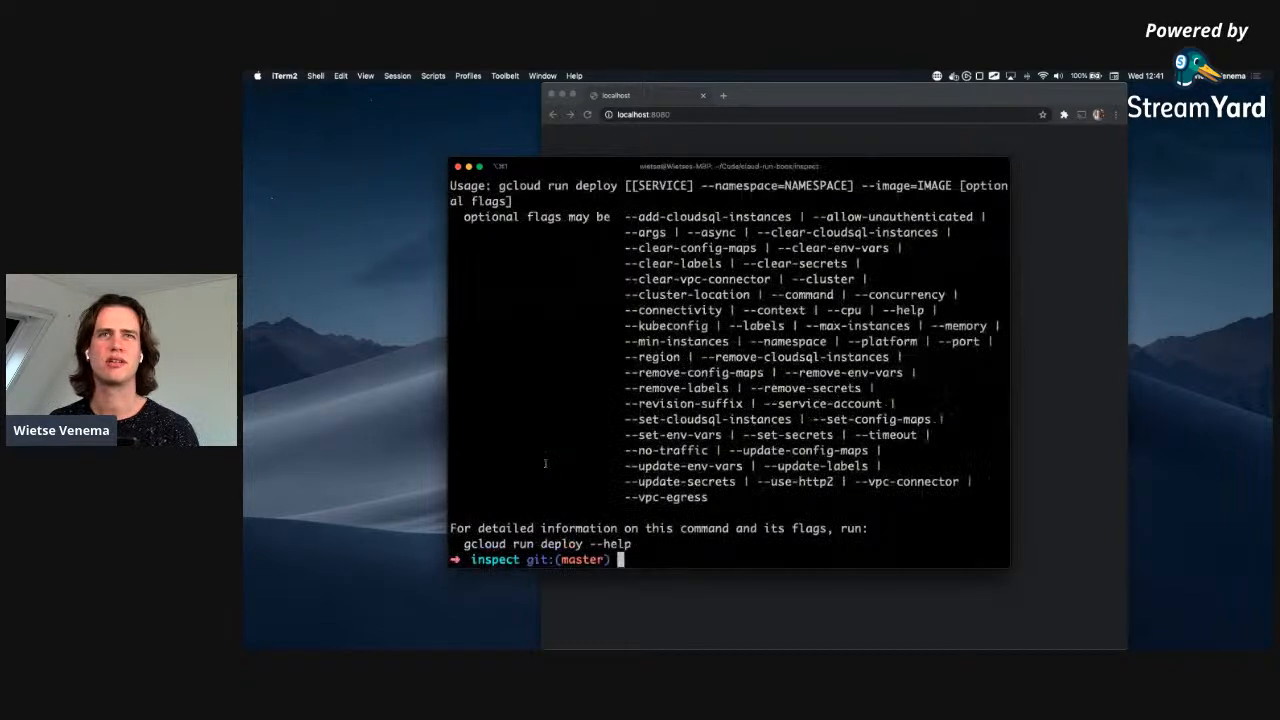
text(gcloud run deploy --imag)
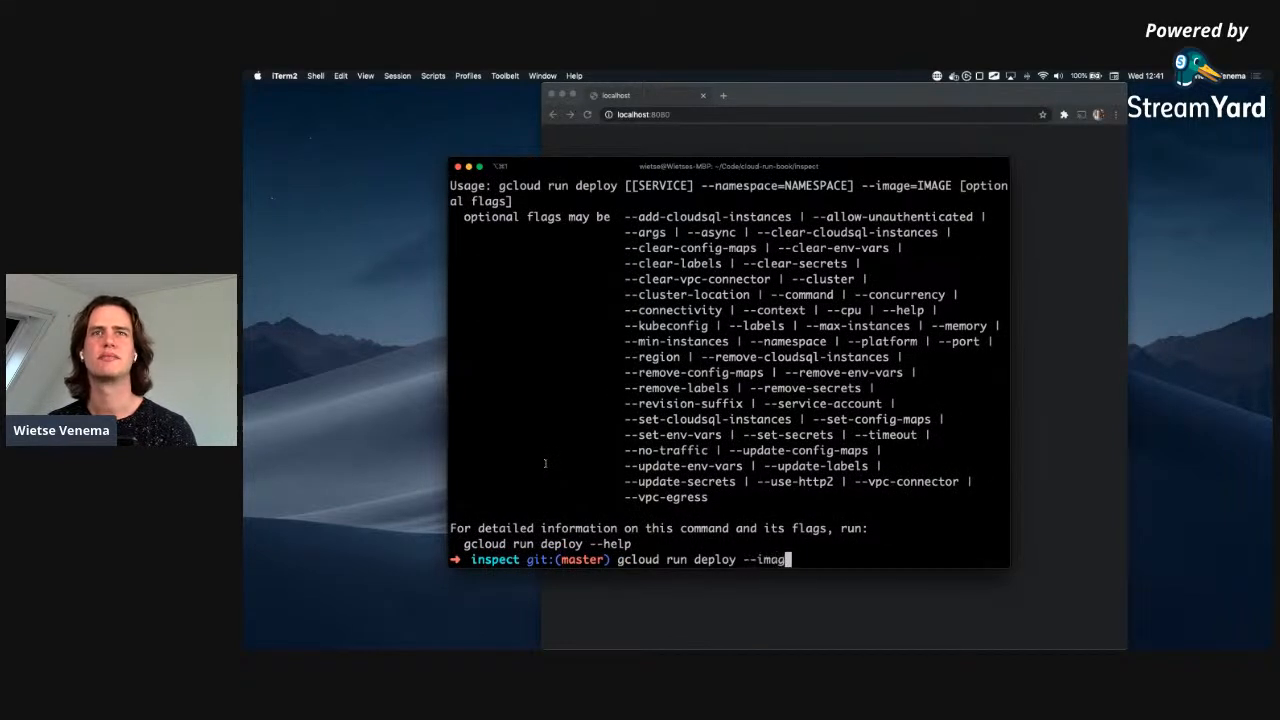
text(e $IMAGE)
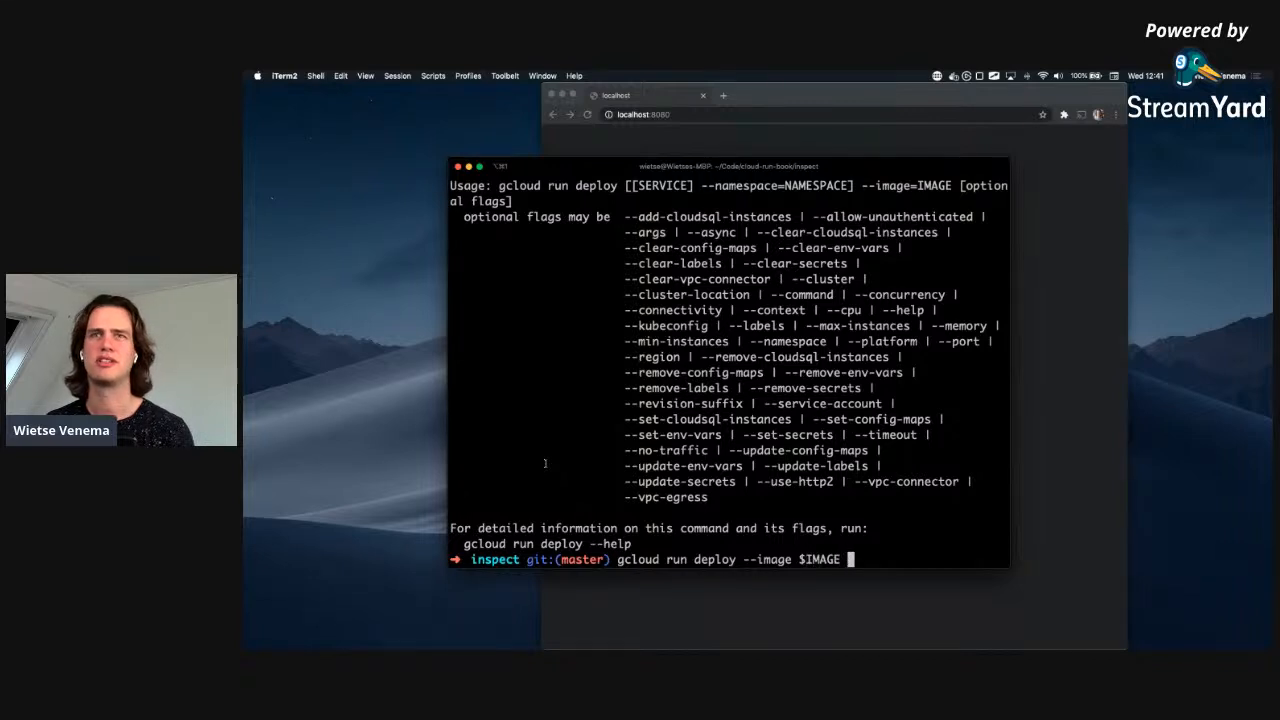
text(he)
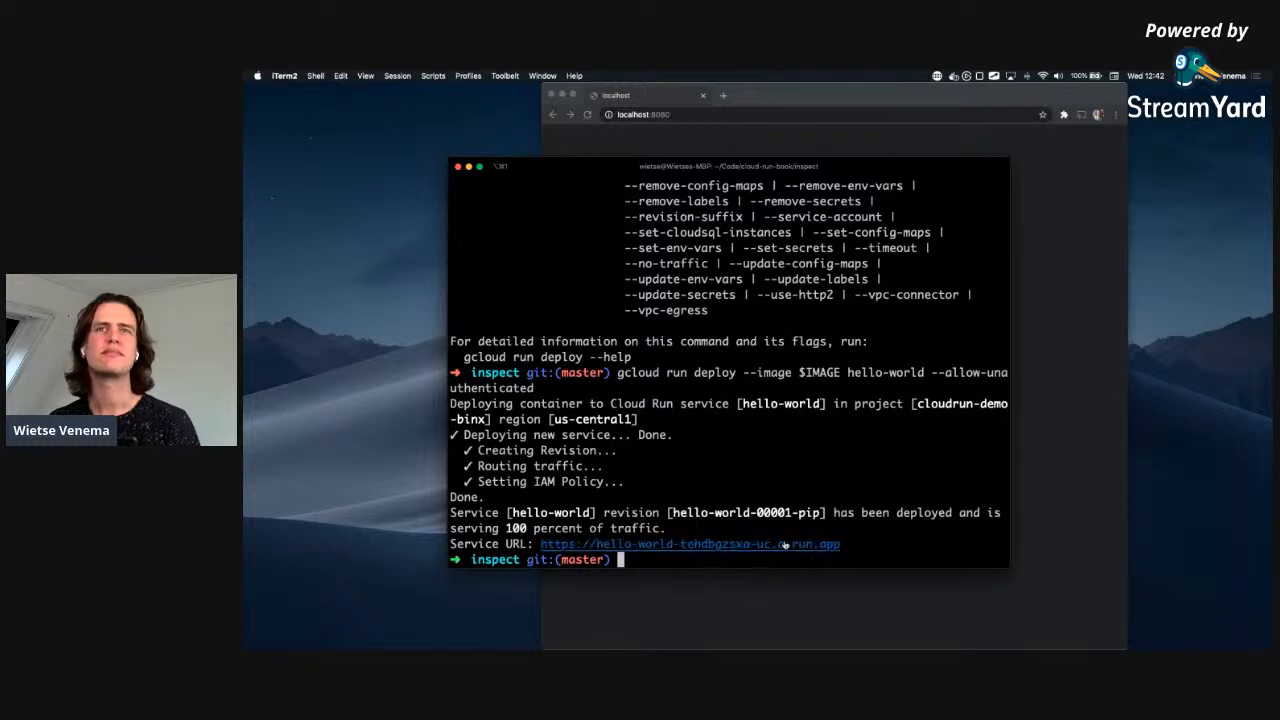
Follow the Service URL from the terminal to load the hello-world Inspect page in Chrome.
click(662, 544)
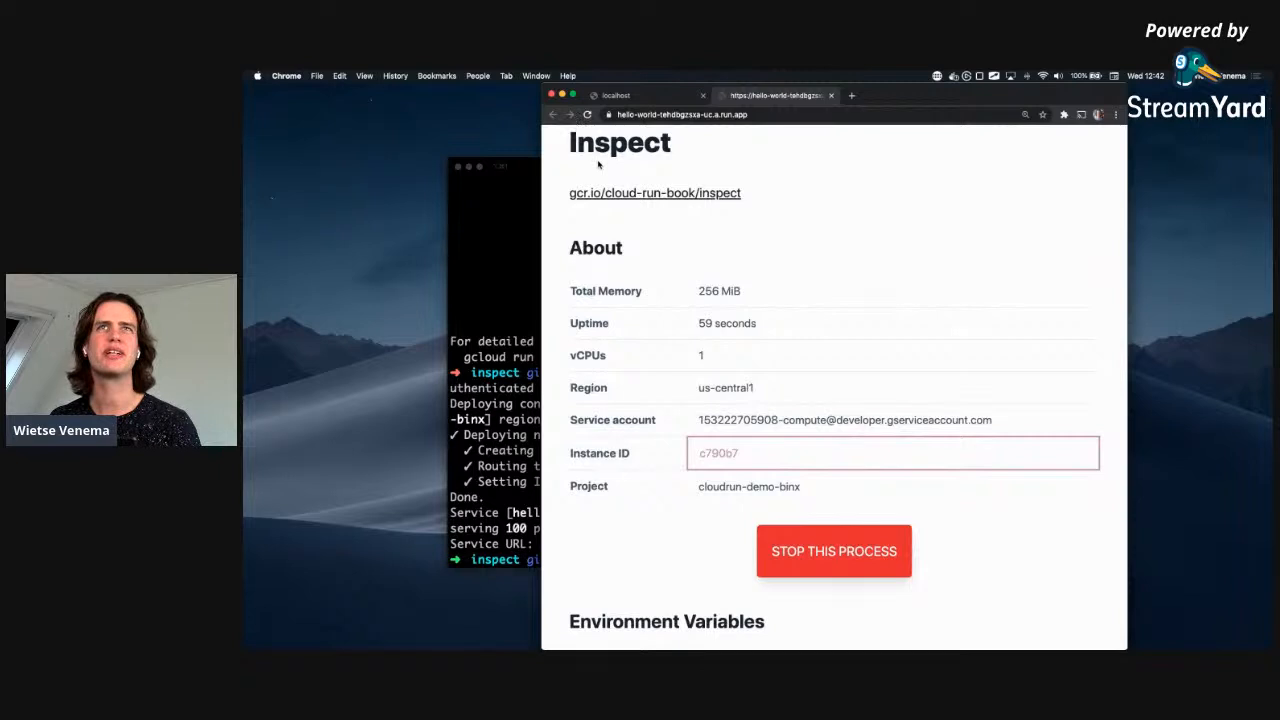
mouse_move(696, 212)
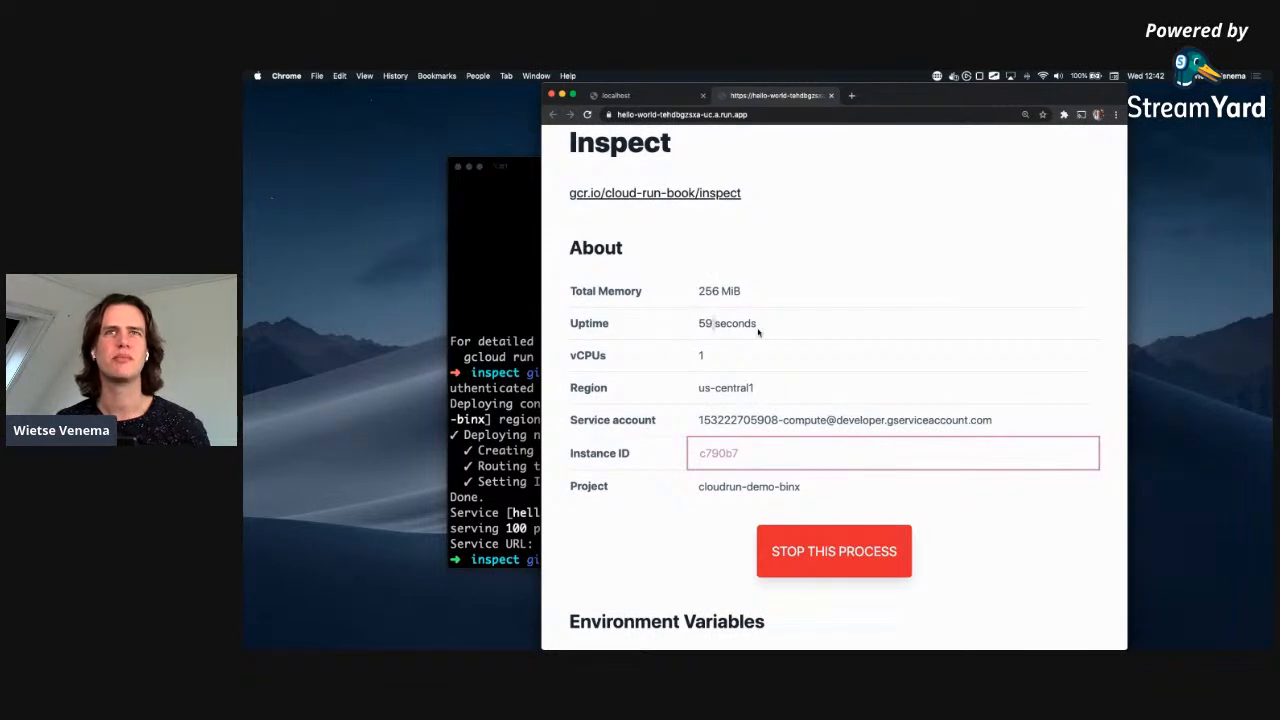
mouse_move(838, 214)
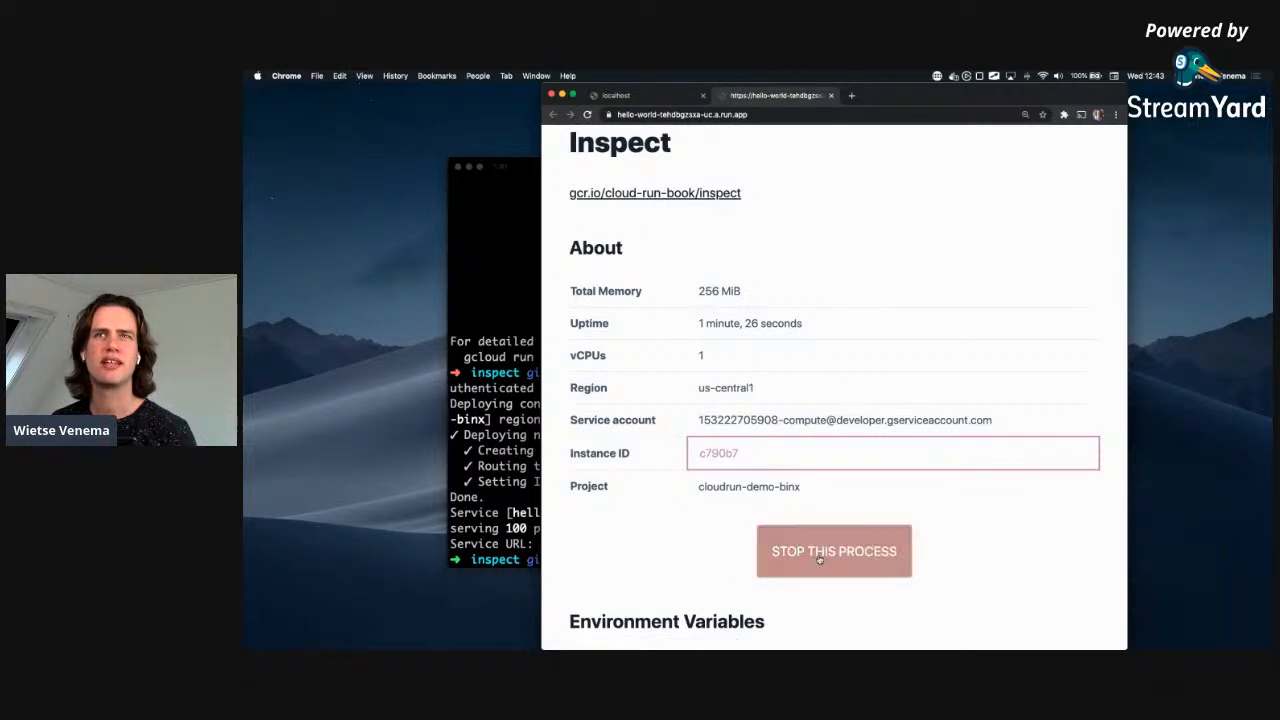
Stop the running instance so a fresh one with a new instance ID and zero uptime takes over.
click(832, 552)
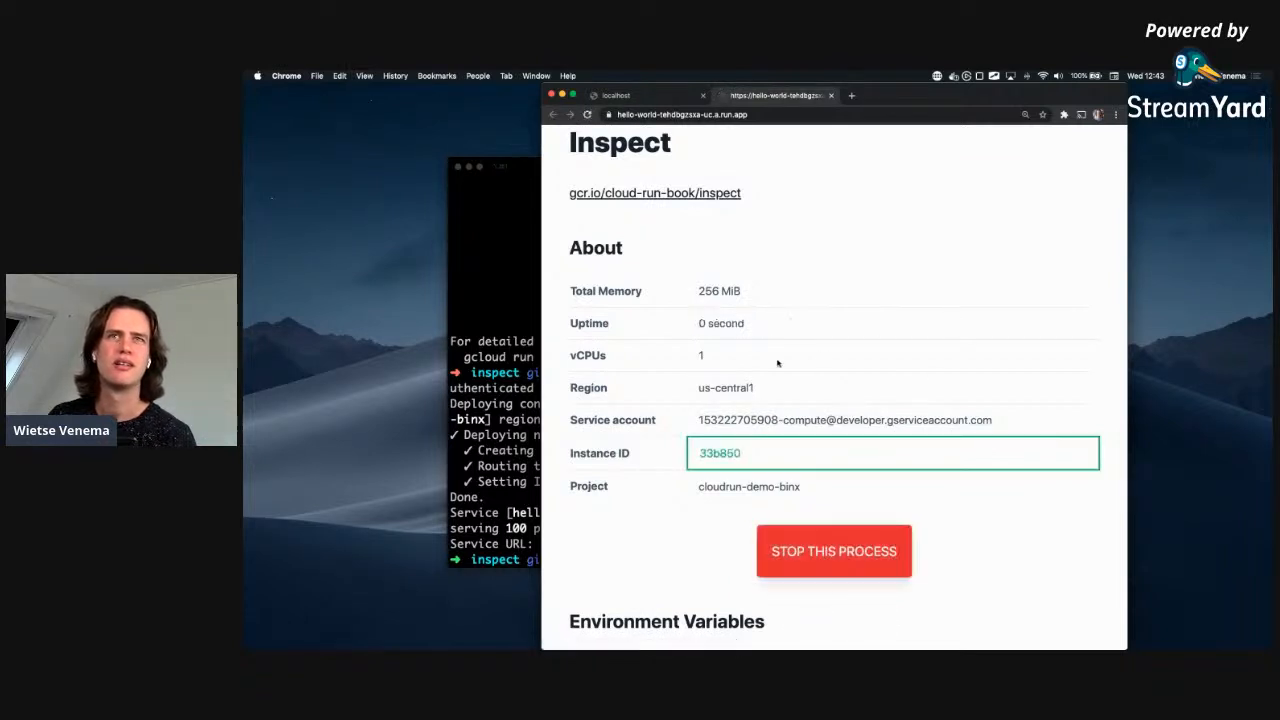
mouse_move(572, 464)
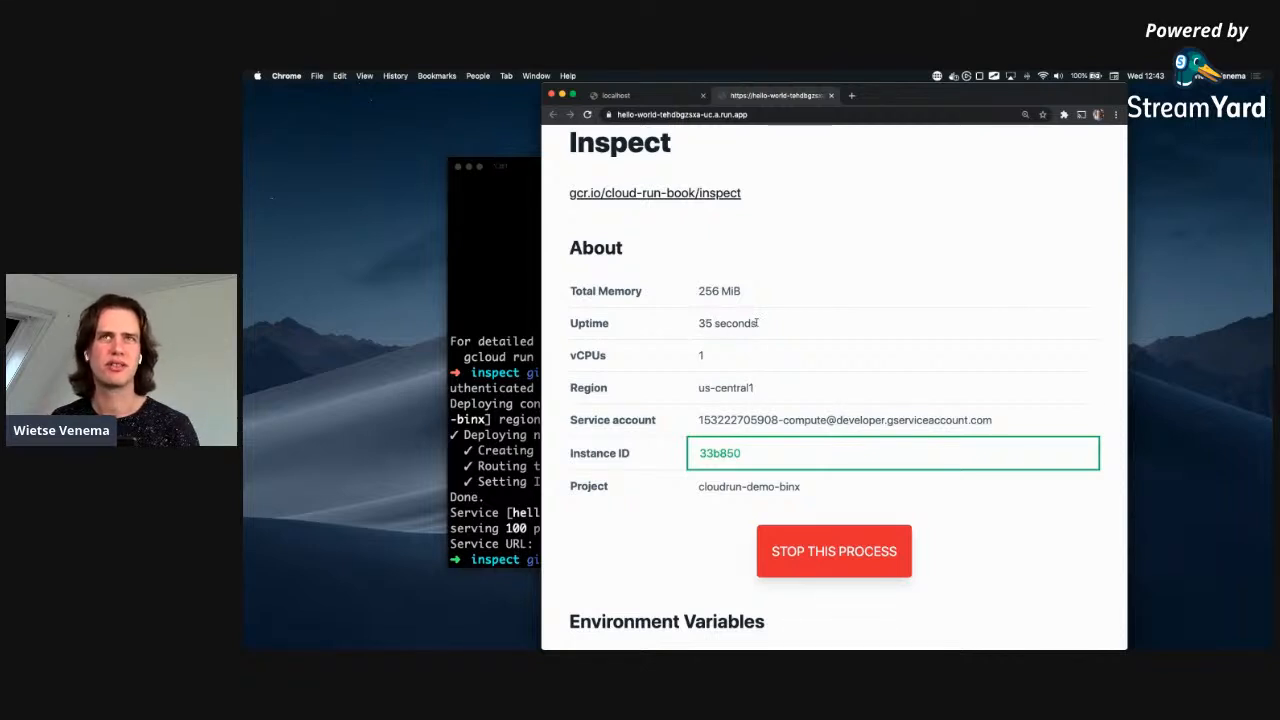
mouse_move(528, 456)
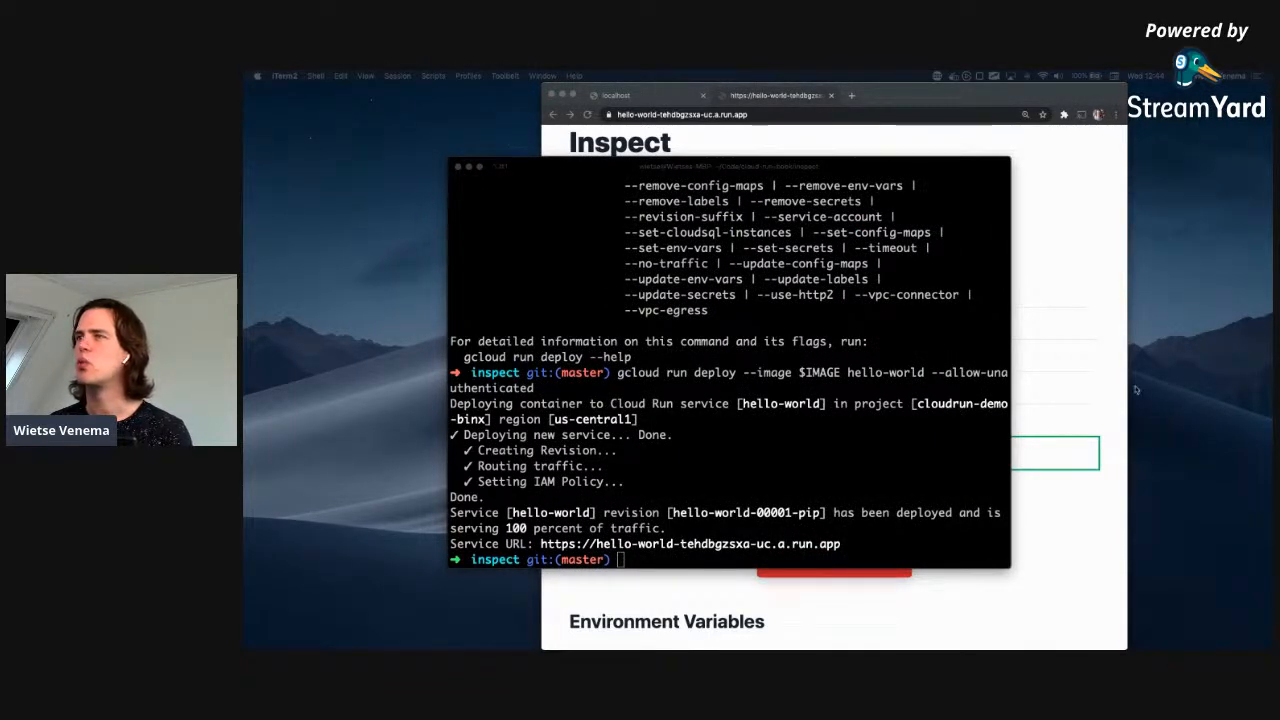
Launch the project with code . and change the index.html <h1> from Inspect to a Hello GDG NL greeting.
text(code .)
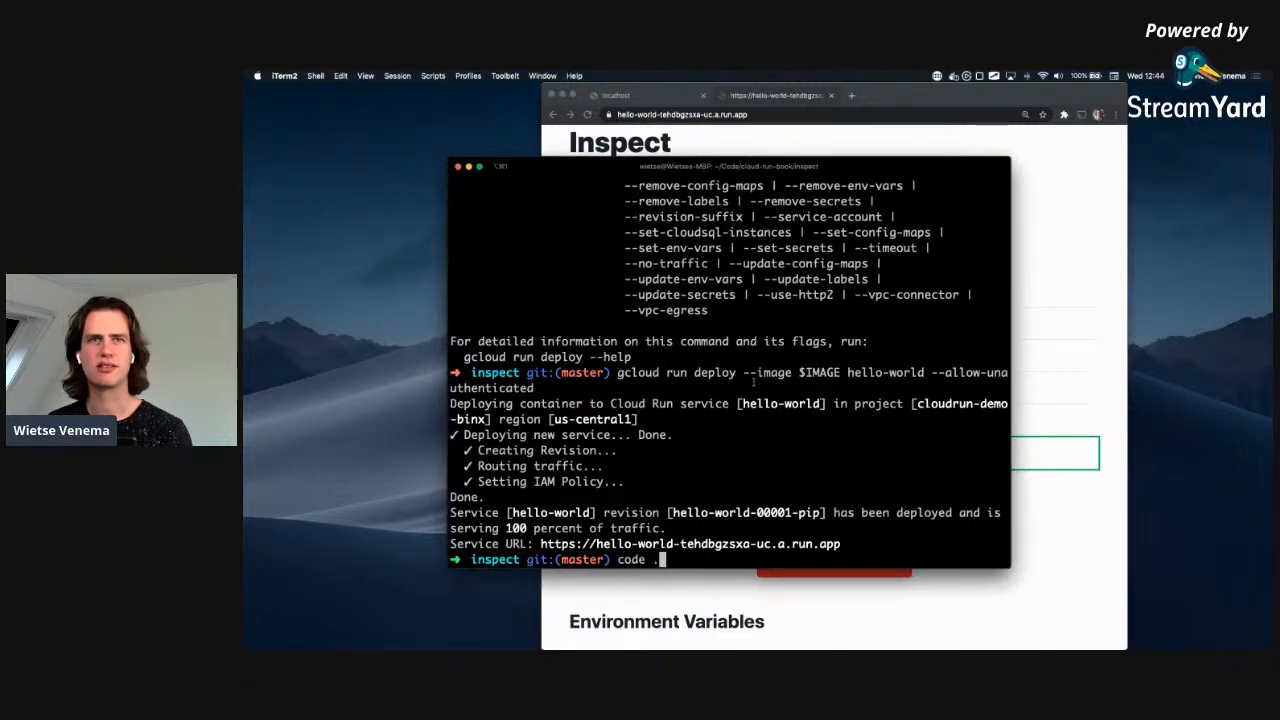
key(enter)
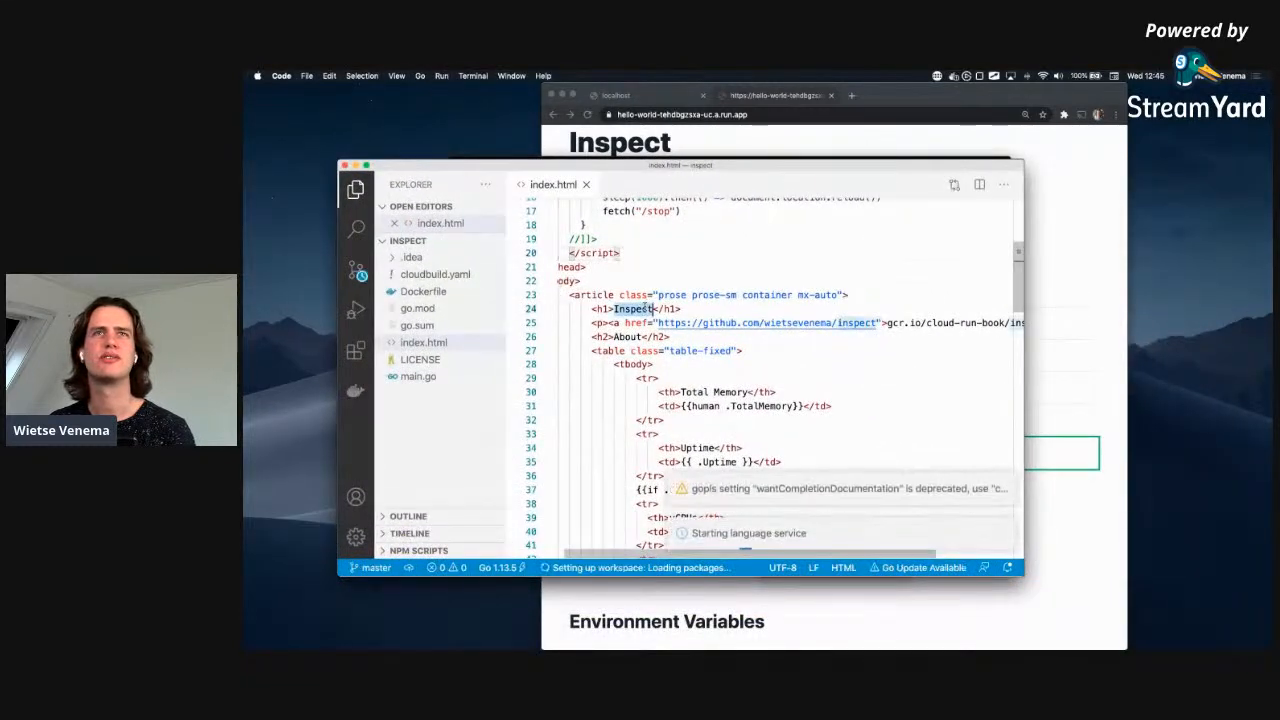
text(HELL)
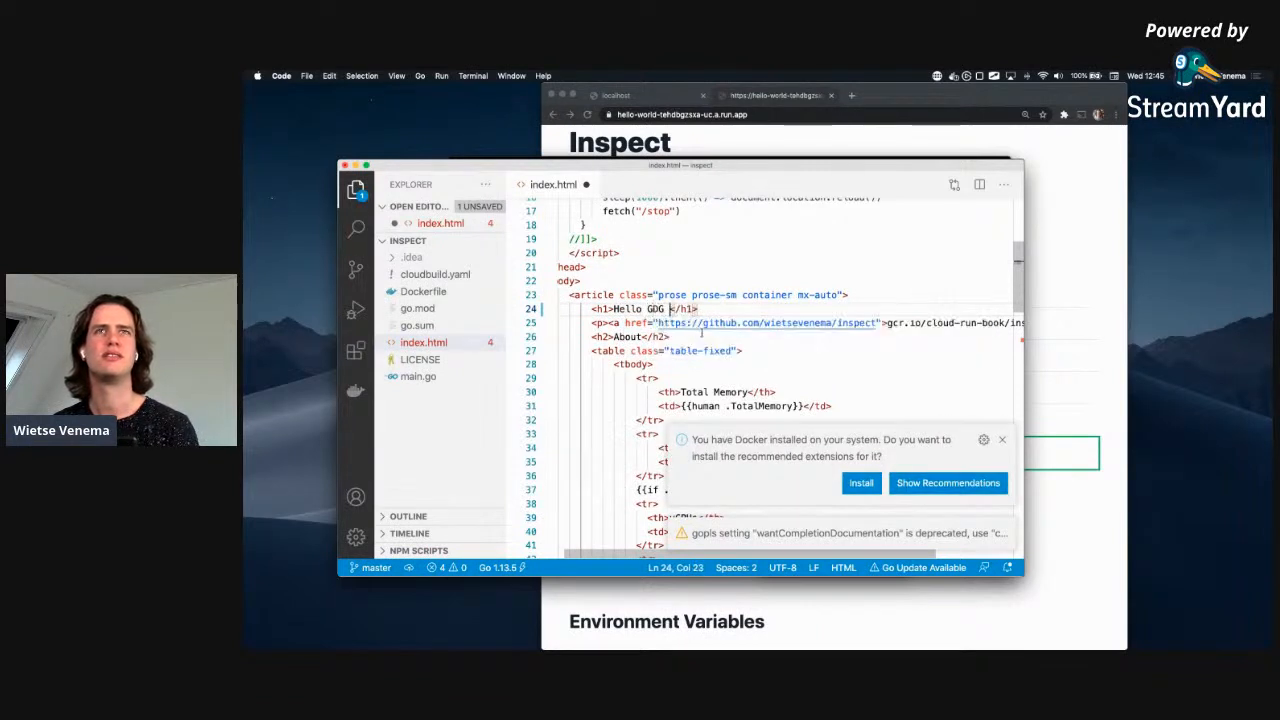
text(NL and Women Te)
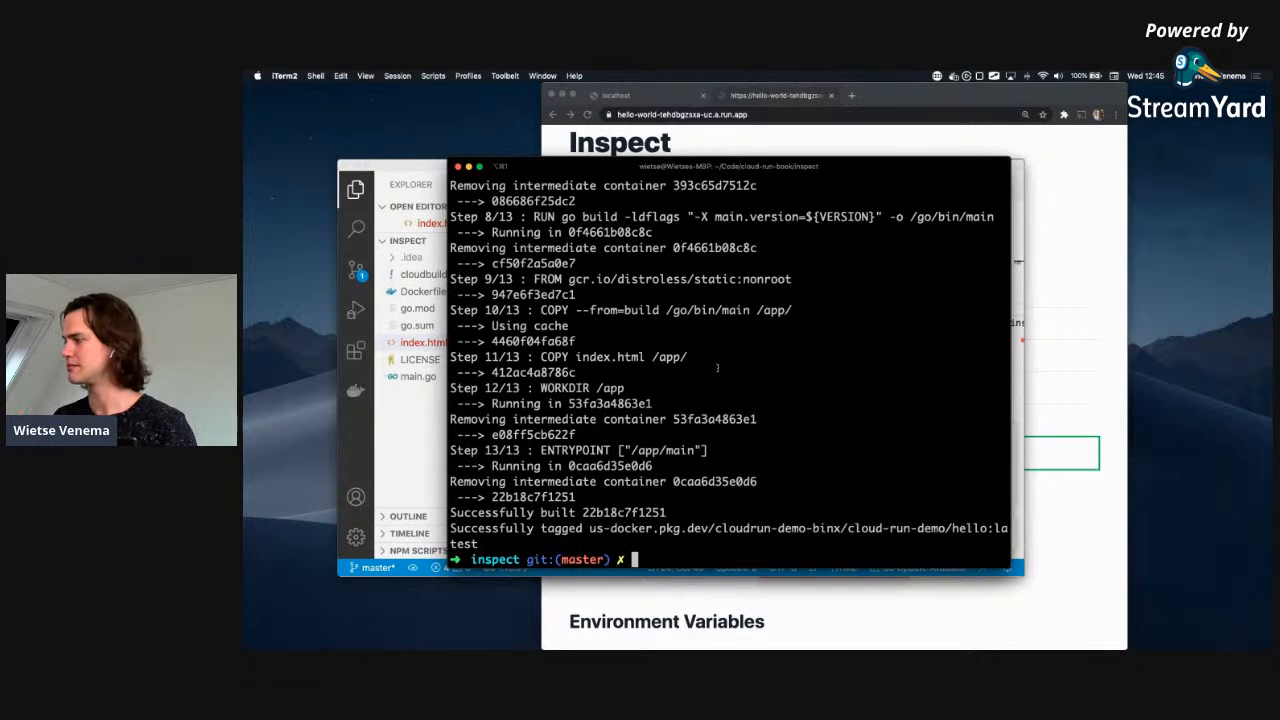
Rebuild the image with docker build, push it, and redeploy hello-world as revision 00002.
text(docker build . -t $IMAGE -f Dockerfile)
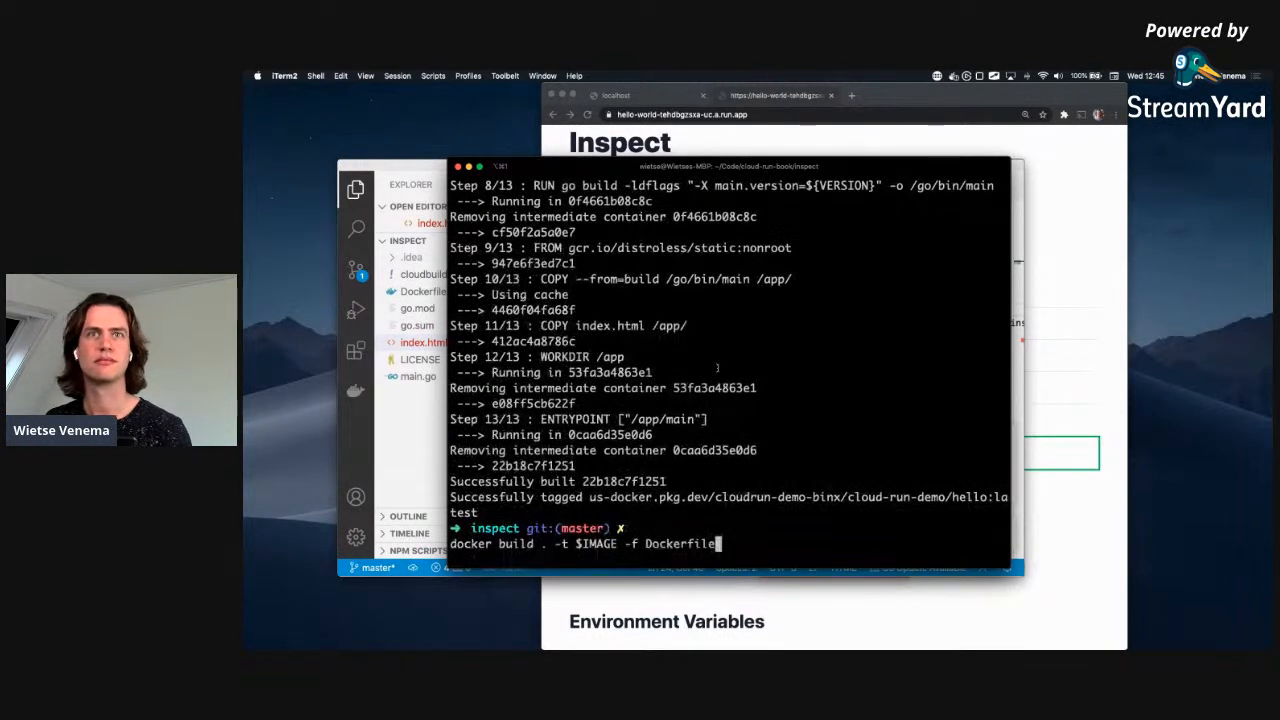
text(docker push $IM)
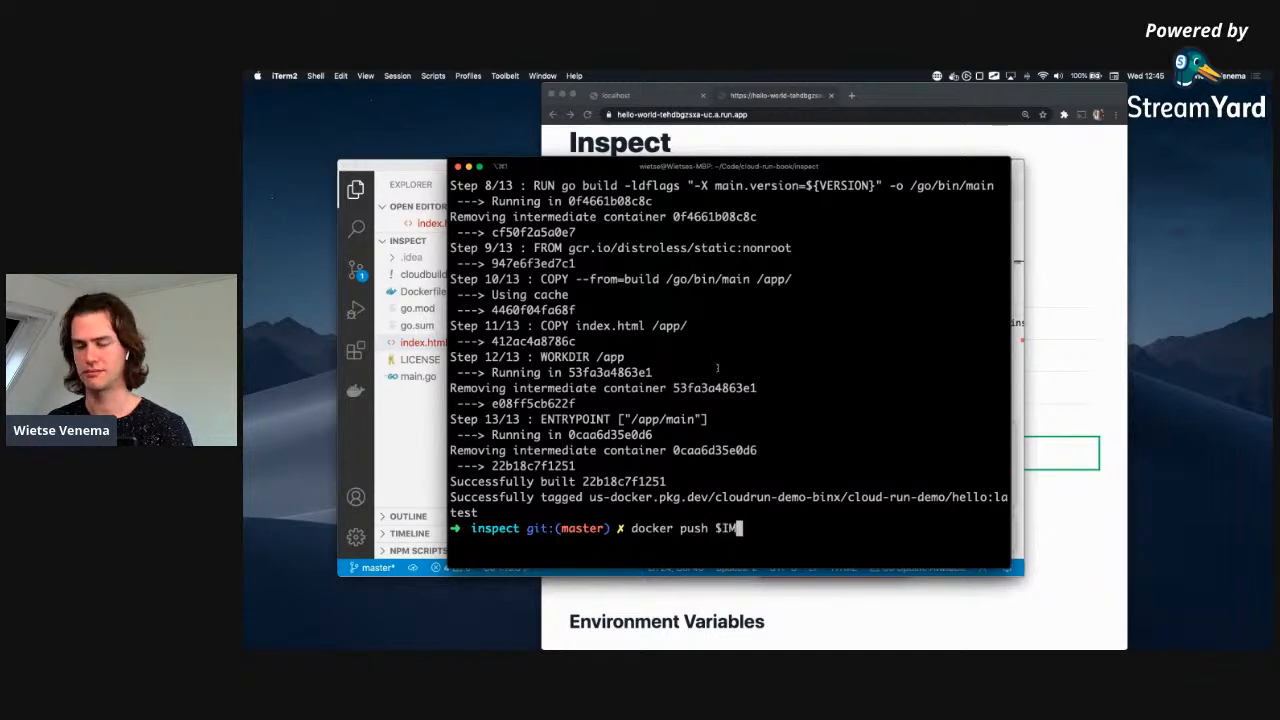
key(Return)
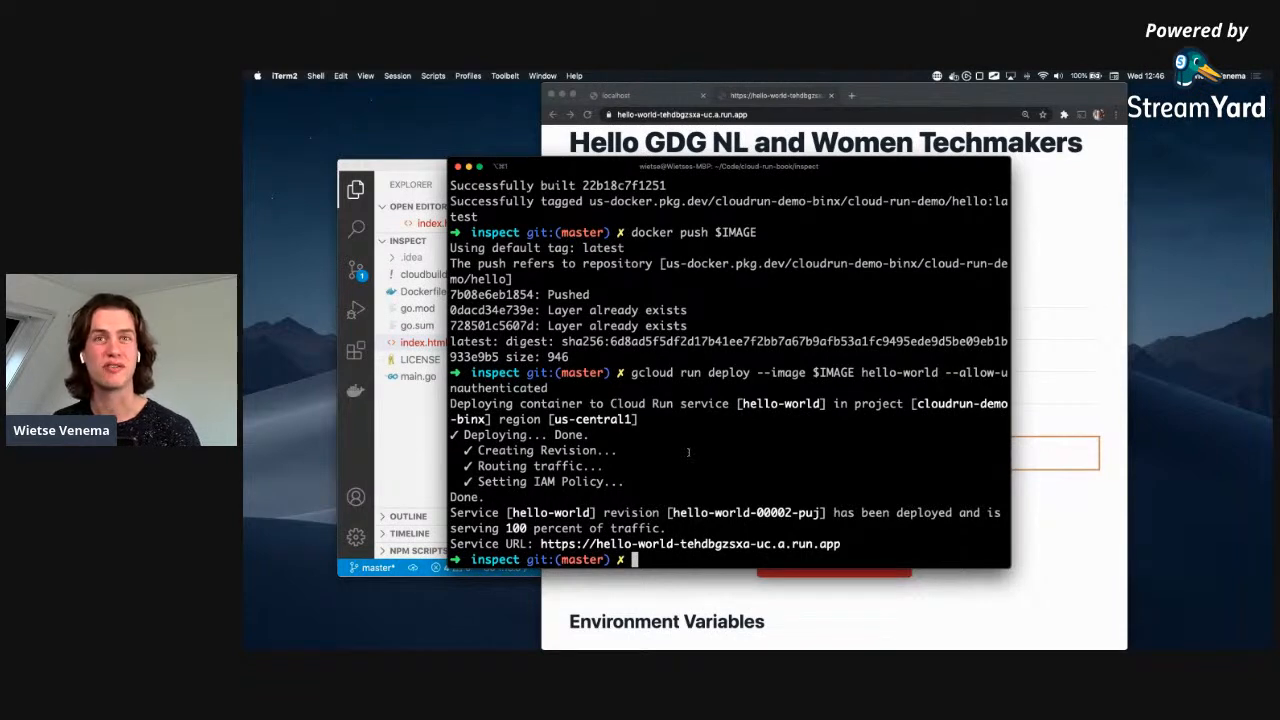
Remove the Dockerfile and stage gcloud beta run deploy hello-world --source . without running it.
text(ls)
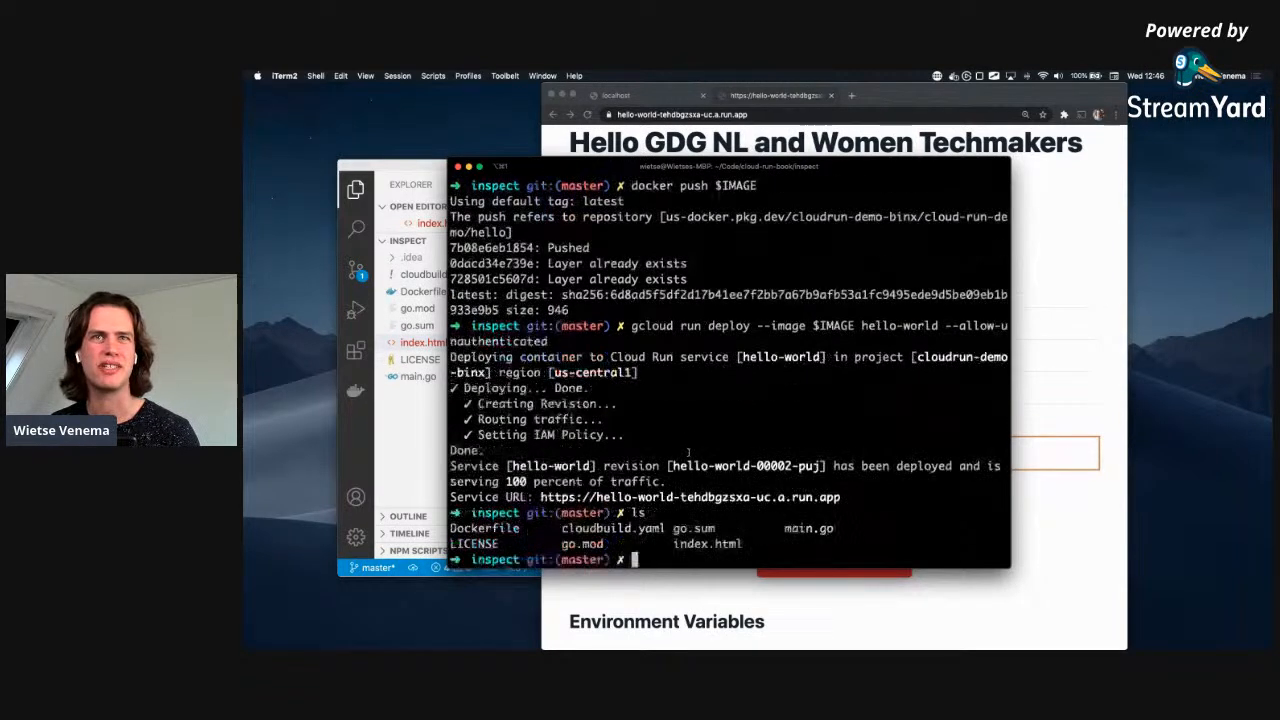
text(rm Dockerfile)
text(gcloud beta run)
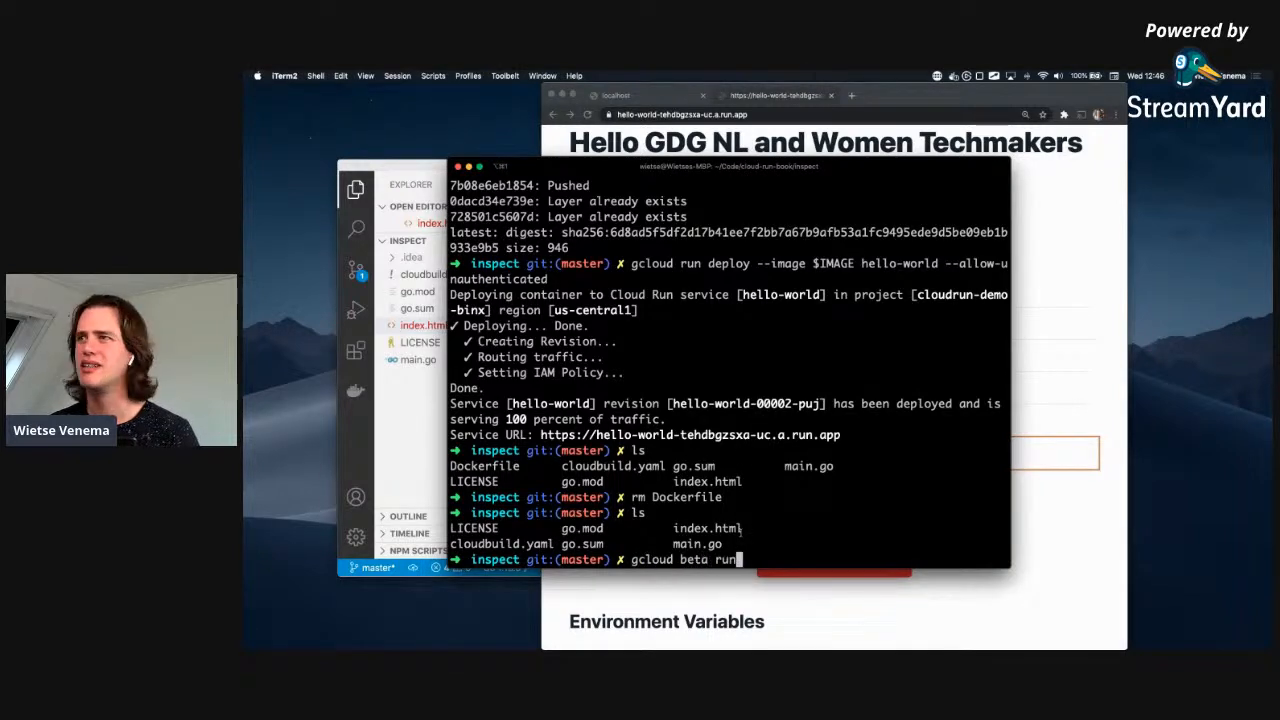
text(deploy --hello-wo)
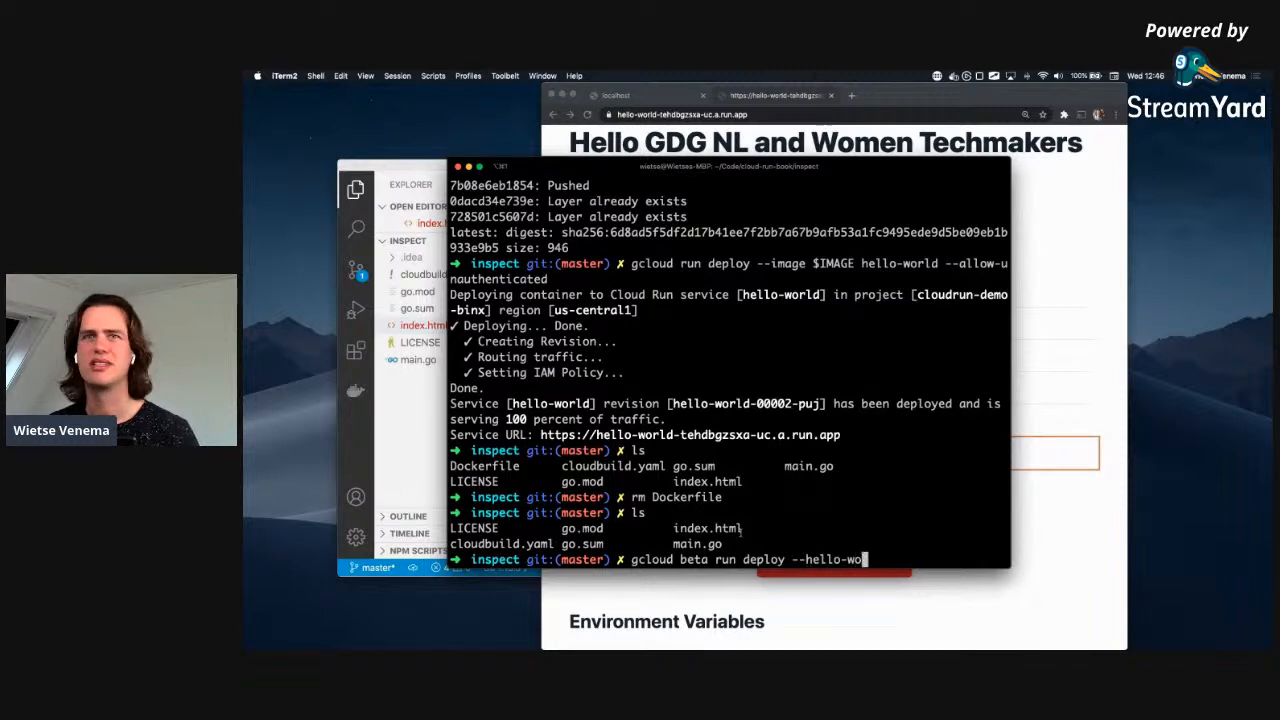
text(--source .)
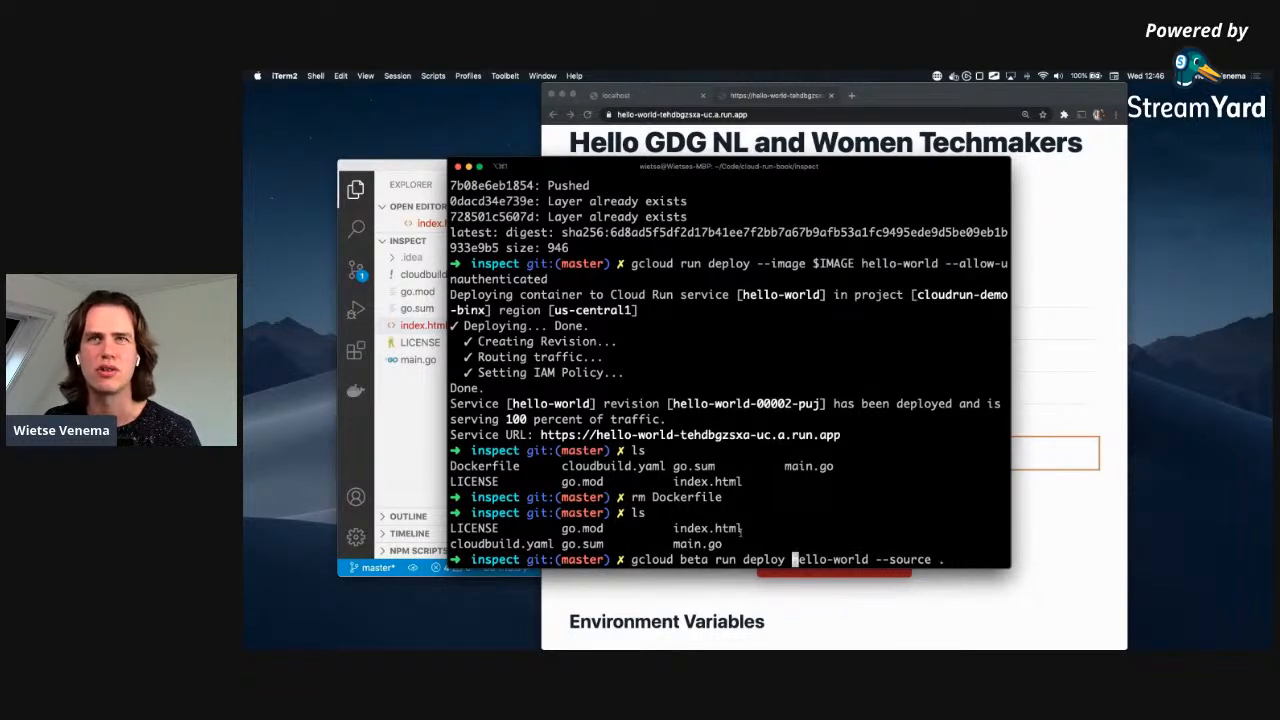
key(enter)
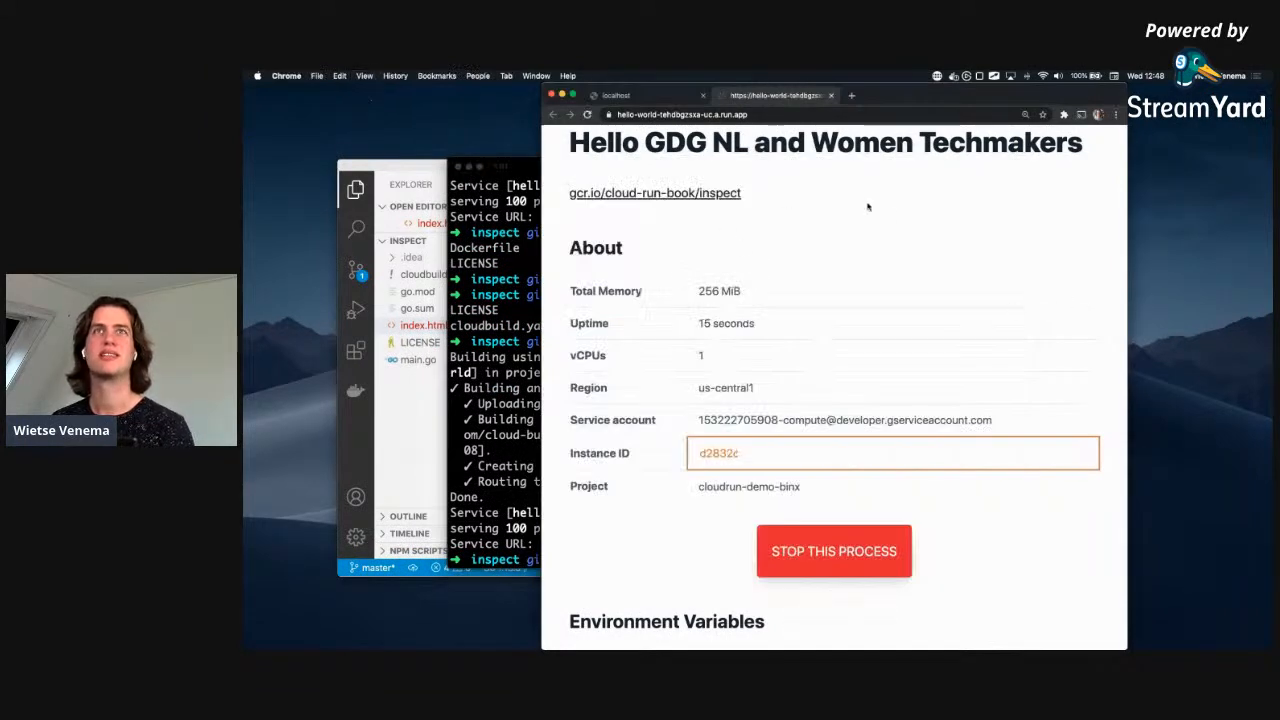
Scroll to Environment Variables and highlight 00003 in the K_REVISION hello-world-00003-roh value.
scroll(down, 3)
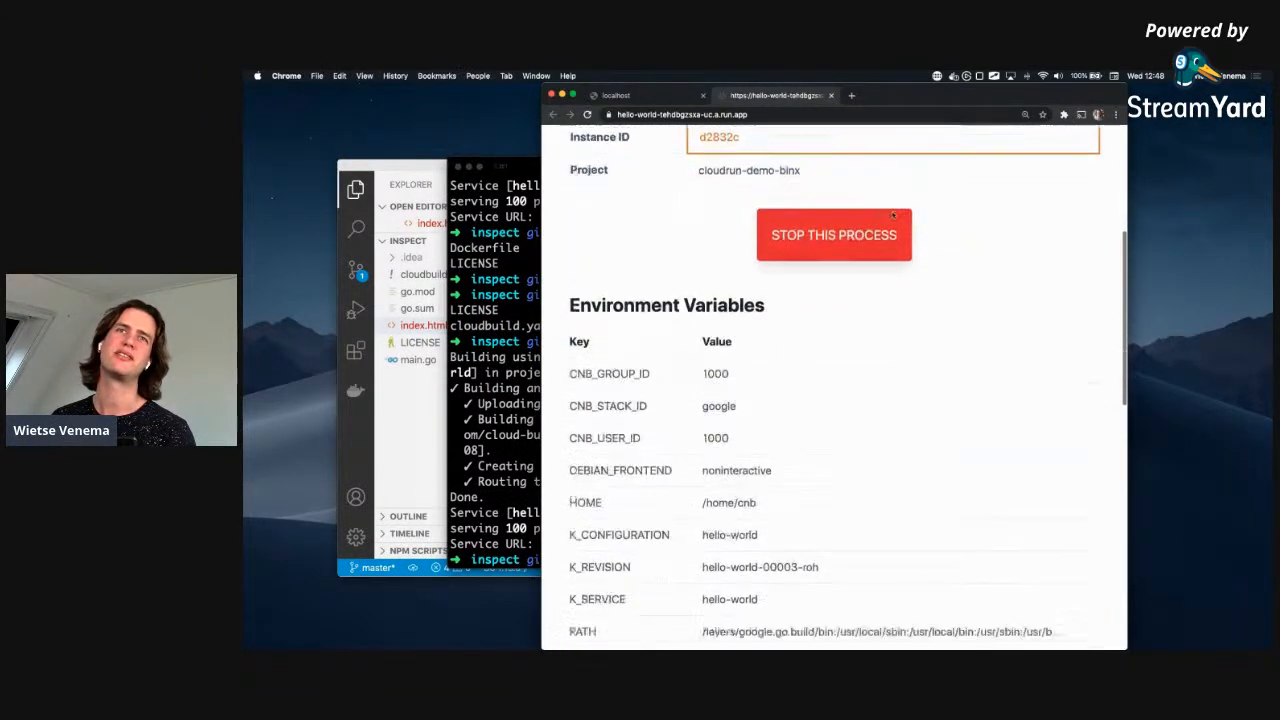
scroll(down, 3)
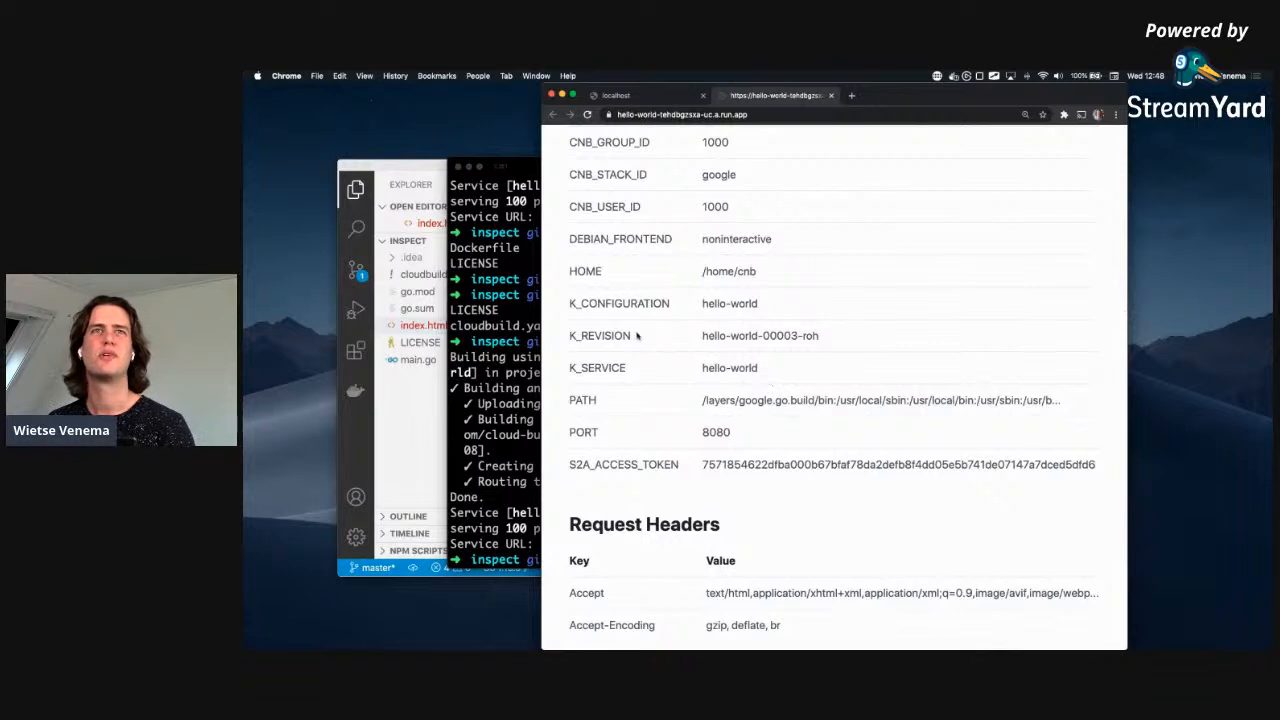
double_click(780, 336)
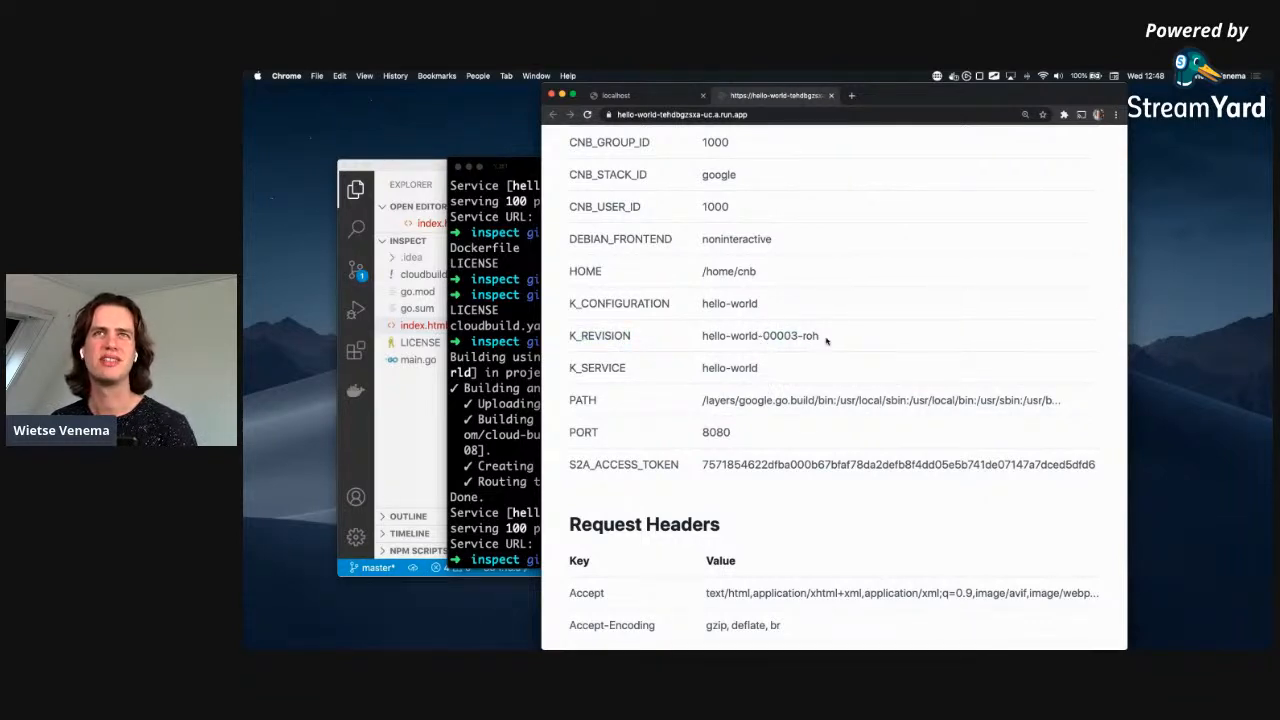
double_click(780, 336)
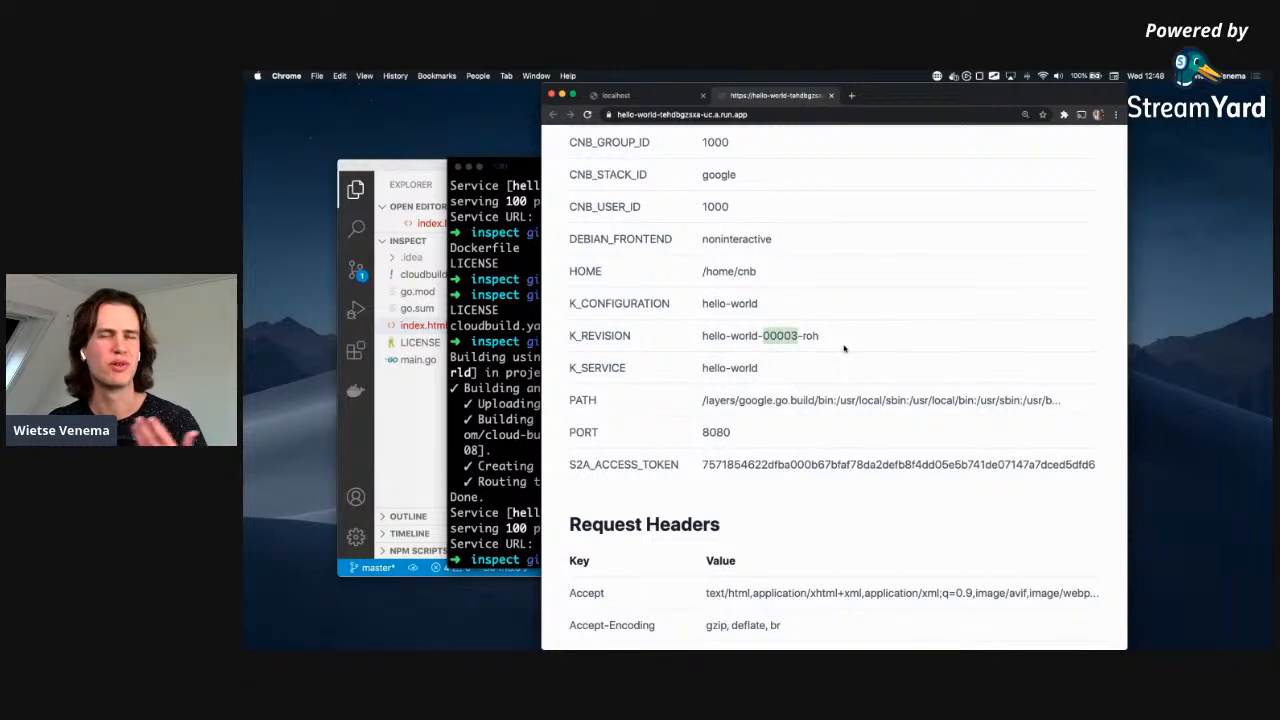